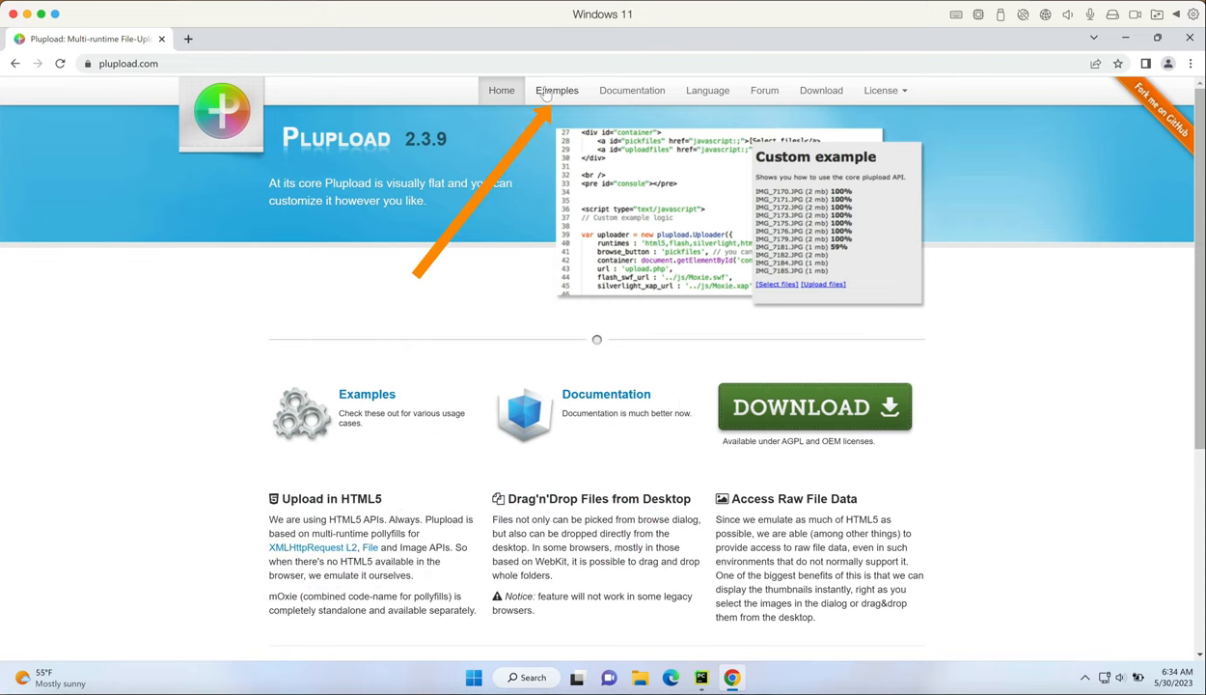
# Step: Reach the Plupload UI Widget example and try its Add Files picker, then close it
pyautogui.click(556, 90)
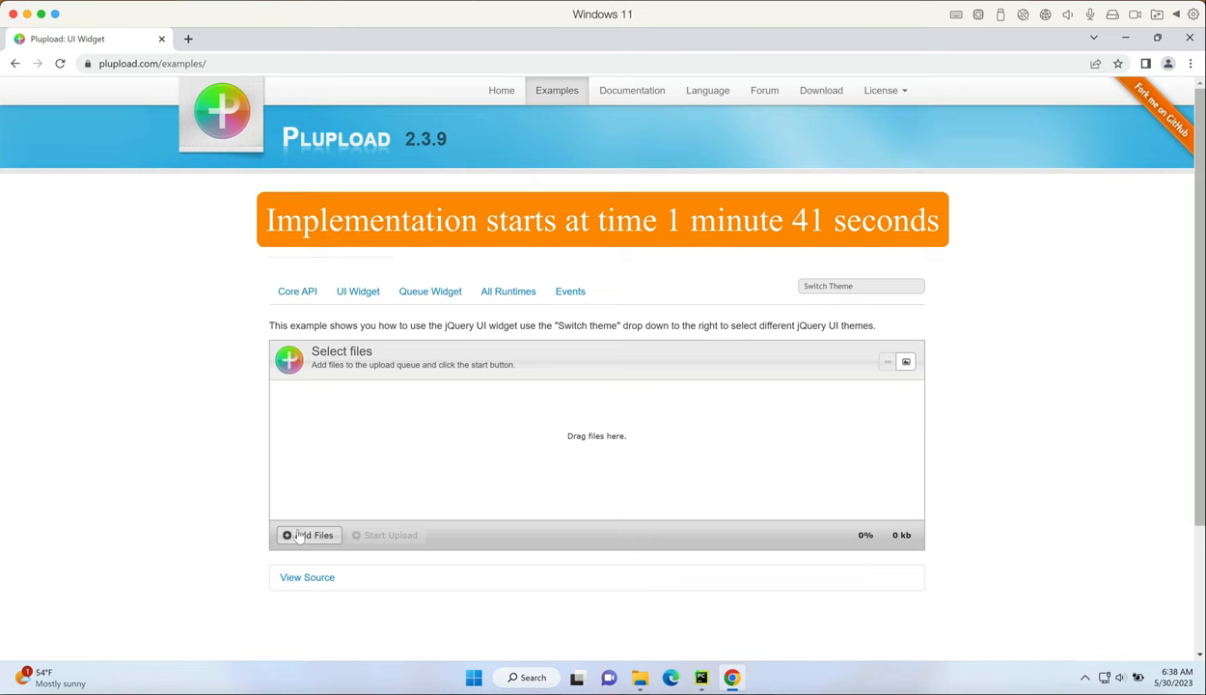
pyautogui.click(309, 534)
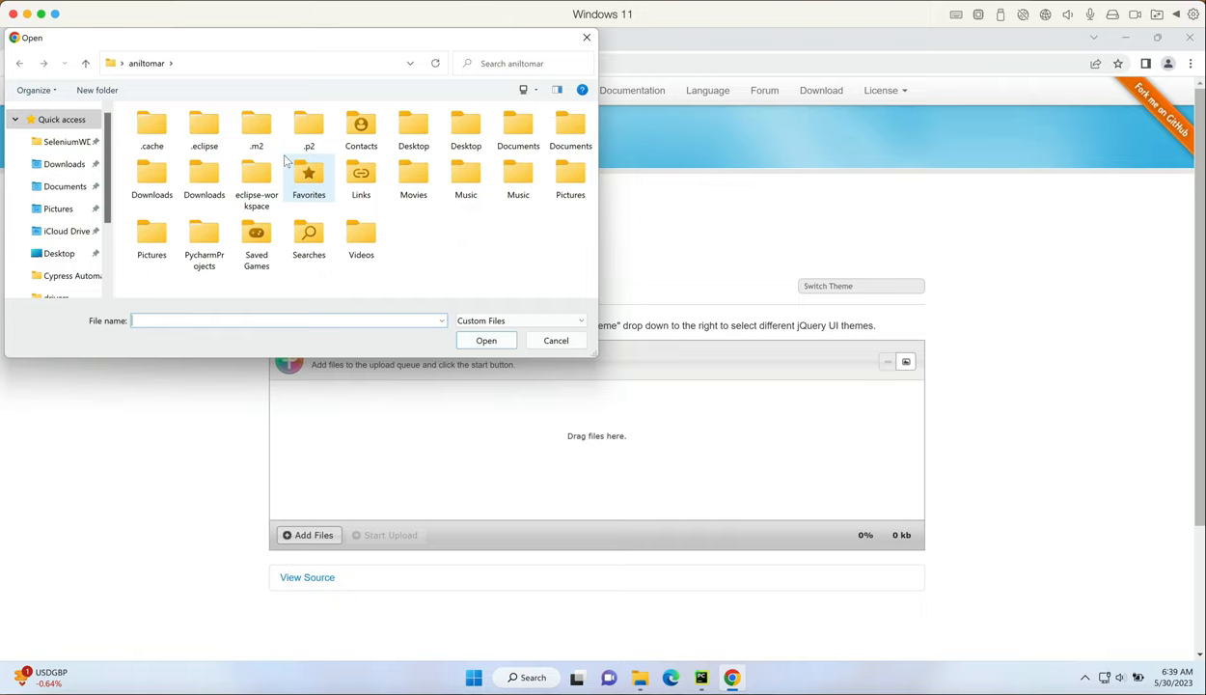
pyautogui.click(556, 339)
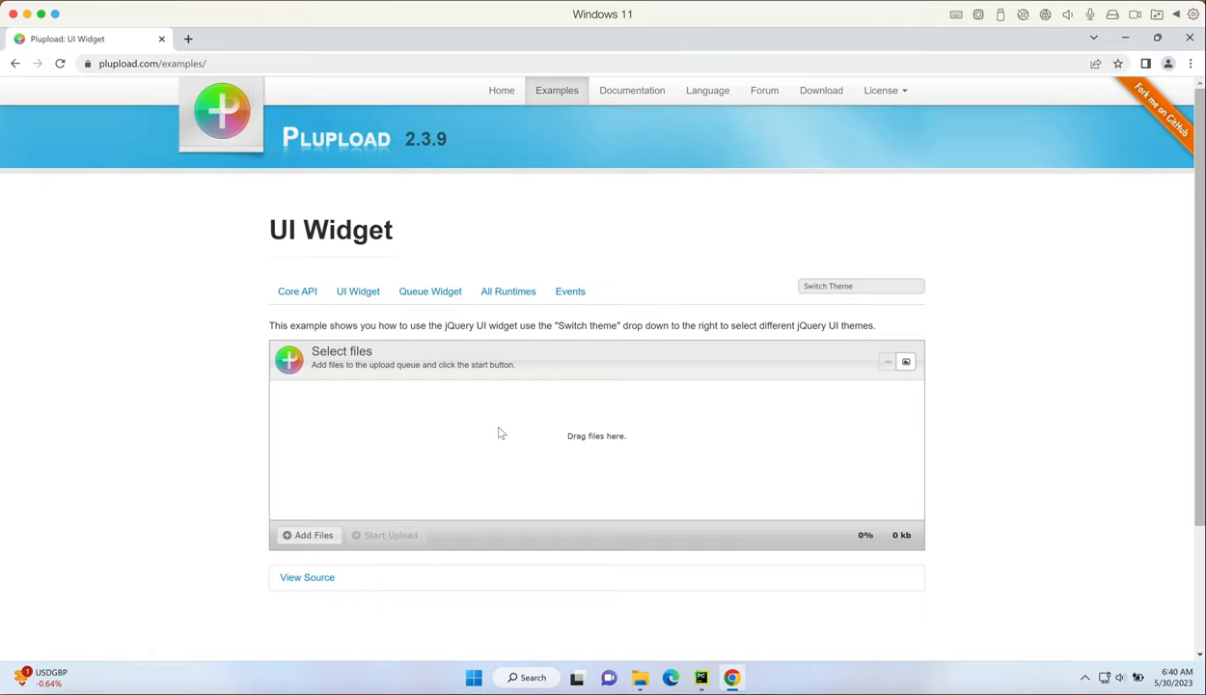
pyautogui.click(309, 534)
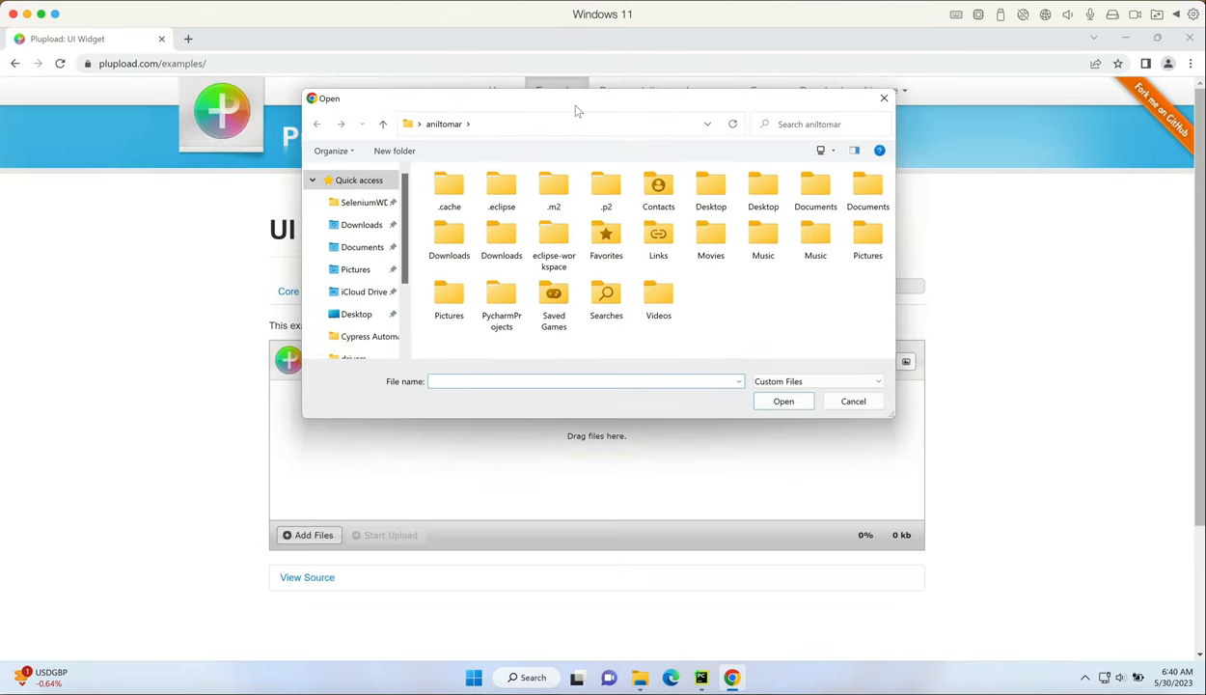
pyautogui.moveTo(546, 160)
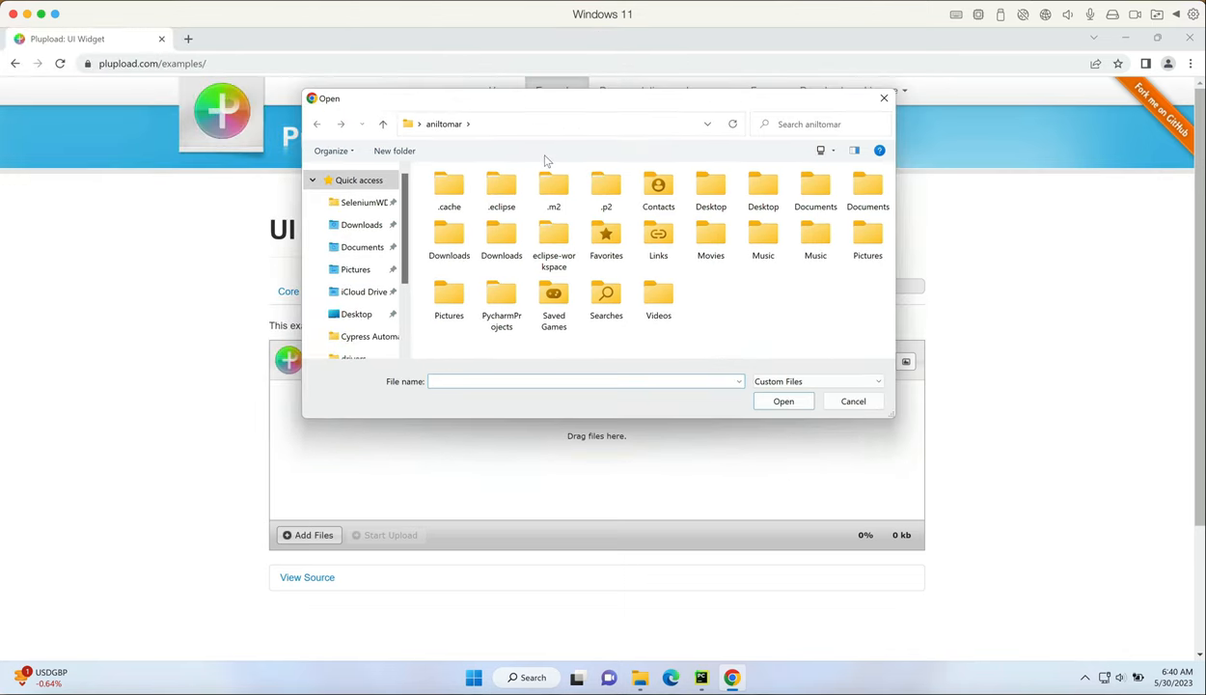
pyautogui.moveTo(806, 309)
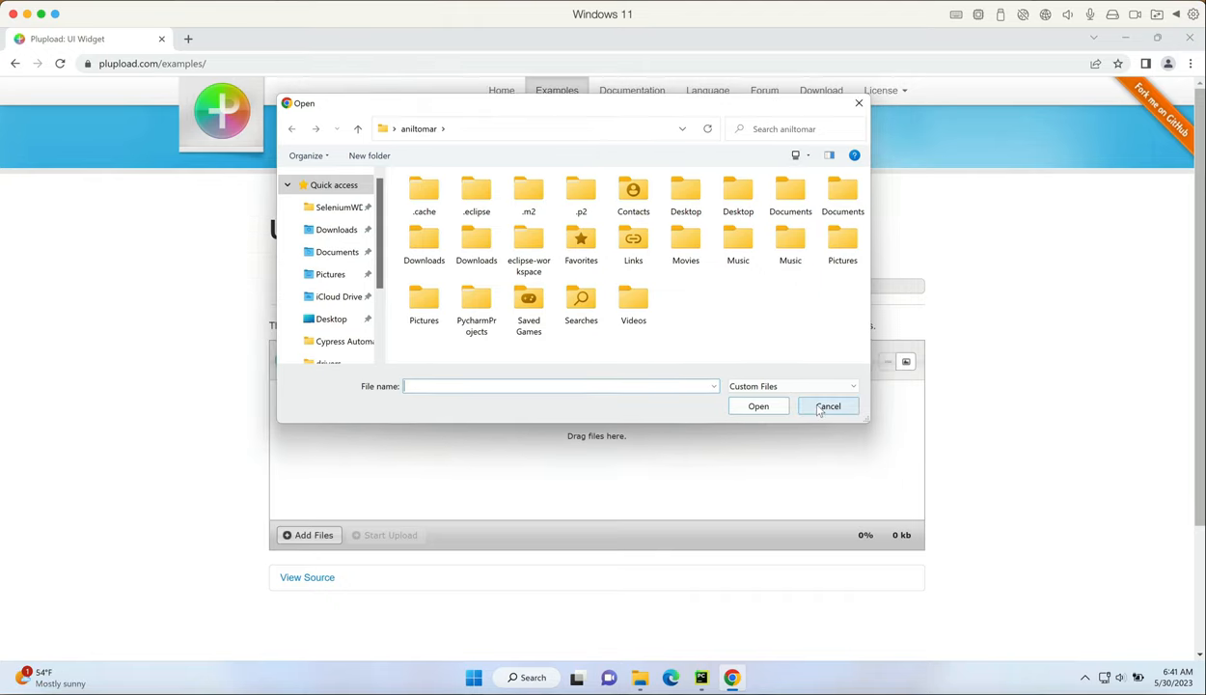
pyautogui.click(826, 405)
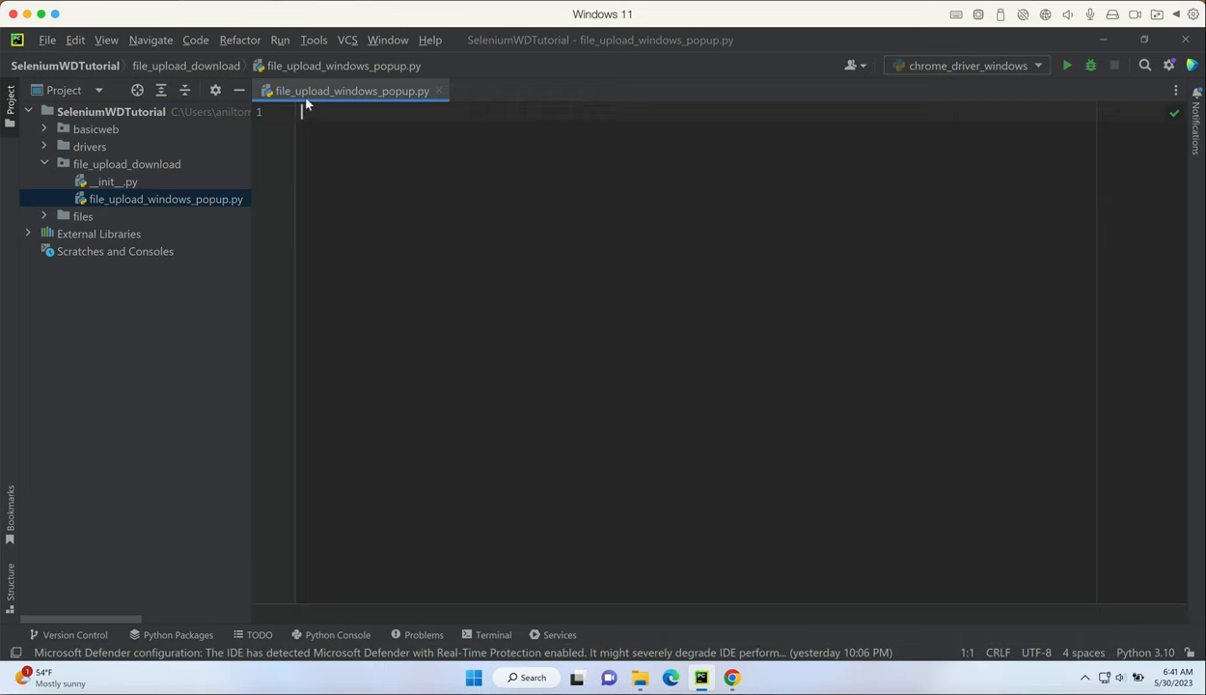
pyautogui.moveTo(442, 139)
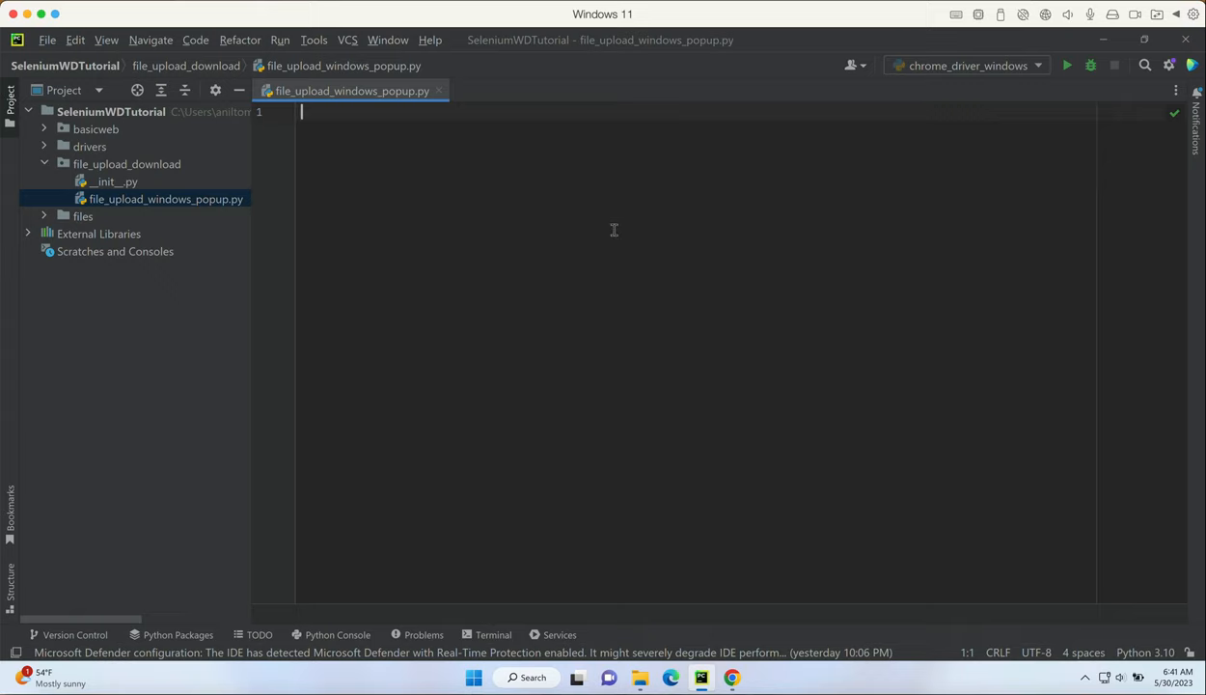
# Step: Focus the empty file_upload_windows_popup.py editor before launching Command Prompt
pyautogui.click(524, 676)
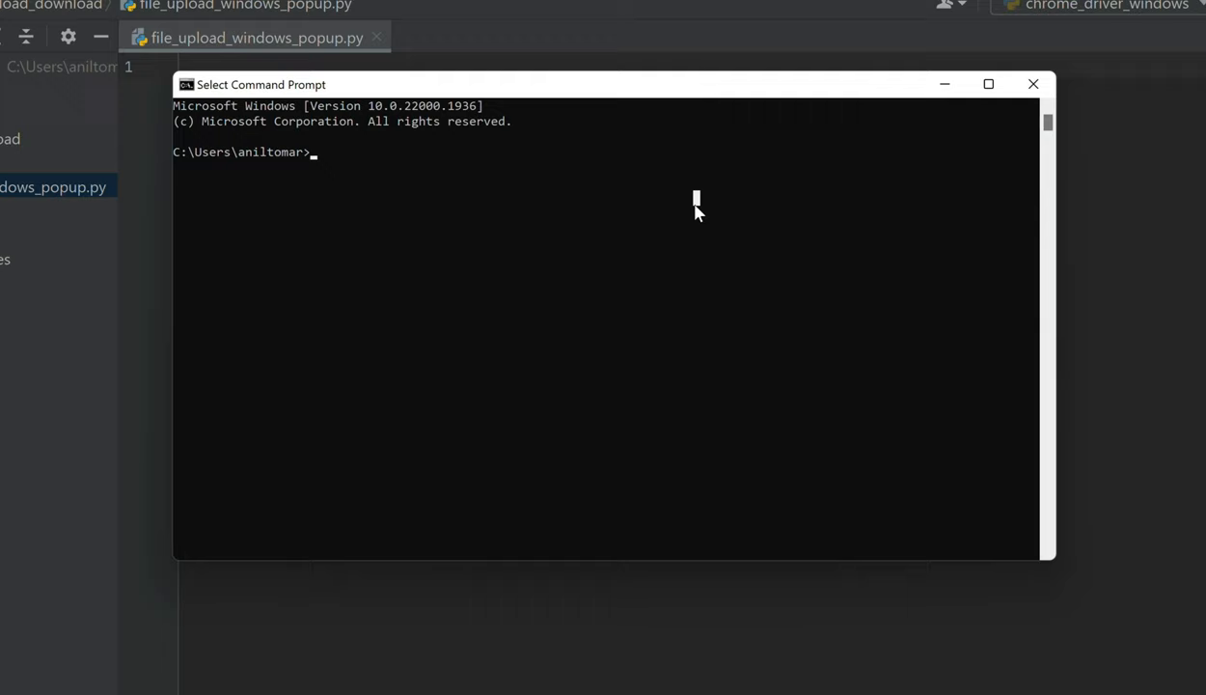
# Step: Run pip3 install pynput so pynput and six 1.16.0 get installed
pyautogui.write('pip3 install pynput')
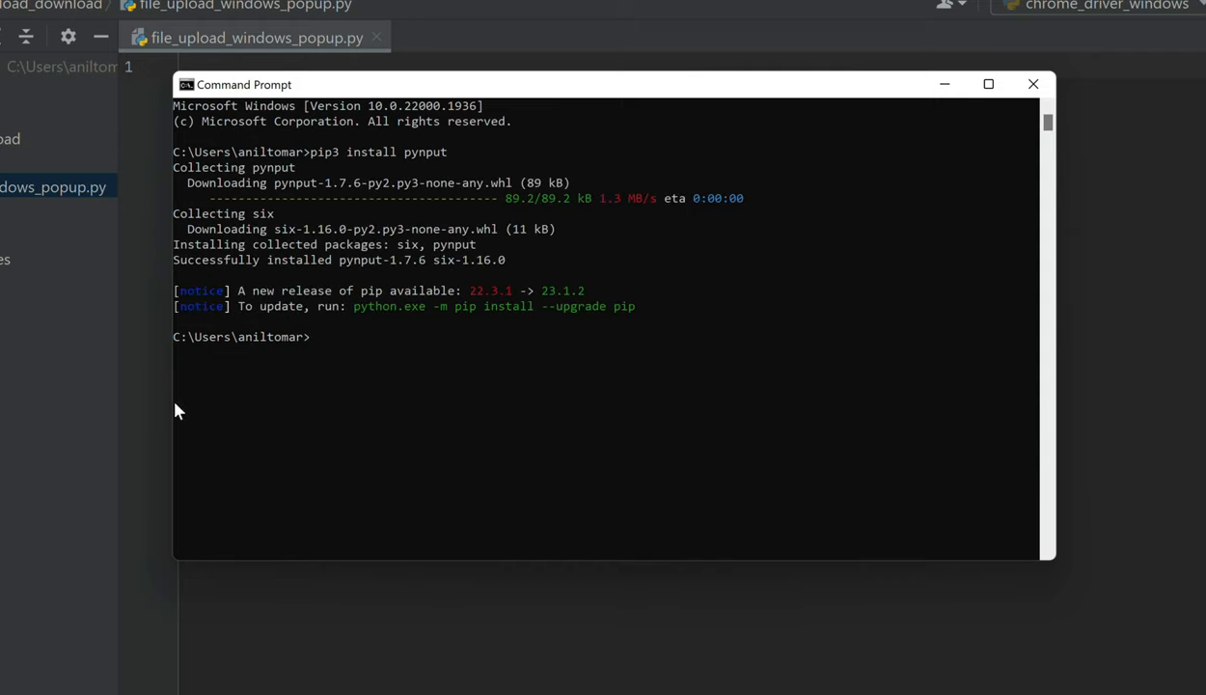
pyautogui.moveTo(550, 360)
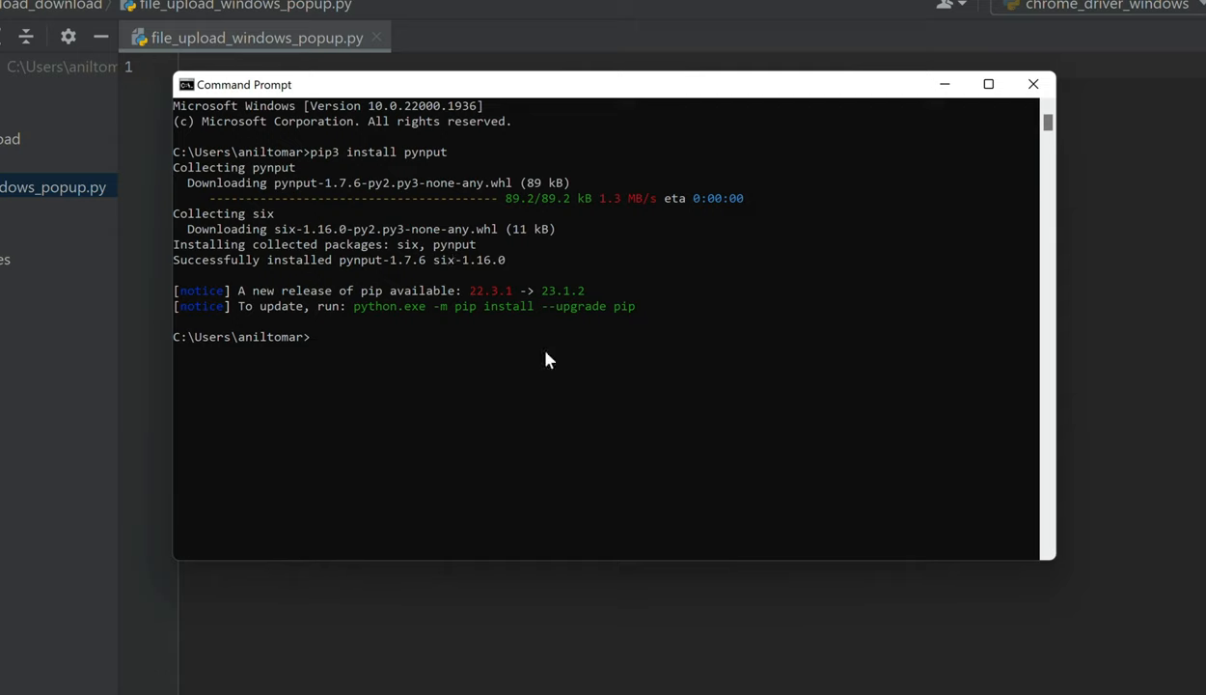
pyautogui.write('pip')
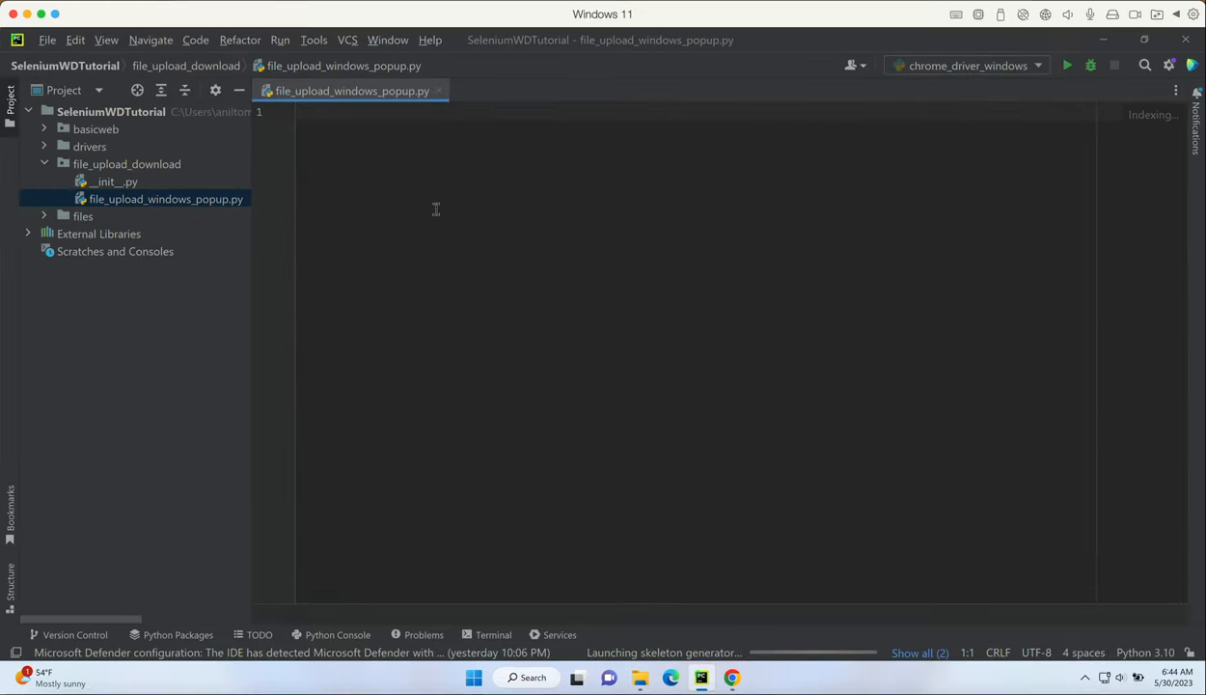
pyautogui.click(112, 110)
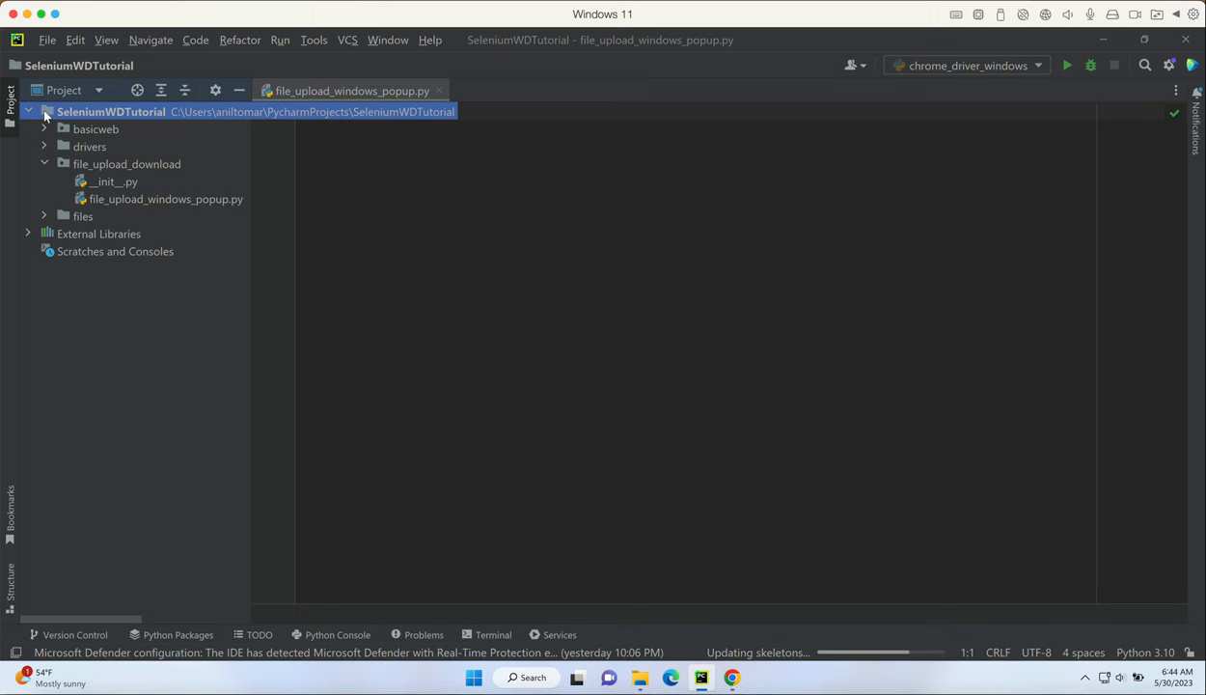
pyautogui.click(46, 39)
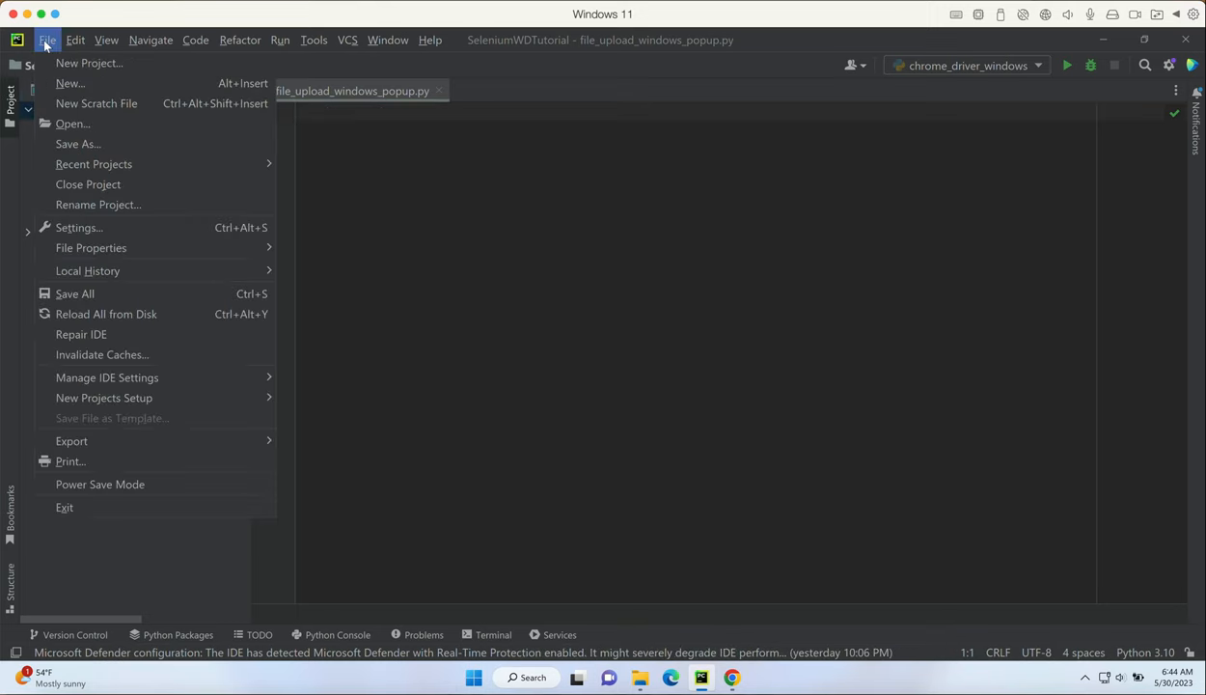
pyautogui.click(77, 228)
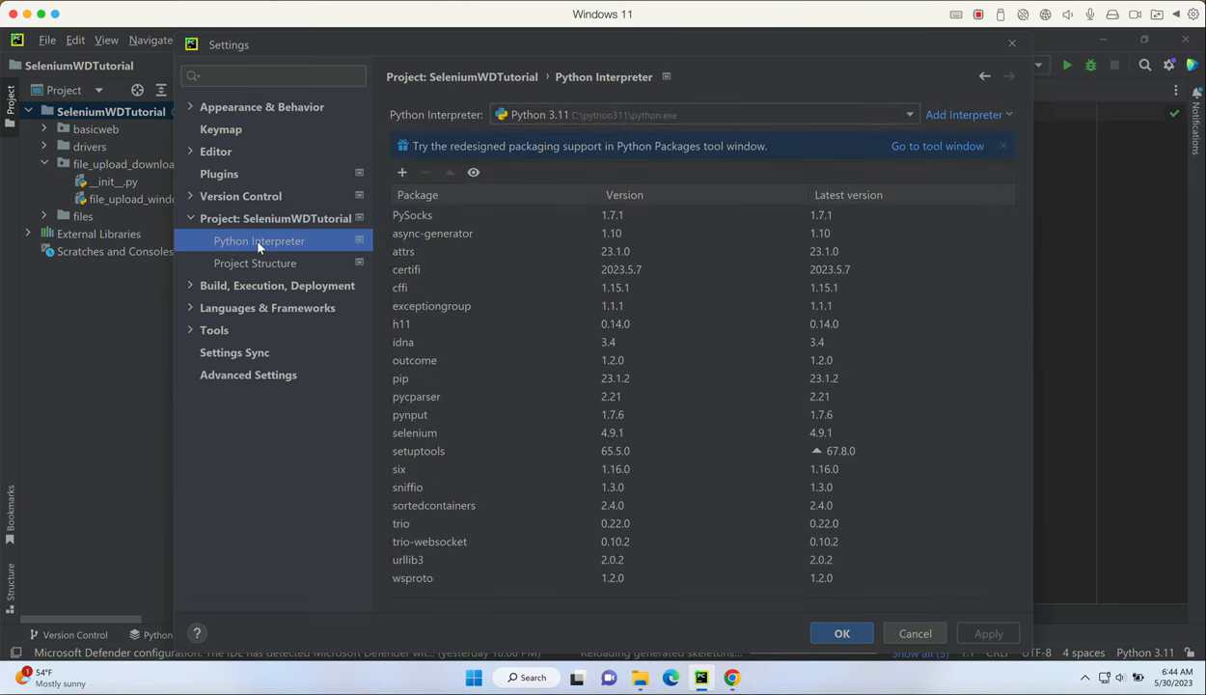
pyautogui.moveTo(685, 114)
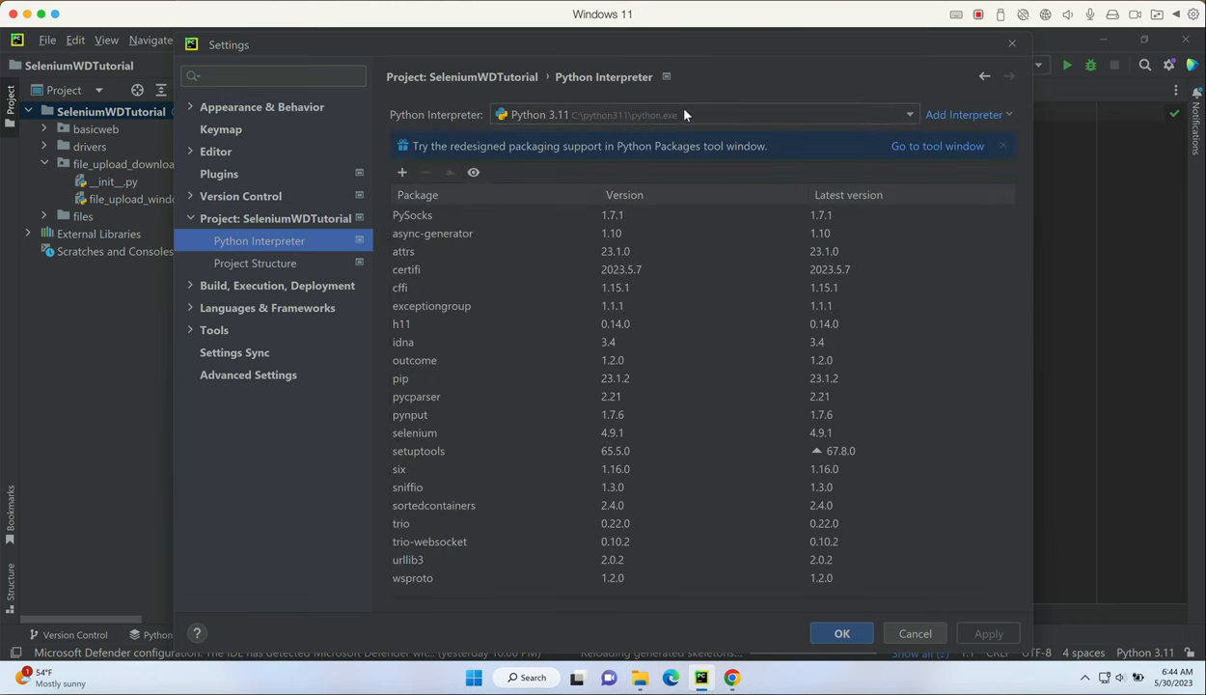
pyautogui.moveTo(524, 344)
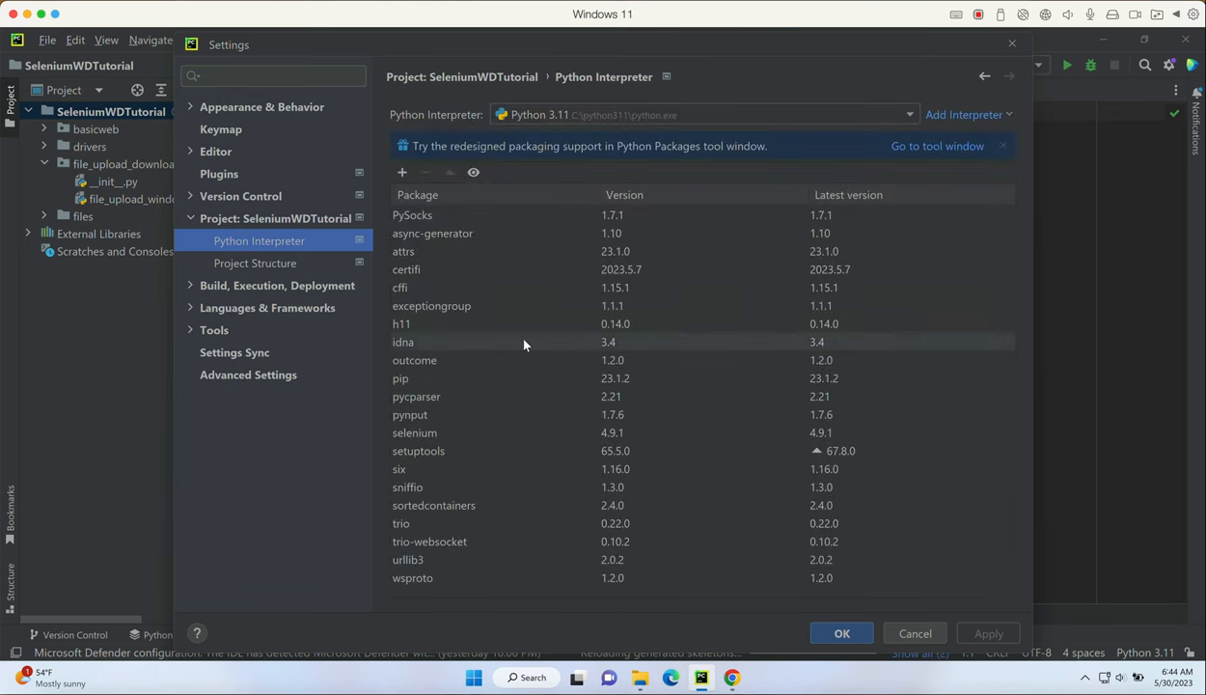
pyautogui.moveTo(442, 412)
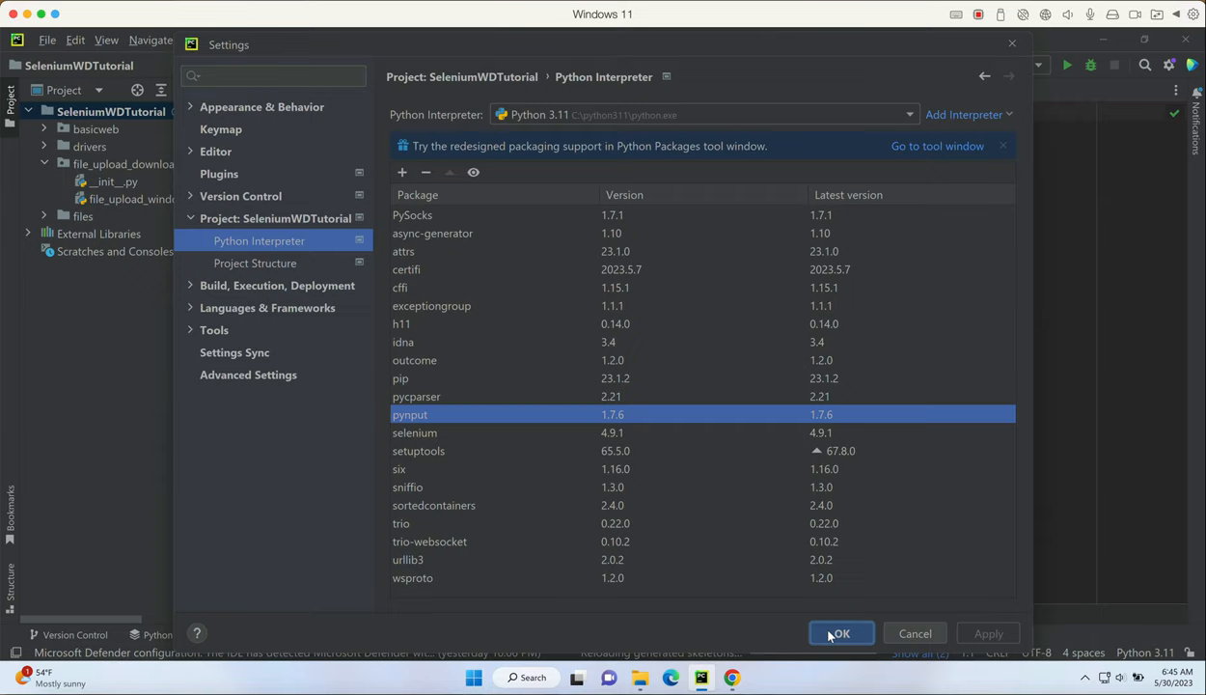
pyautogui.click(839, 632)
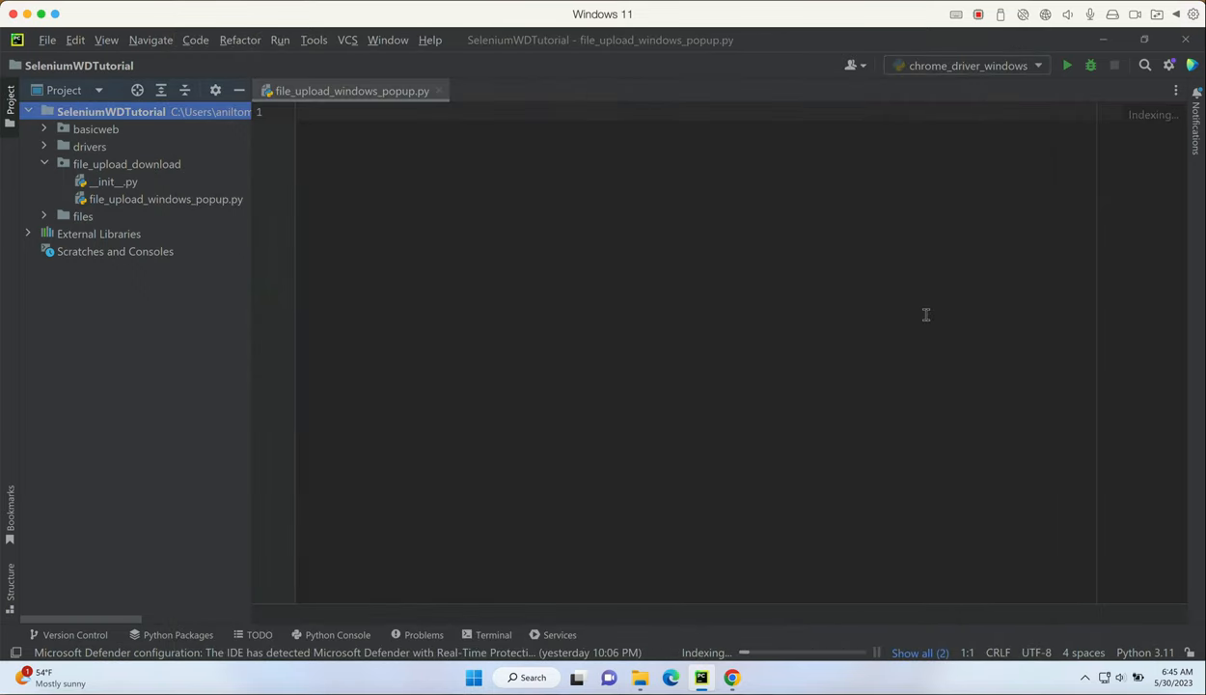
# Step: Import By from selenium.webdriver.common.by and Key, Controller from pynput.keyboard
pyautogui.write('f')
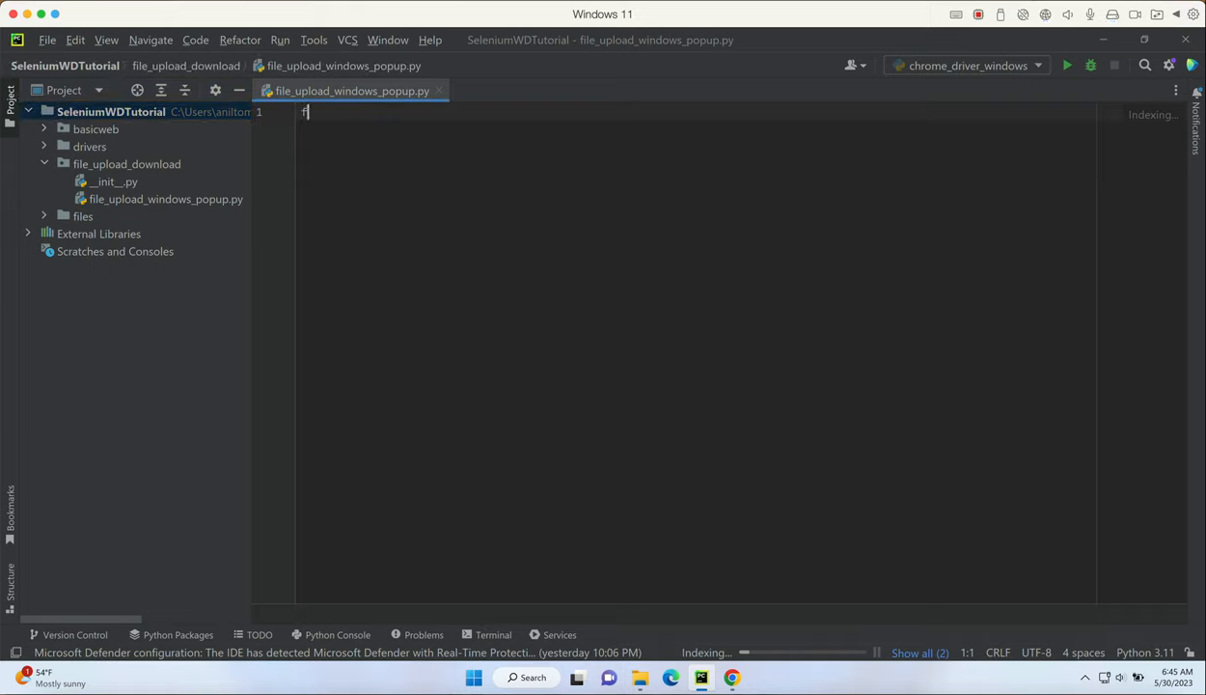
pyautogui.write('rom selenium import webdriver')
pyautogui.write('from')
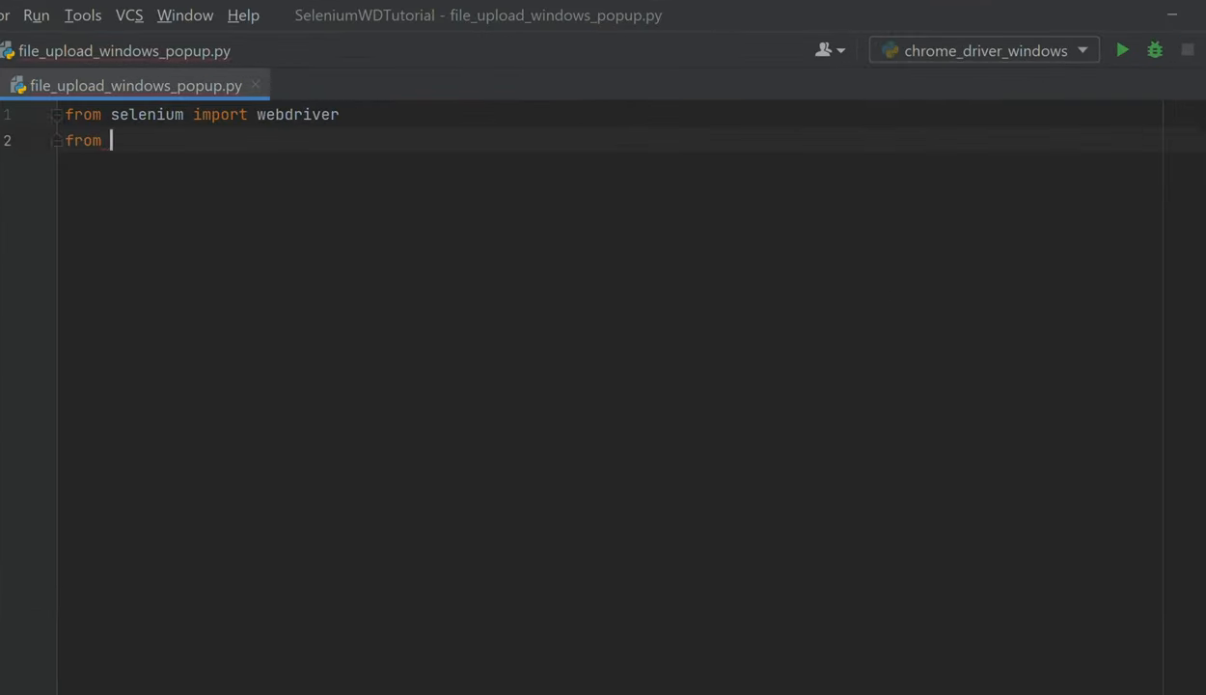
pyautogui.write('selenium.webdriver.common.')
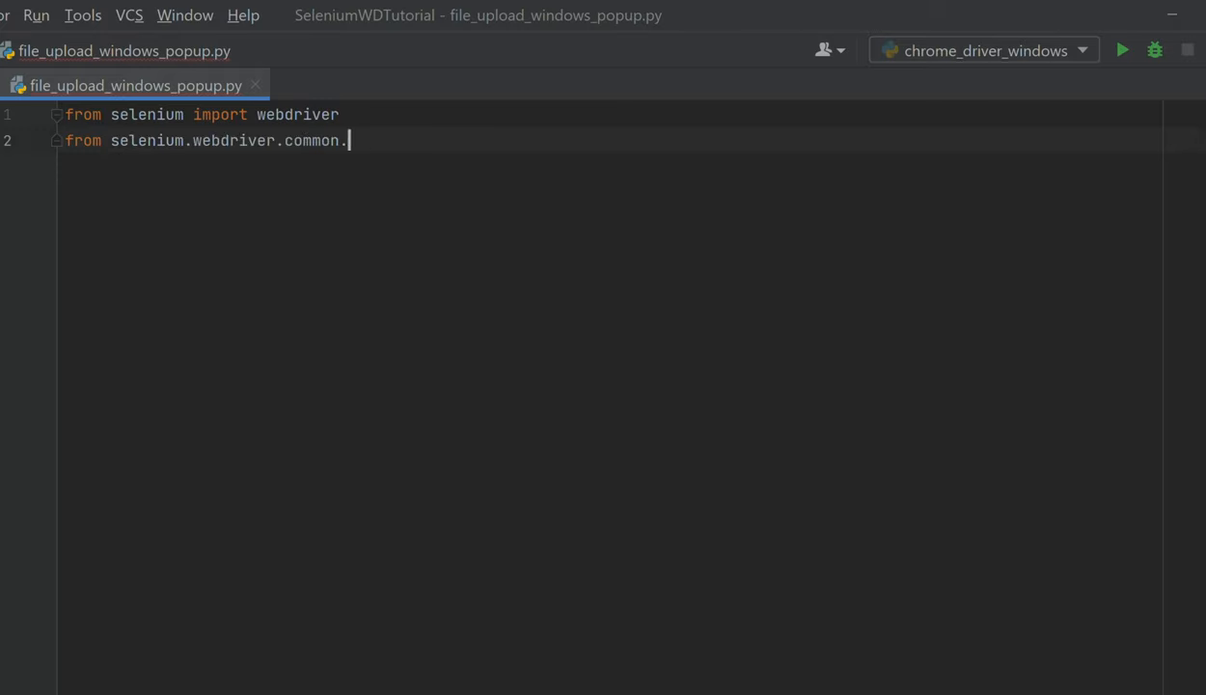
pyautogui.write('by import By')
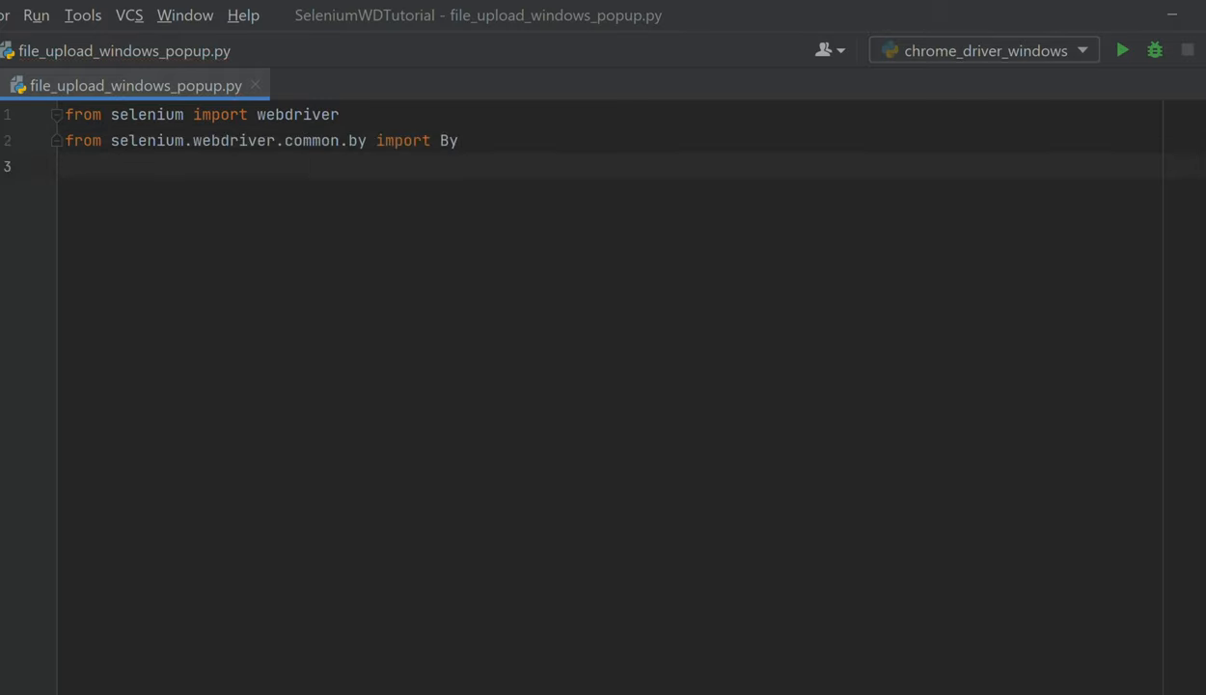
pyautogui.write('from_py')
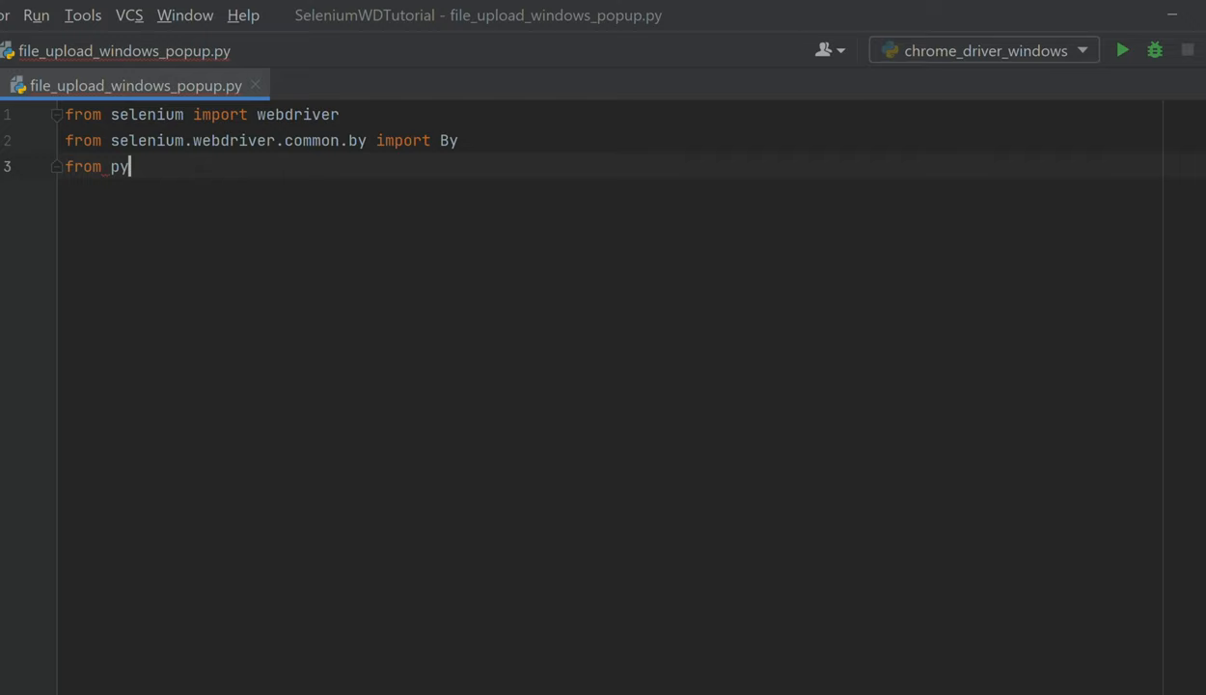
pyautogui.write('nput.keyboard')
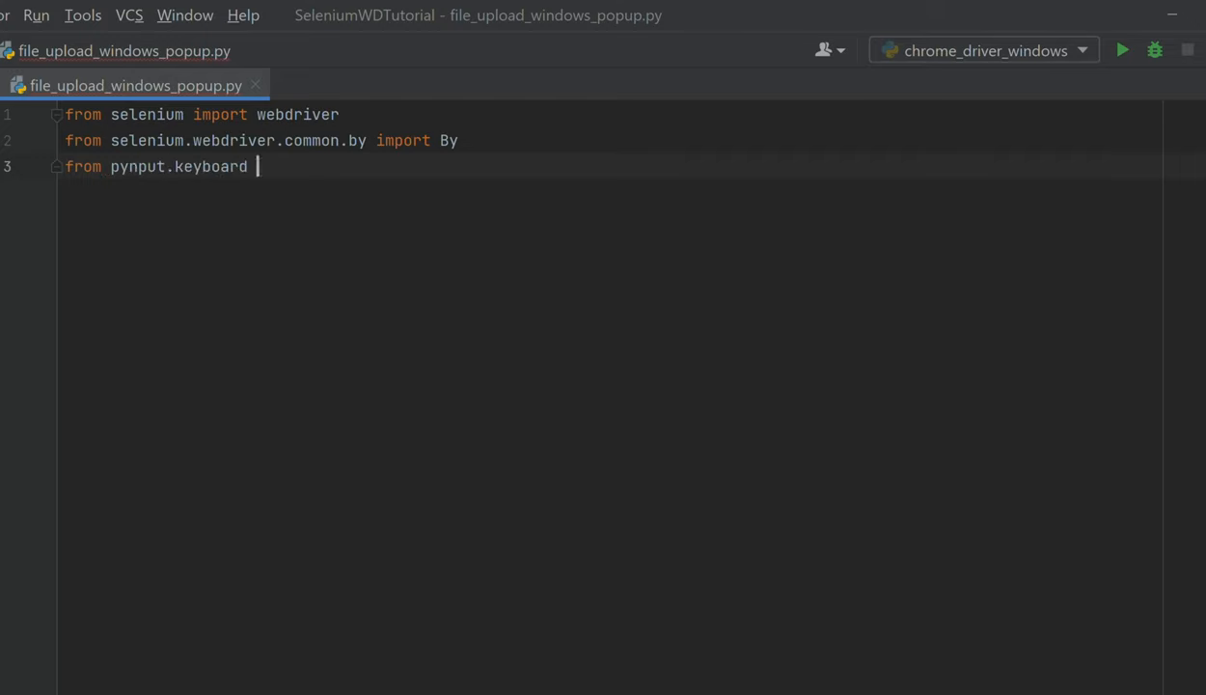
pyautogui.write('import Key,')
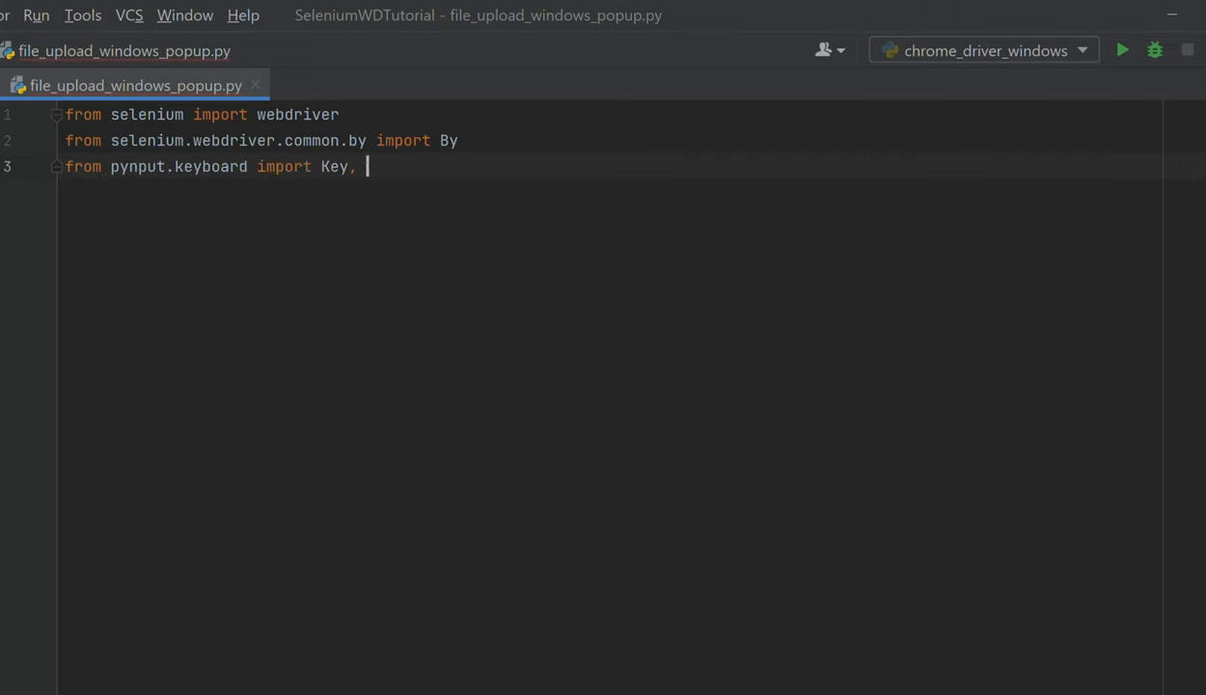
pyautogui.write('Controller')
pyautogui.write('import time')
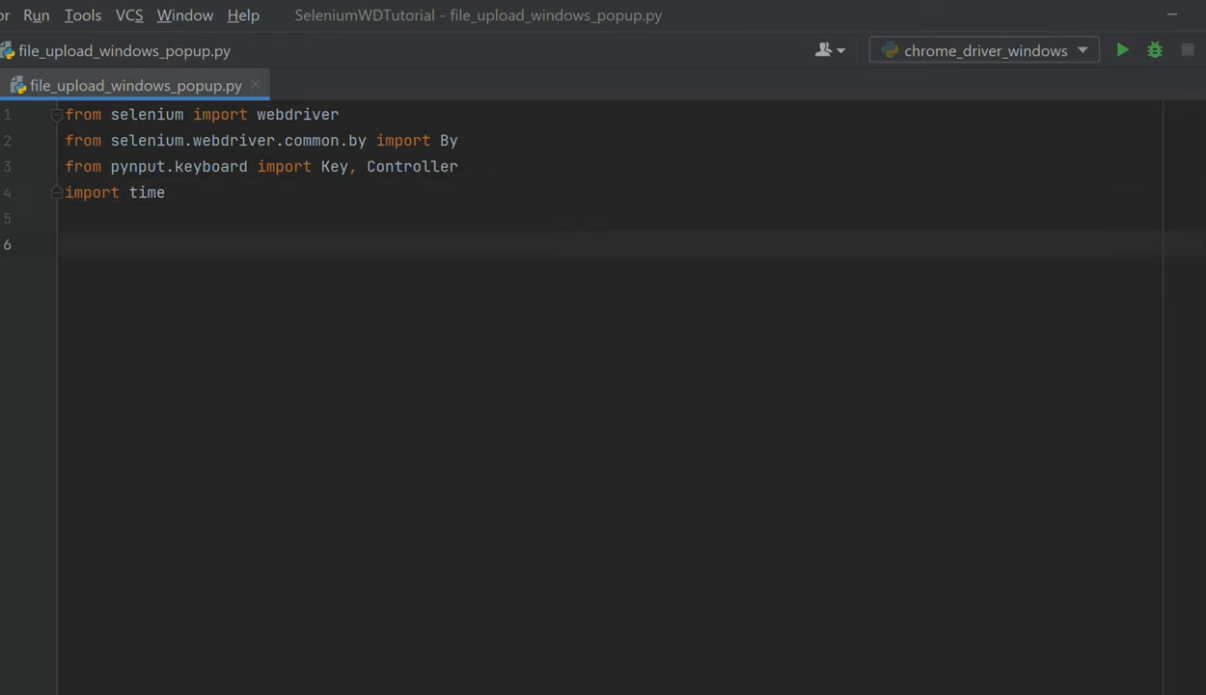
# Step: Create webdriver.Chrome() with implicitly_wait(10), load the Plupload examples URL and begin find_element
pyautogui.click(66, 244)
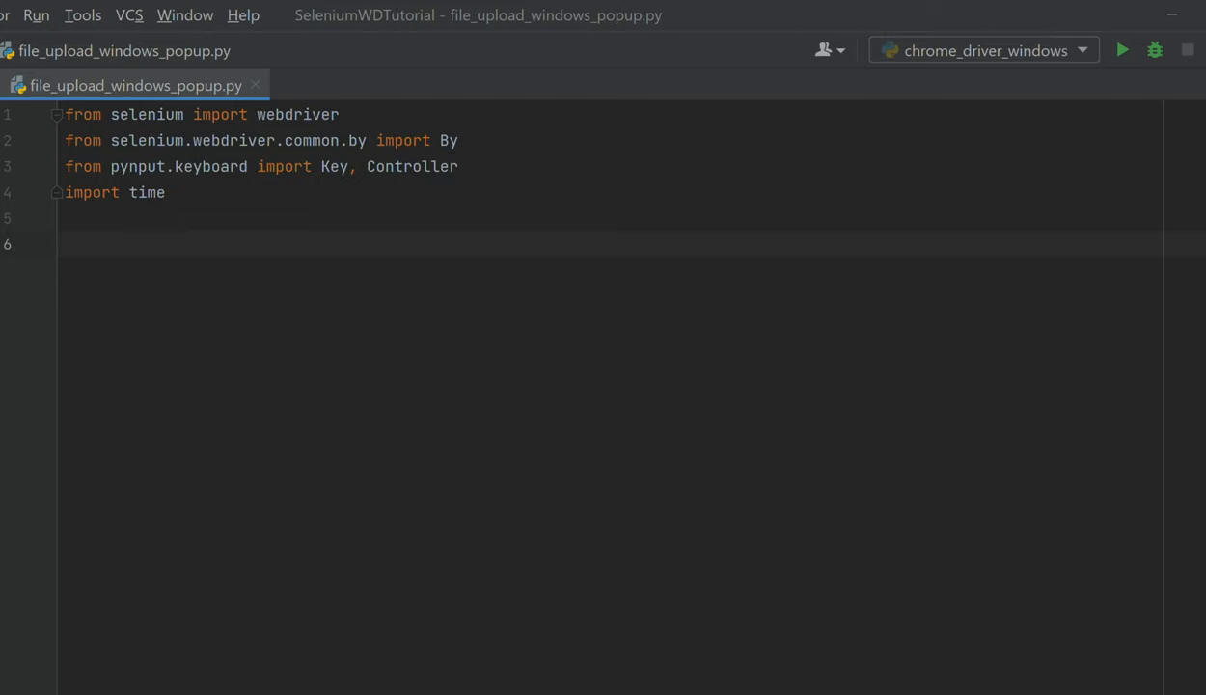
pyautogui.write('driver = webdriver.Chrome()')
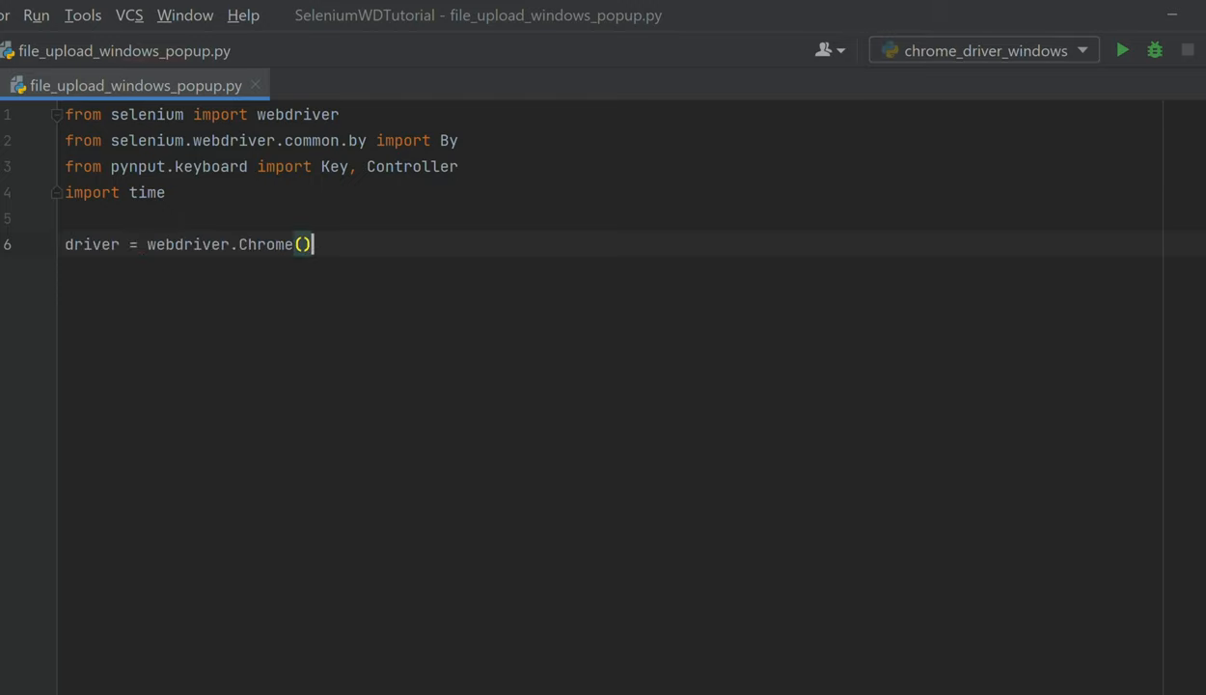
pyautogui.write('driver.implicitly_wait(')
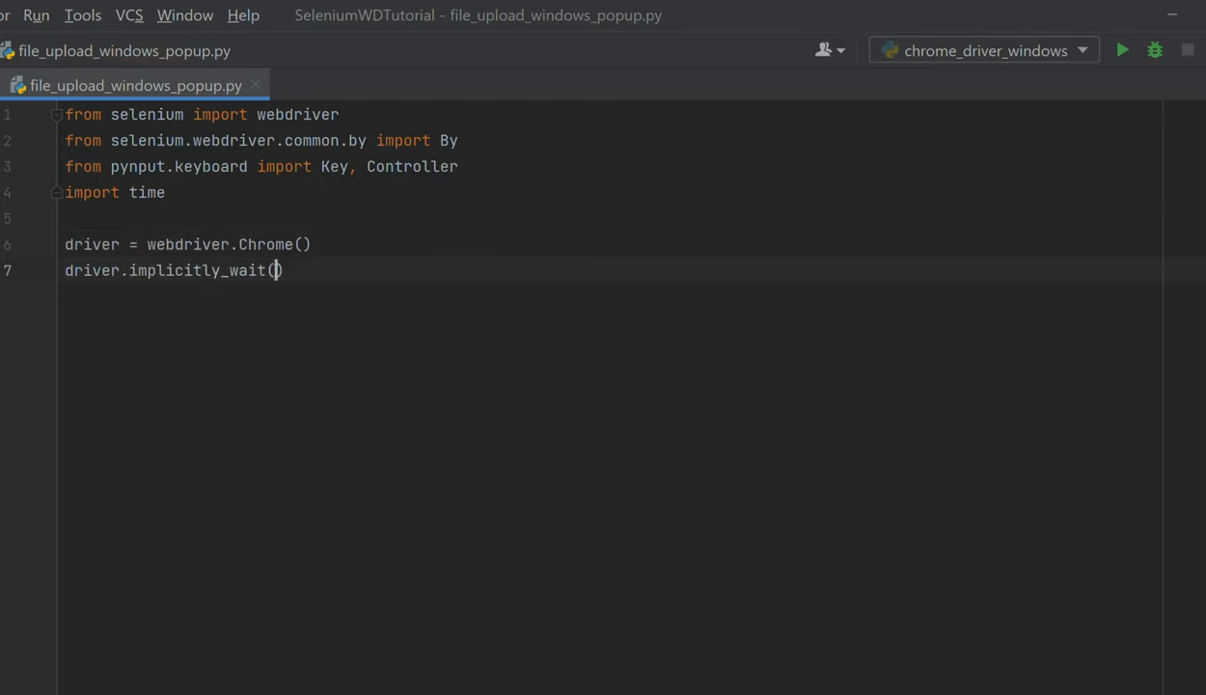
pyautogui.write('10)')
pyautogui.write('d')
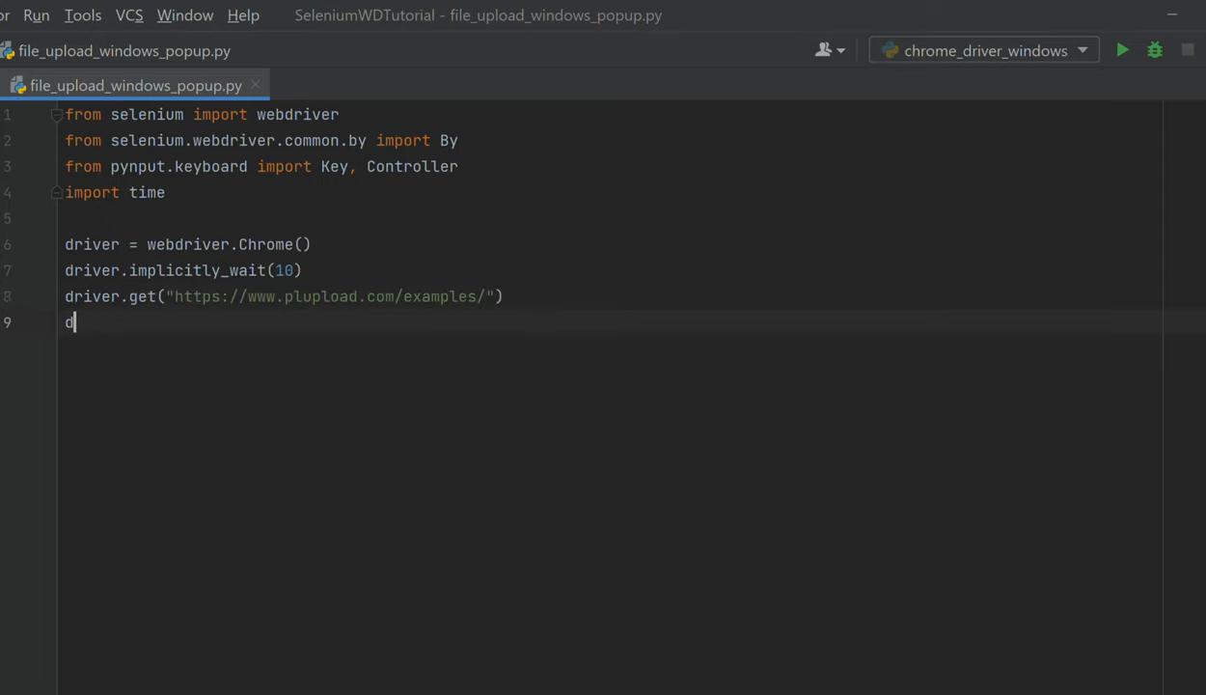
pyautogui.write('river.')
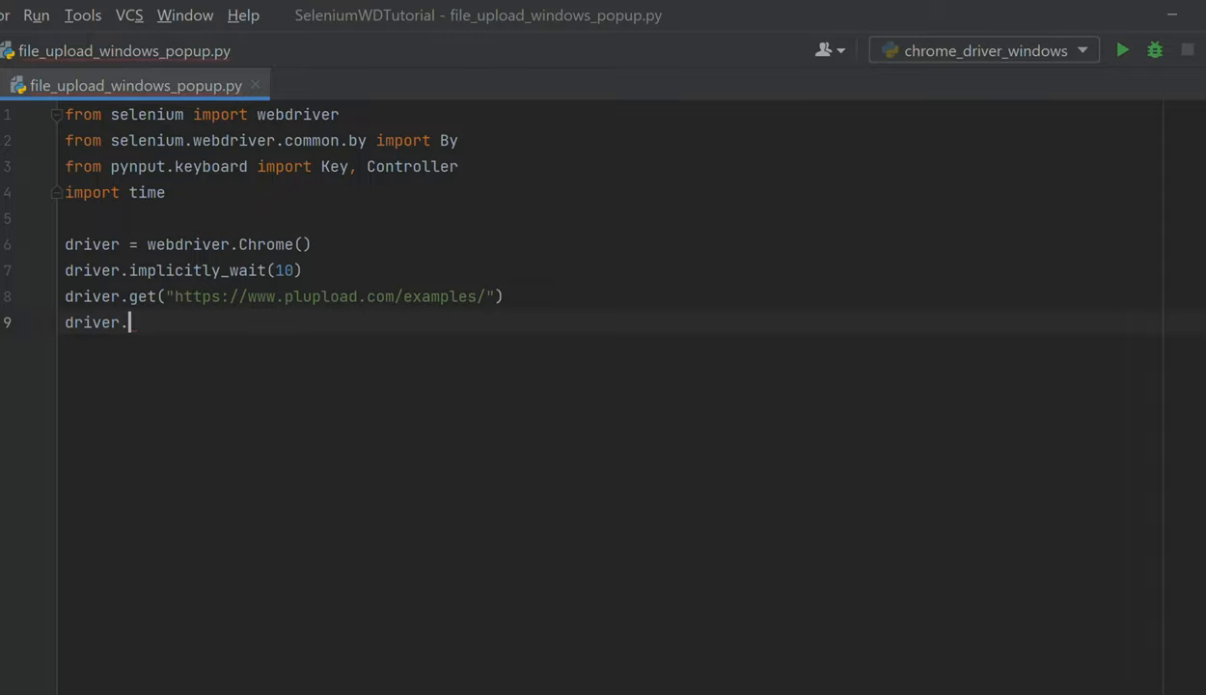
pyautogui.write('fin')
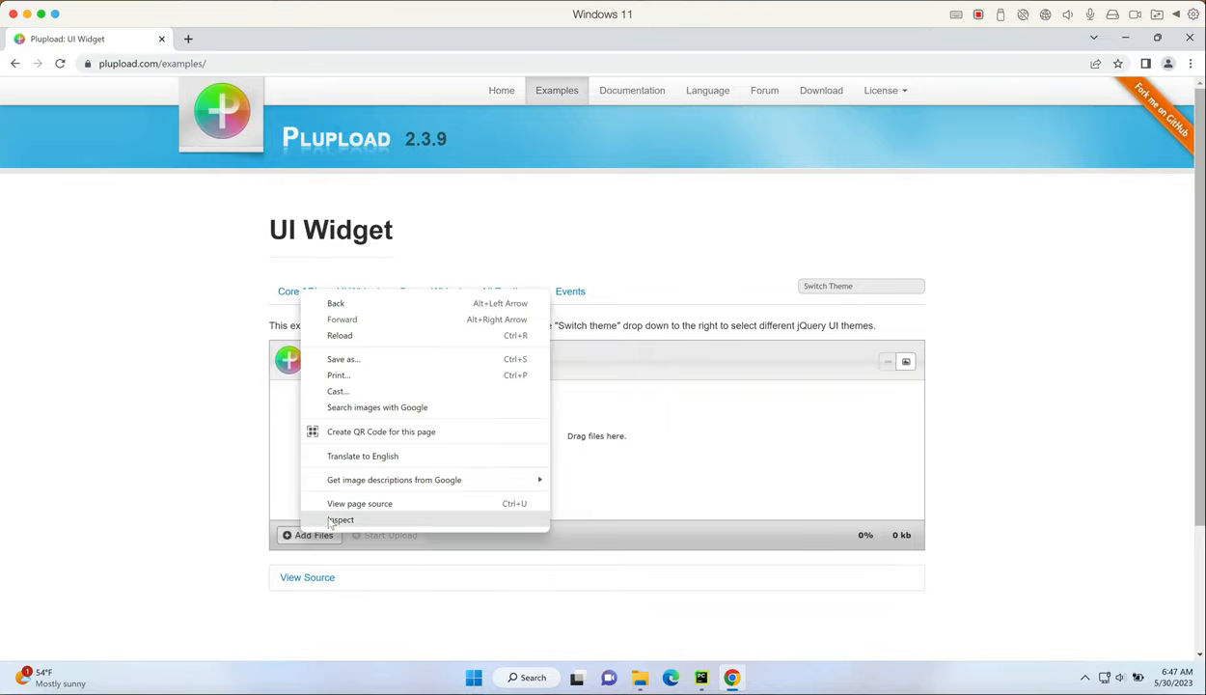
pyautogui.click(342, 519)
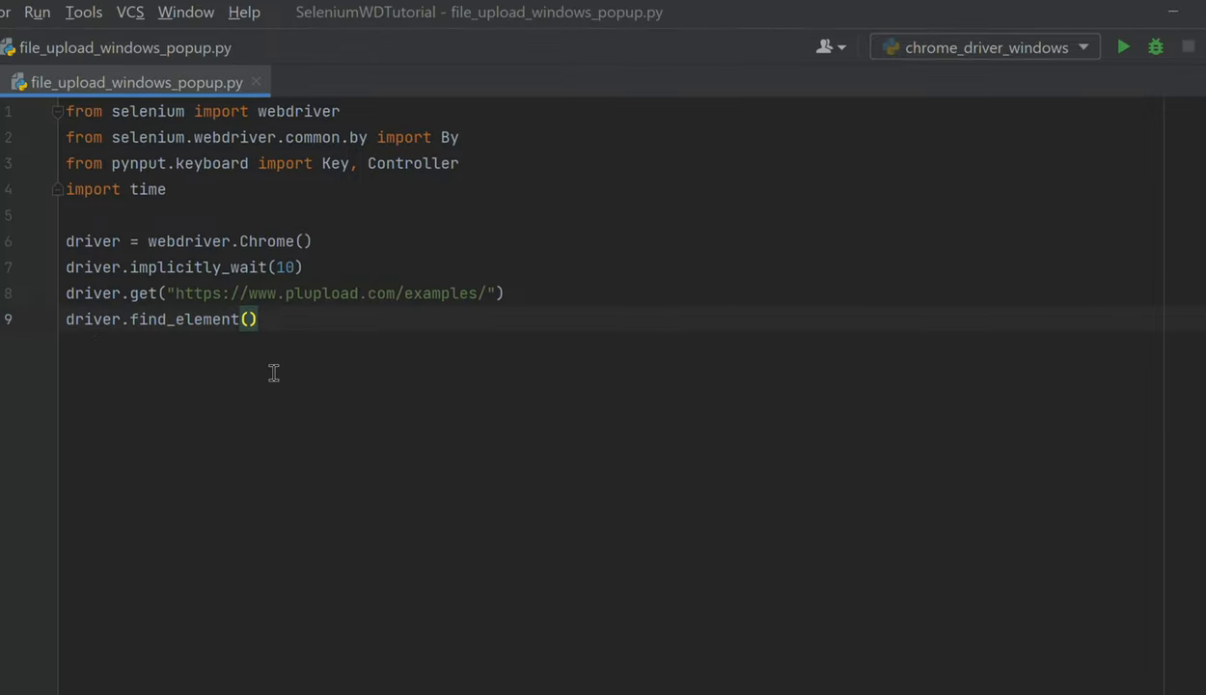
# Step: Click find_element(By.ID, "uploader_browse") and add time.sleep(3) after it
pyautogui.write('By.')
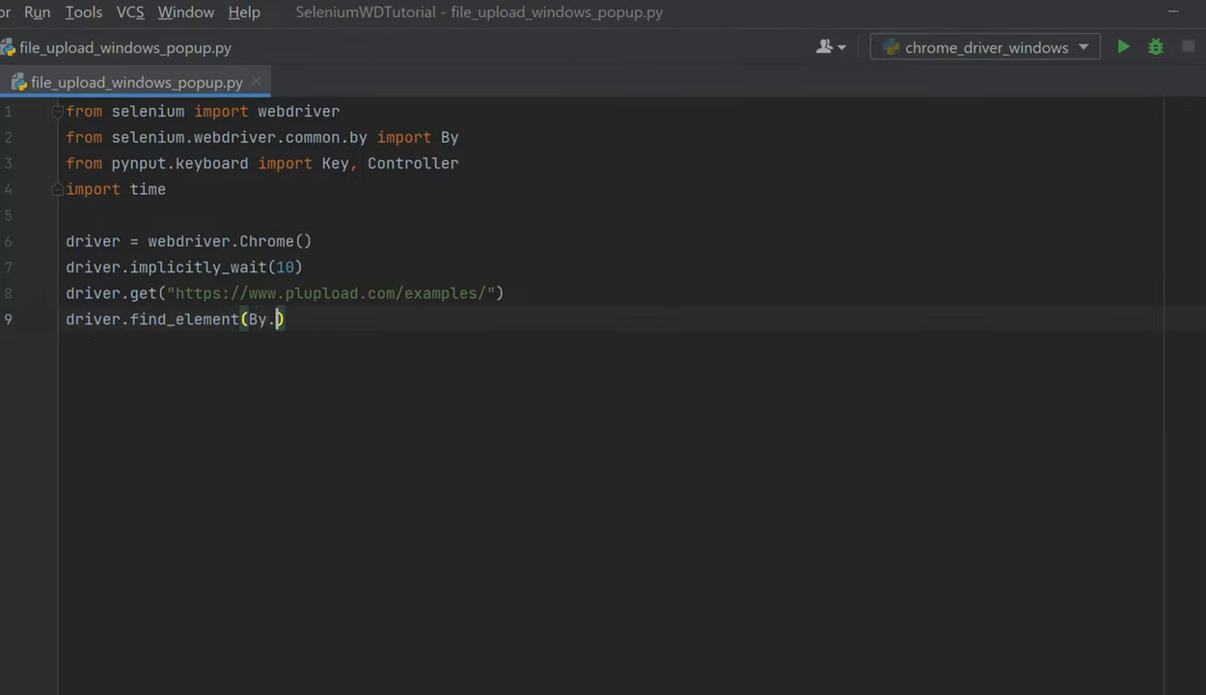
pyautogui.write('ID, "uploader_browse")')
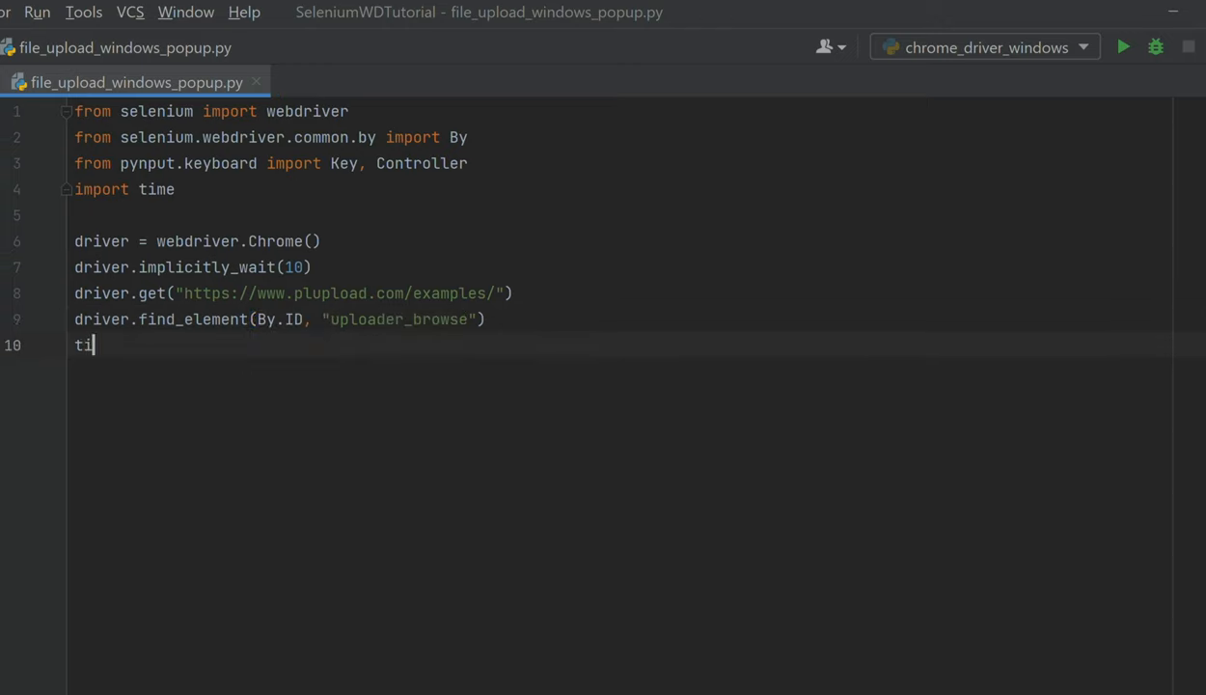
pyautogui.write('me.slee')
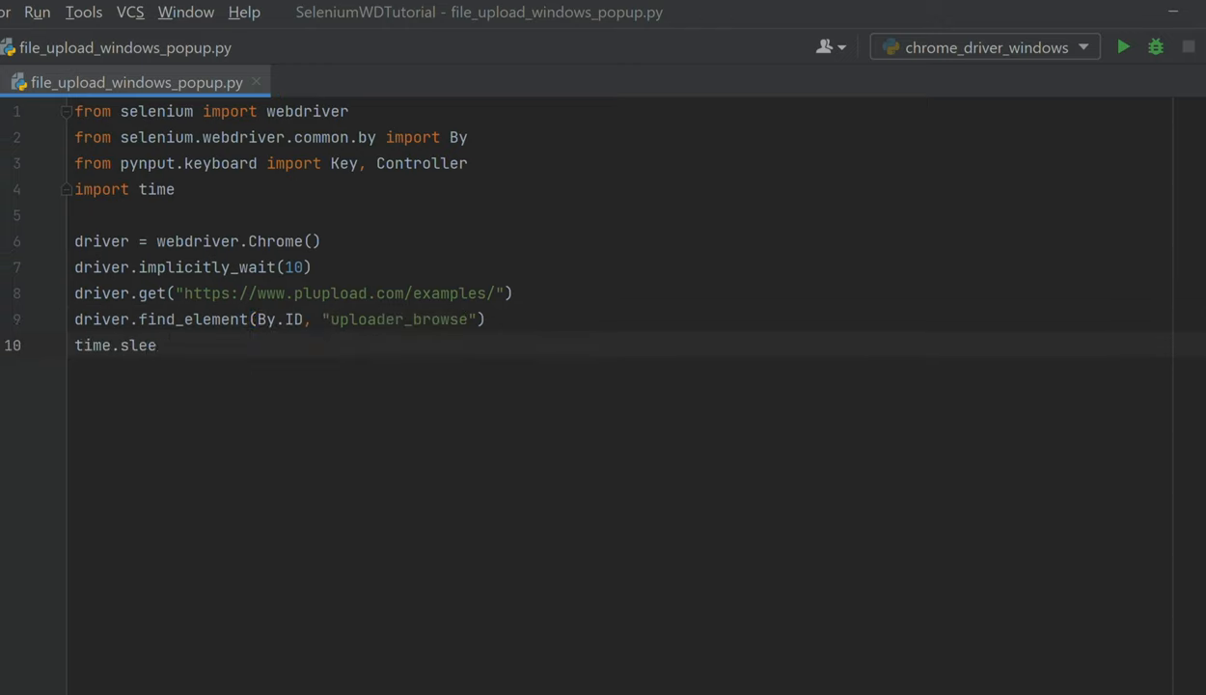
pyautogui.write('p(3)')
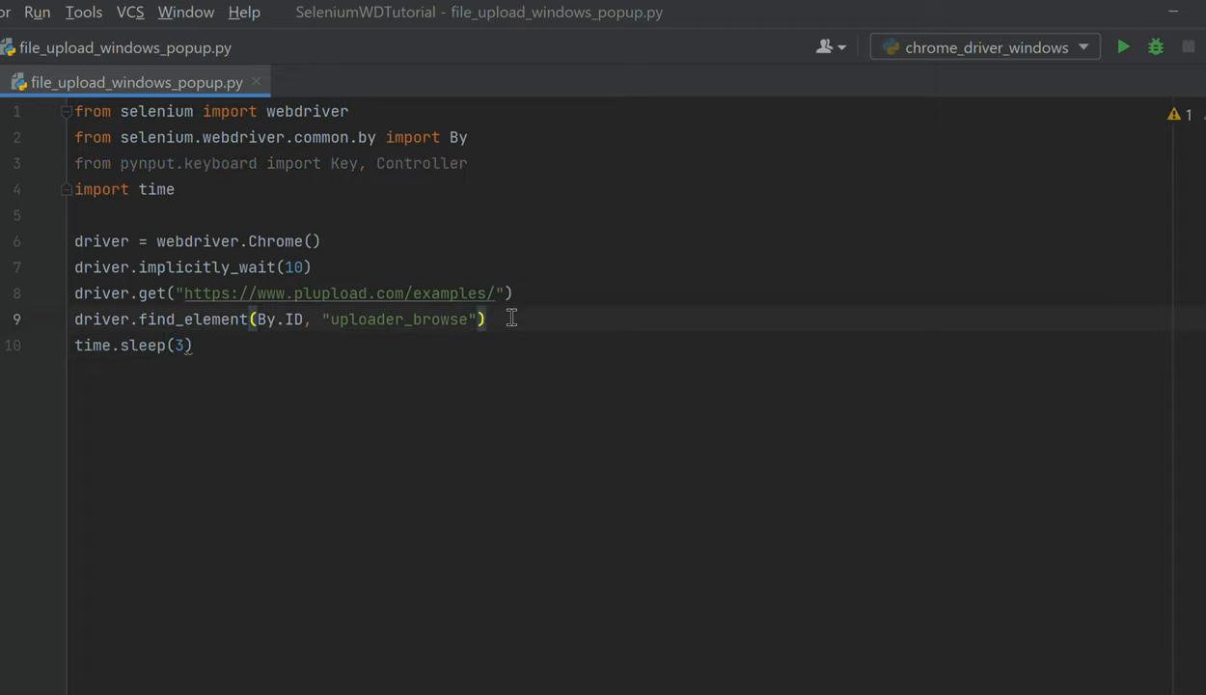
pyautogui.write('.click()')
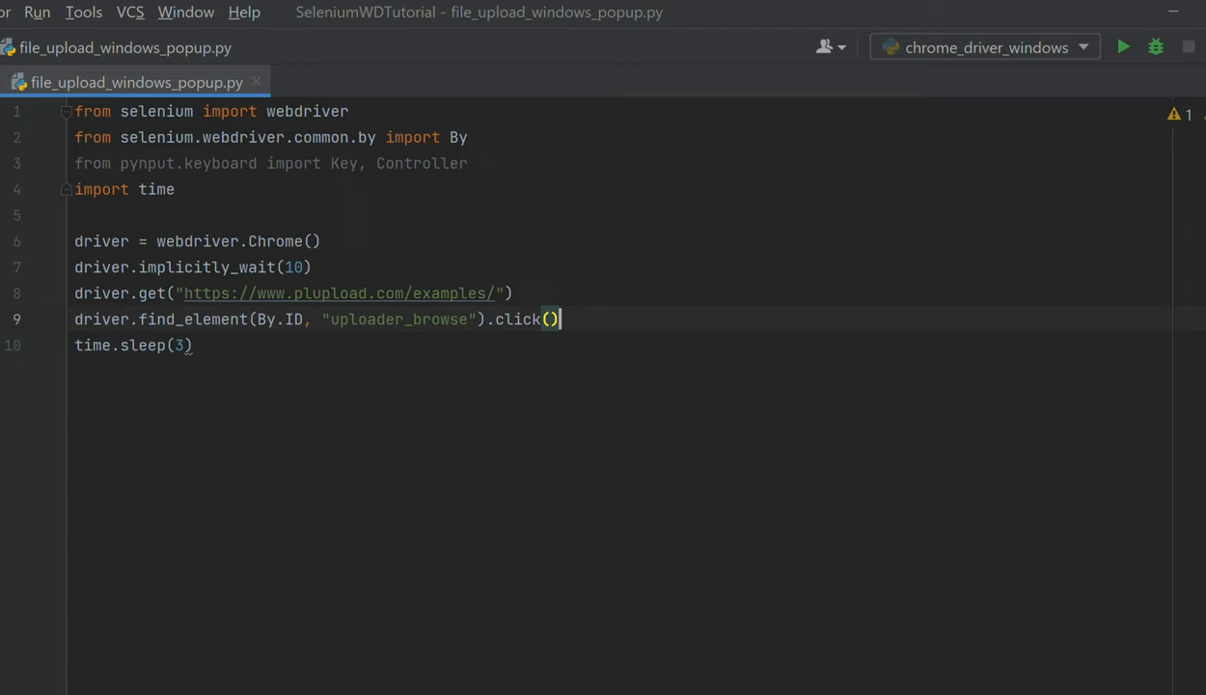
# Step: Create keyboard = Controller() below the sleep and start a keyboard call
pyautogui.tripleClick(319, 318)
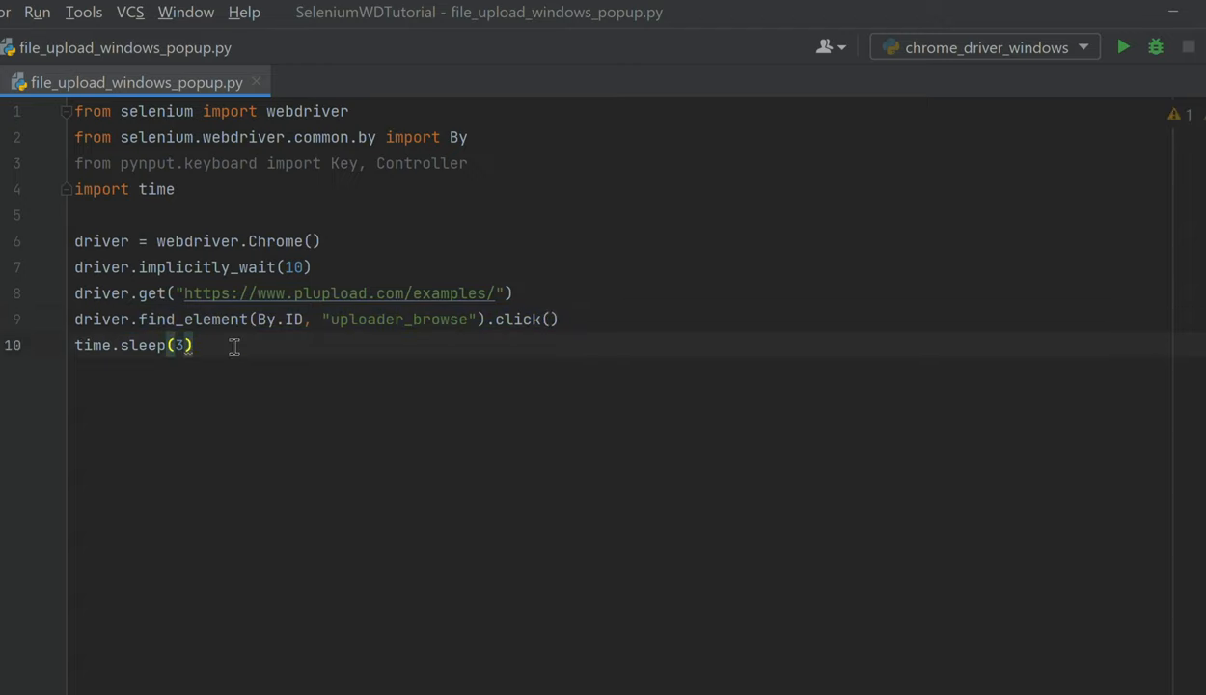
pyautogui.press('Enter')
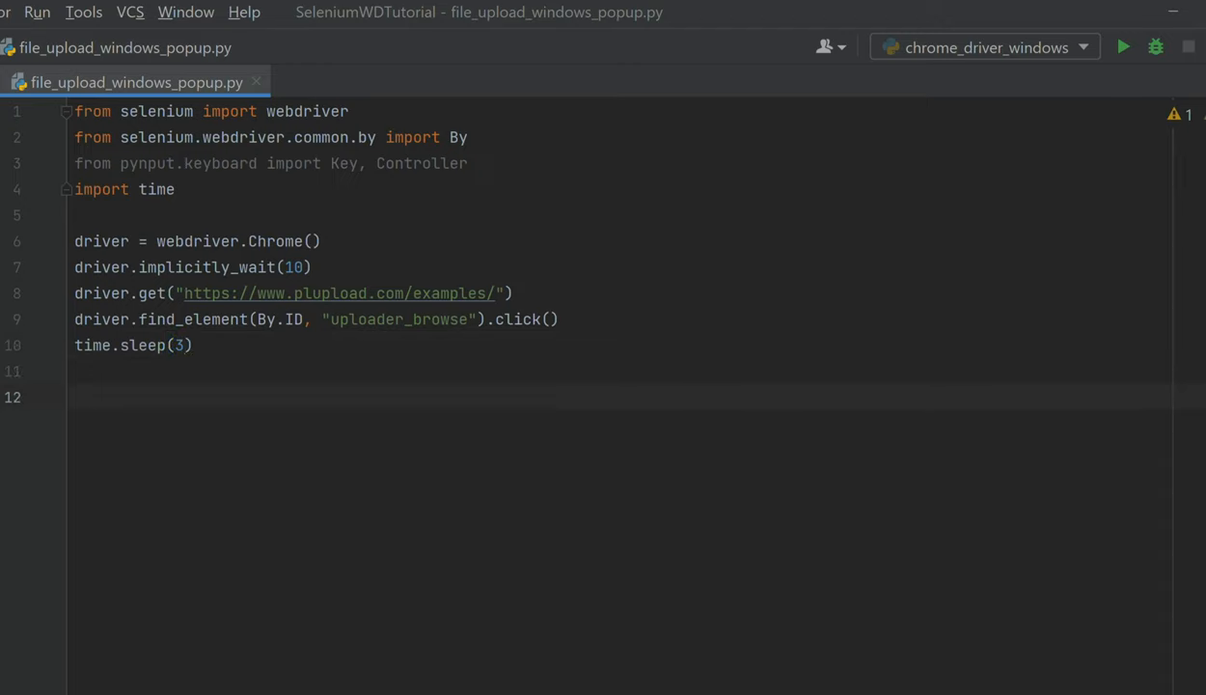
pyautogui.write('keyboard = Contro')
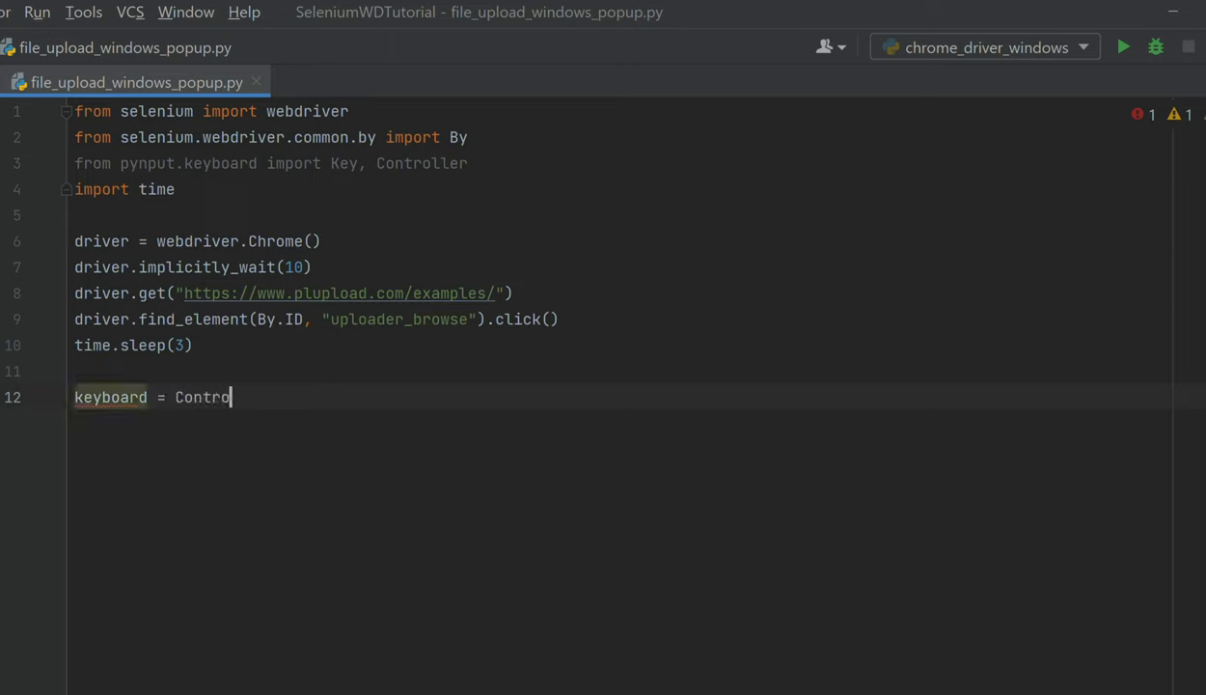
pyautogui.write('ller()')
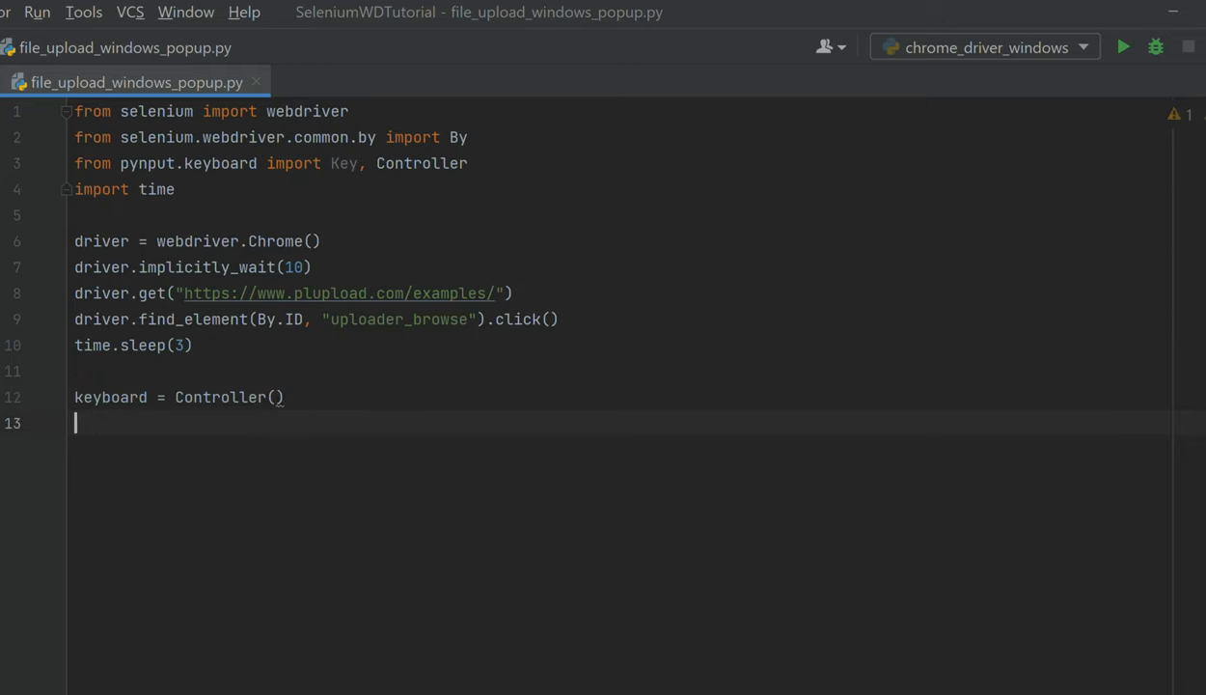
pyautogui.write('keyboard.press(')
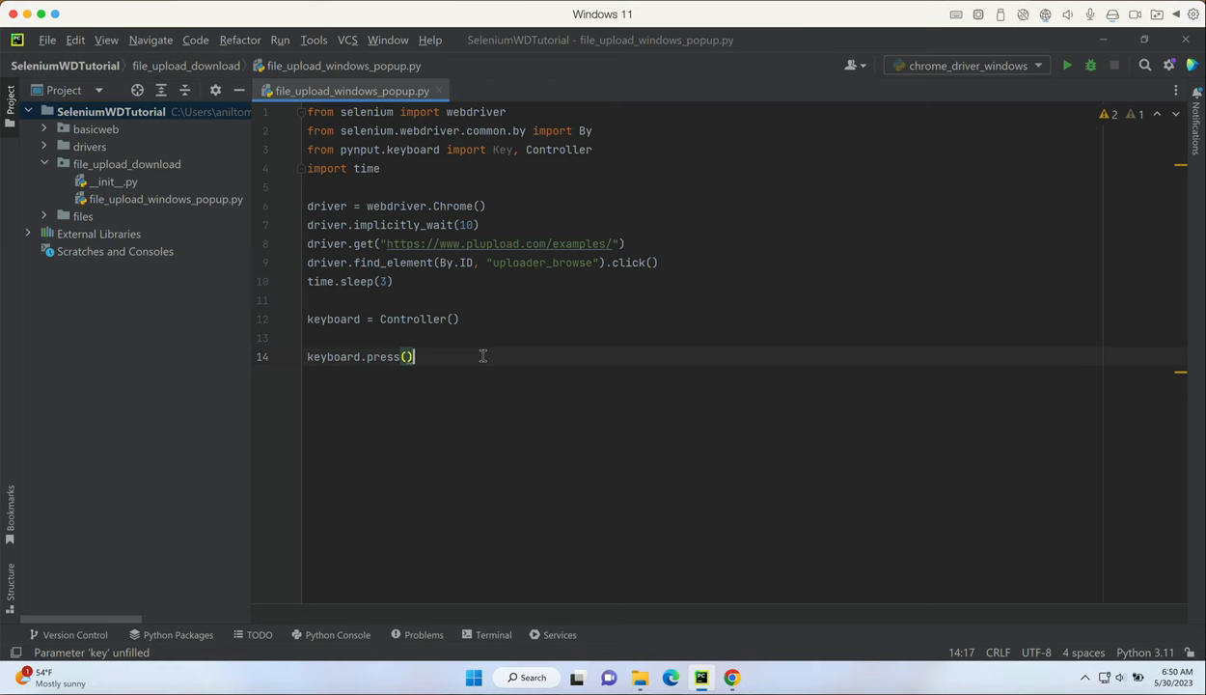
pyautogui.moveTo(726, 633)
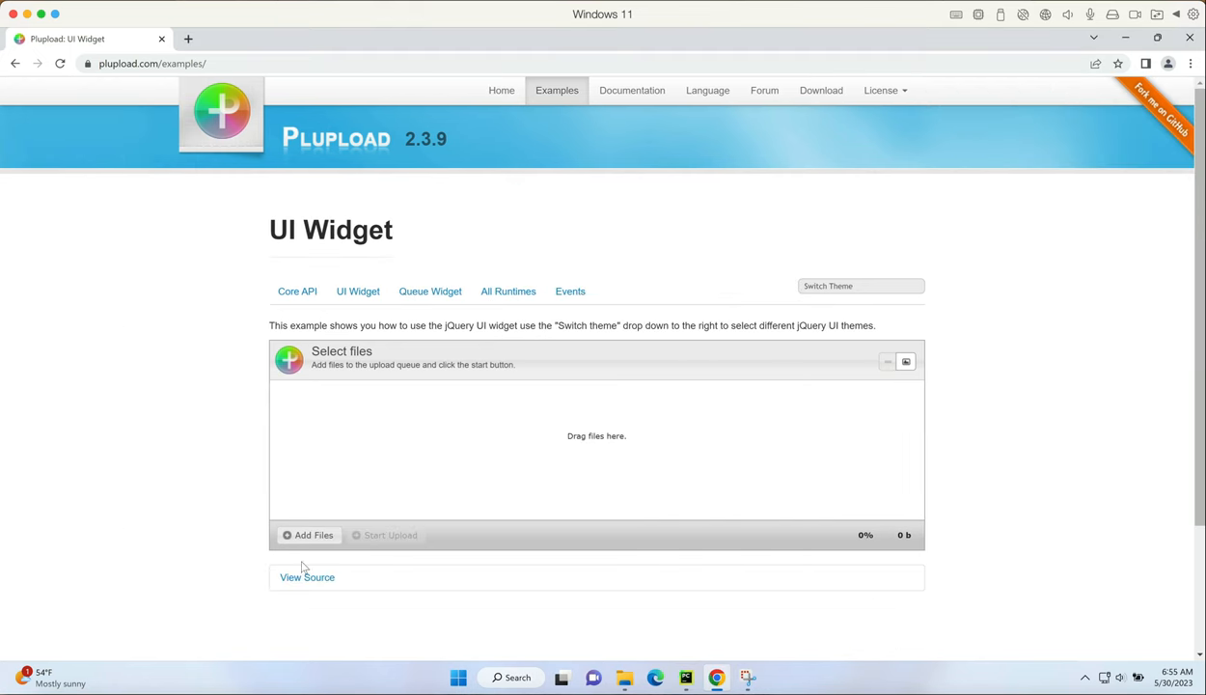
# Step: Bring up the Add Files dialog and the project's files folder beside it
pyautogui.click(308, 534)
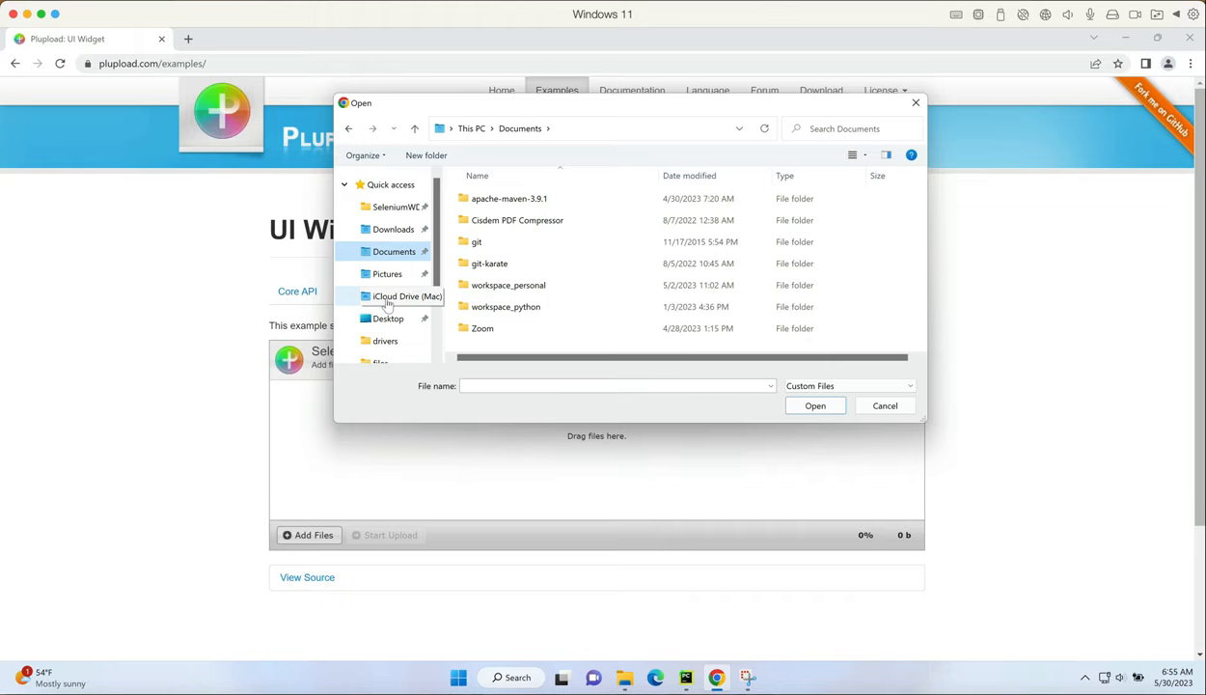
pyautogui.click(624, 676)
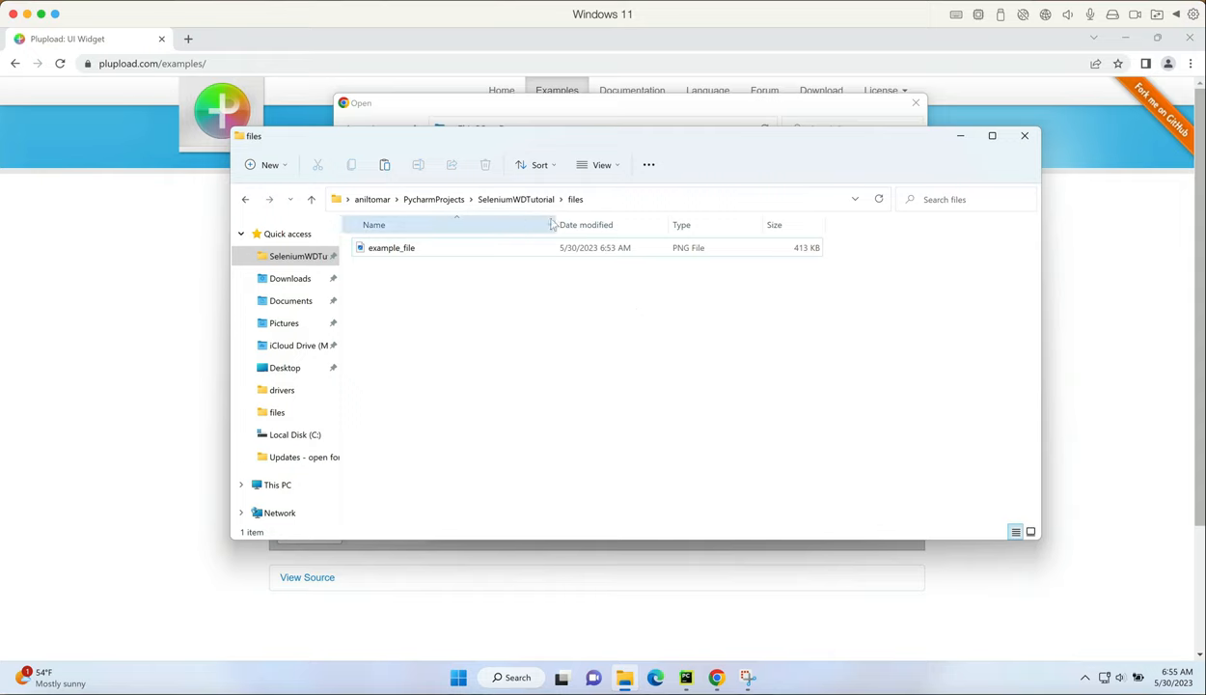
# Step: Read example_file's full folder location from its Properties dialog, then close it
pyautogui.click(392, 247)
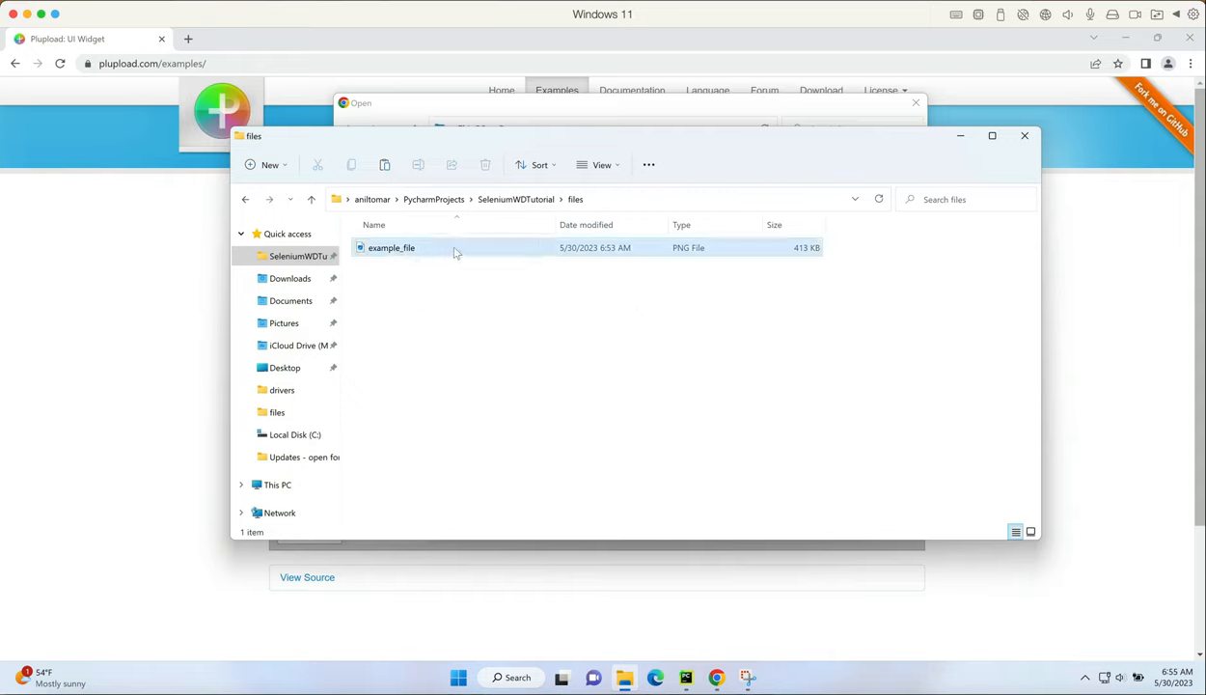
pyautogui.click(452, 325)
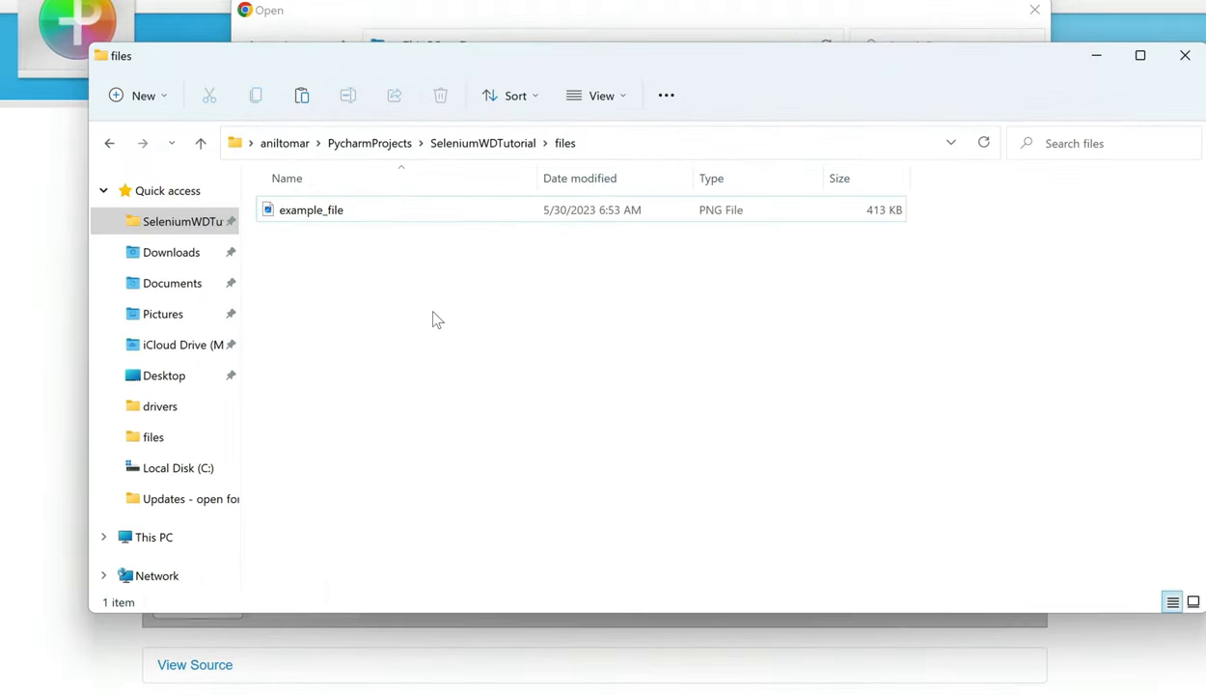
pyautogui.moveTo(517, 317)
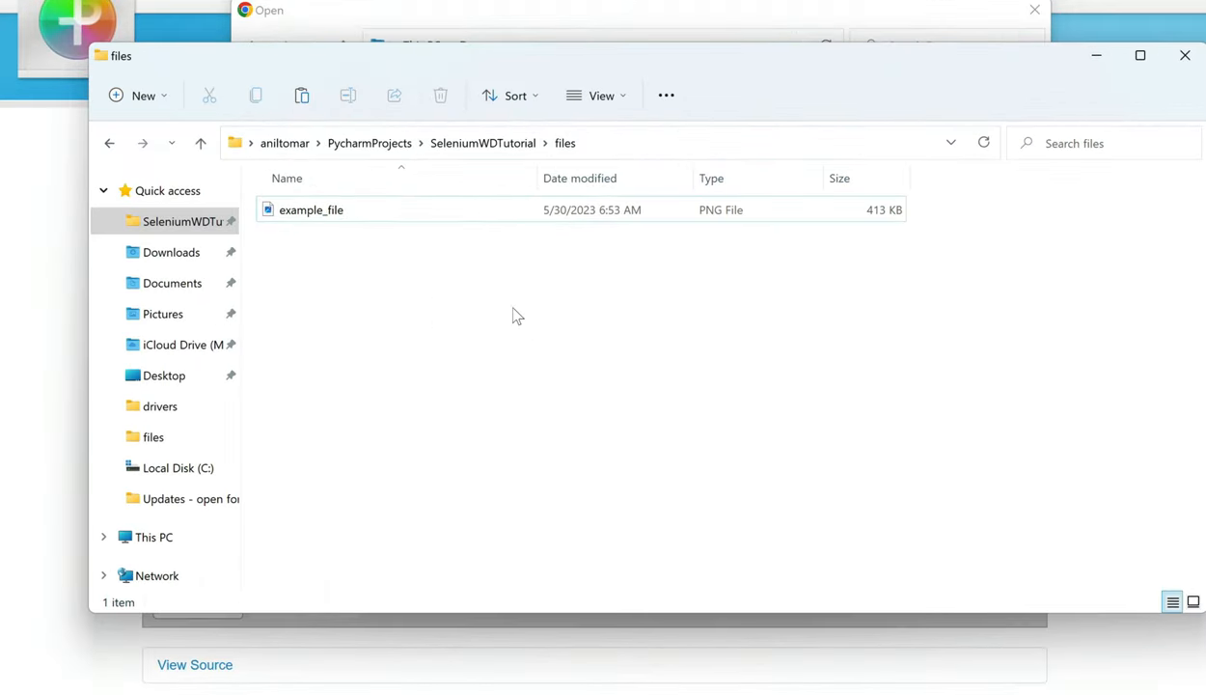
pyautogui.moveTo(791, 147)
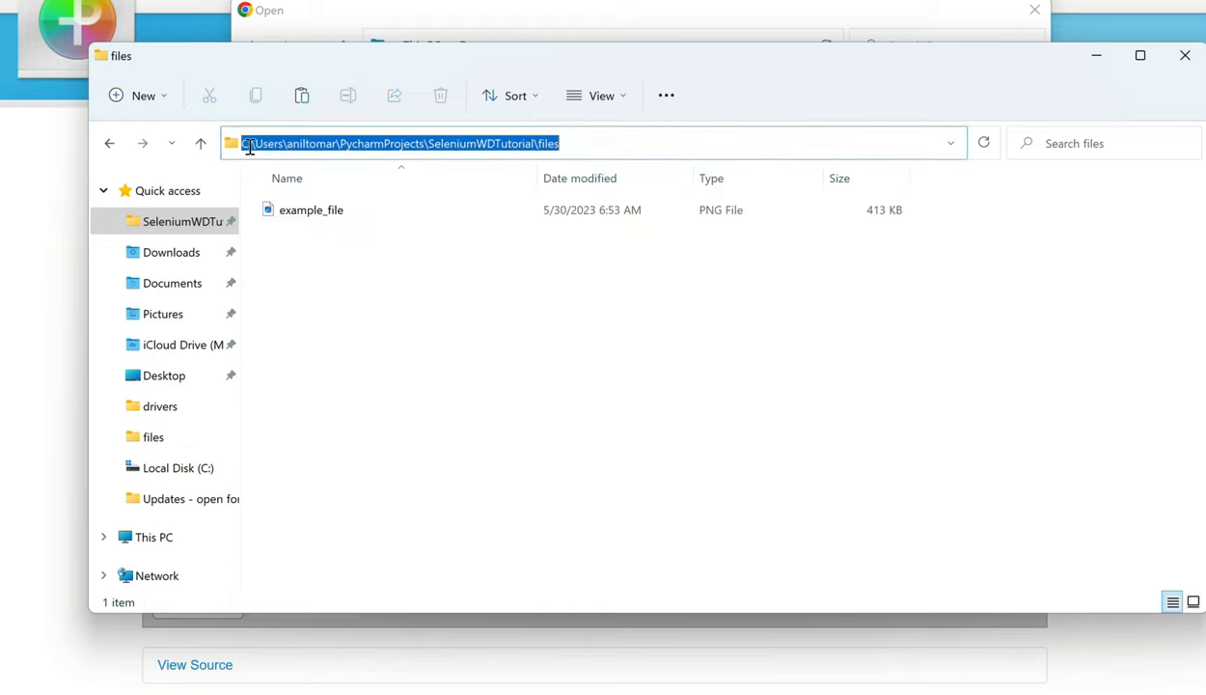
pyautogui.click(311, 209)
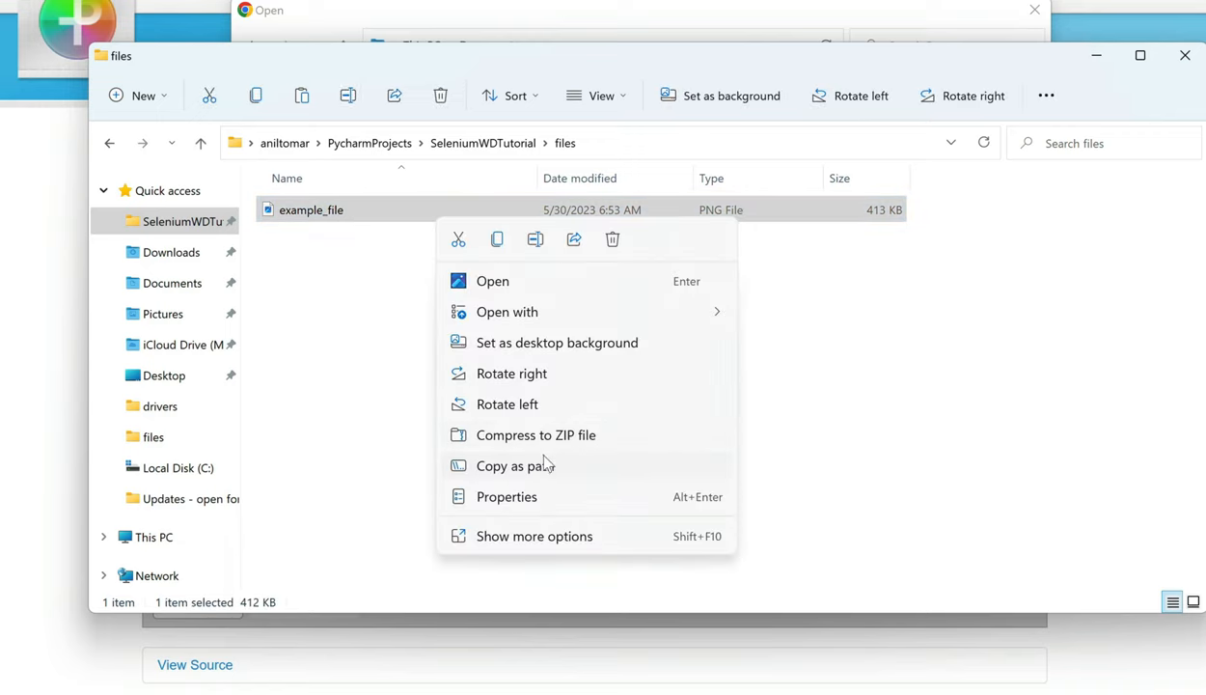
pyautogui.click(506, 496)
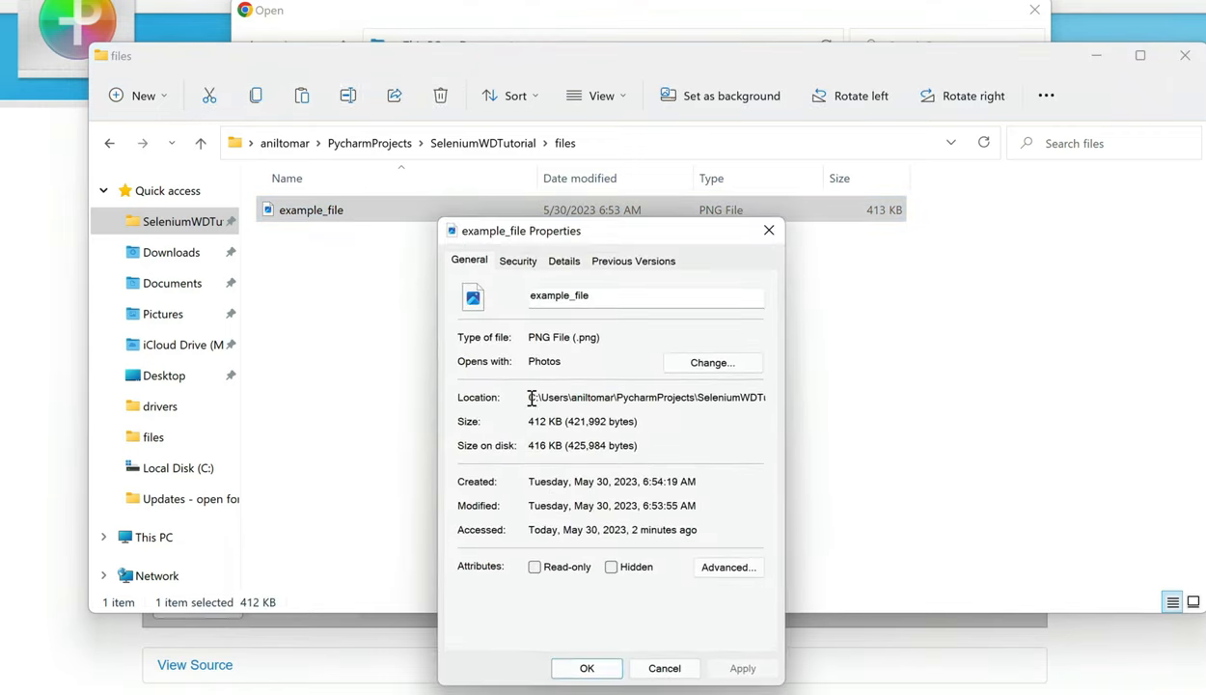
pyautogui.tripleClick(647, 398)
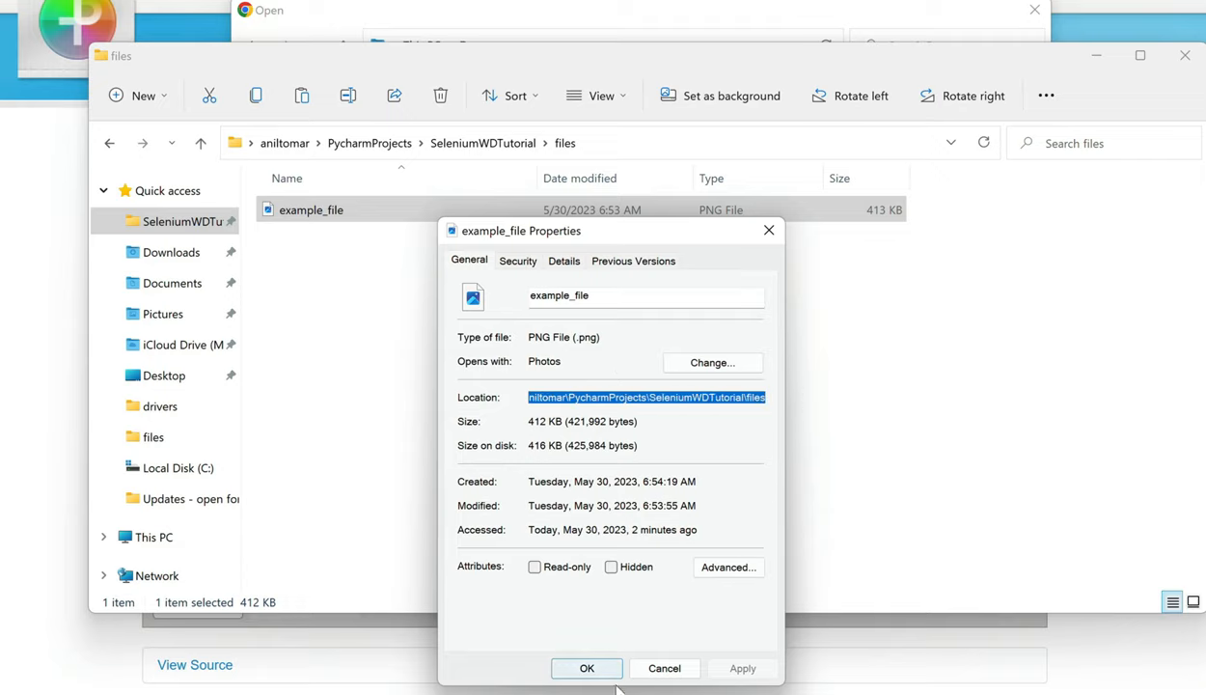
pyautogui.click(586, 668)
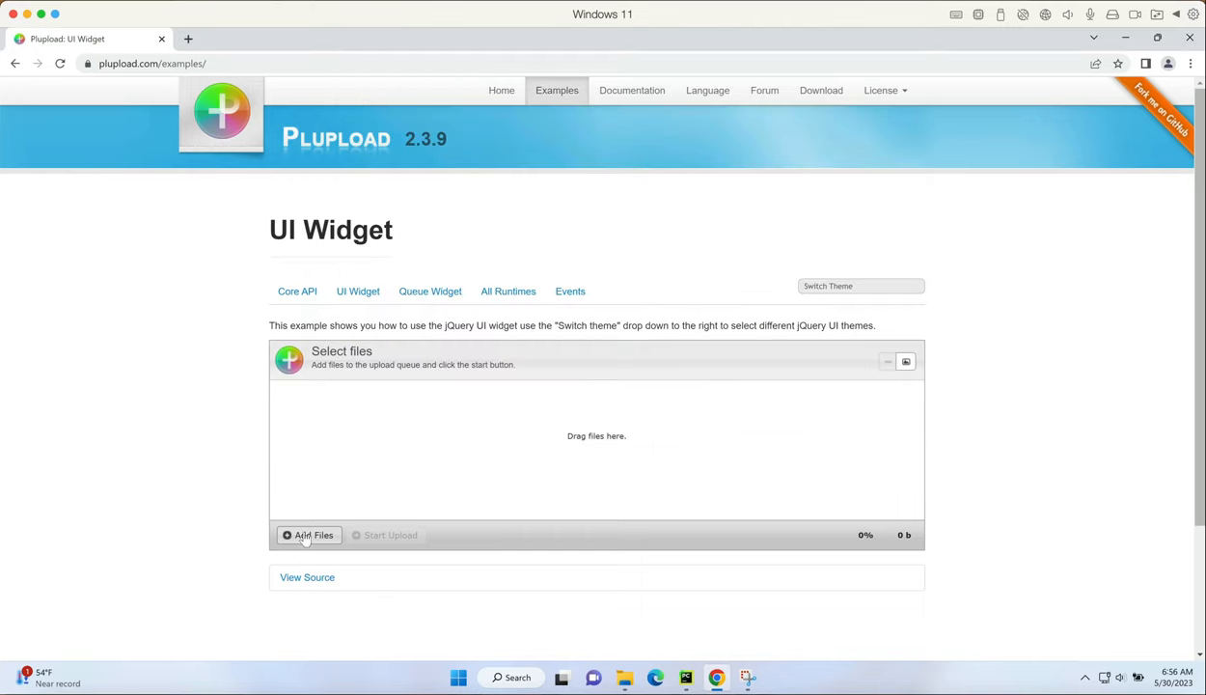
# Step: Queue example_file.png by entering its SeleniumWDTutorial\files path in the Open dialog
pyautogui.click(309, 534)
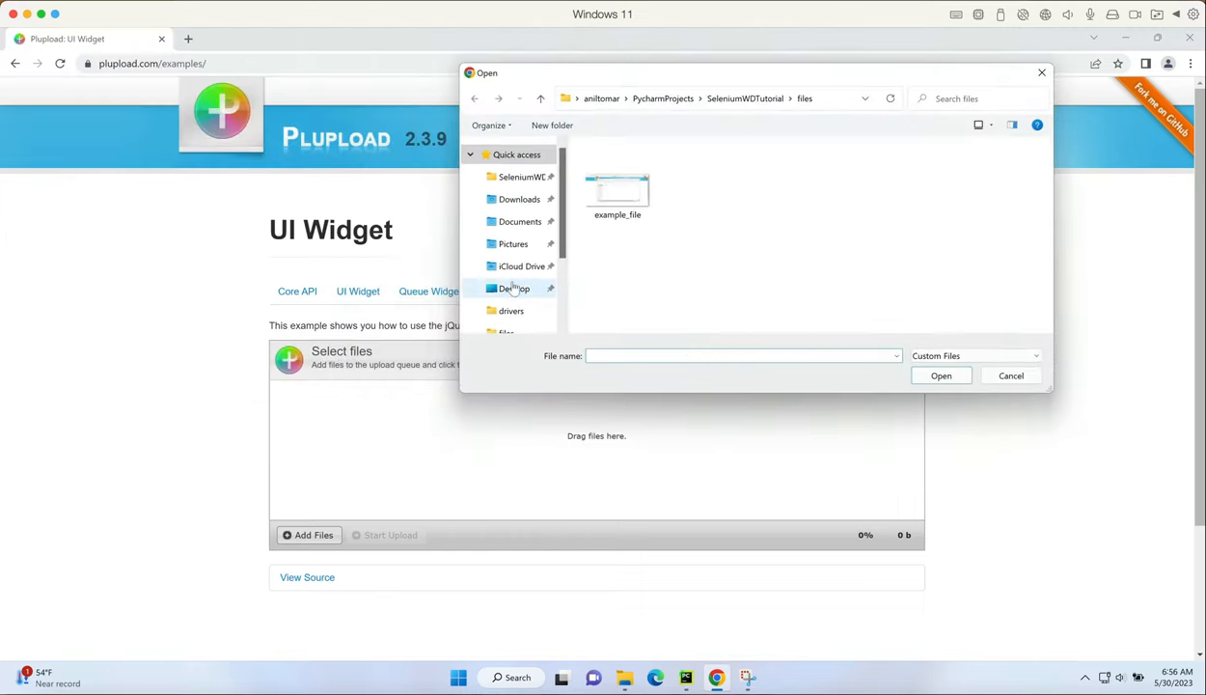
pyautogui.click(521, 220)
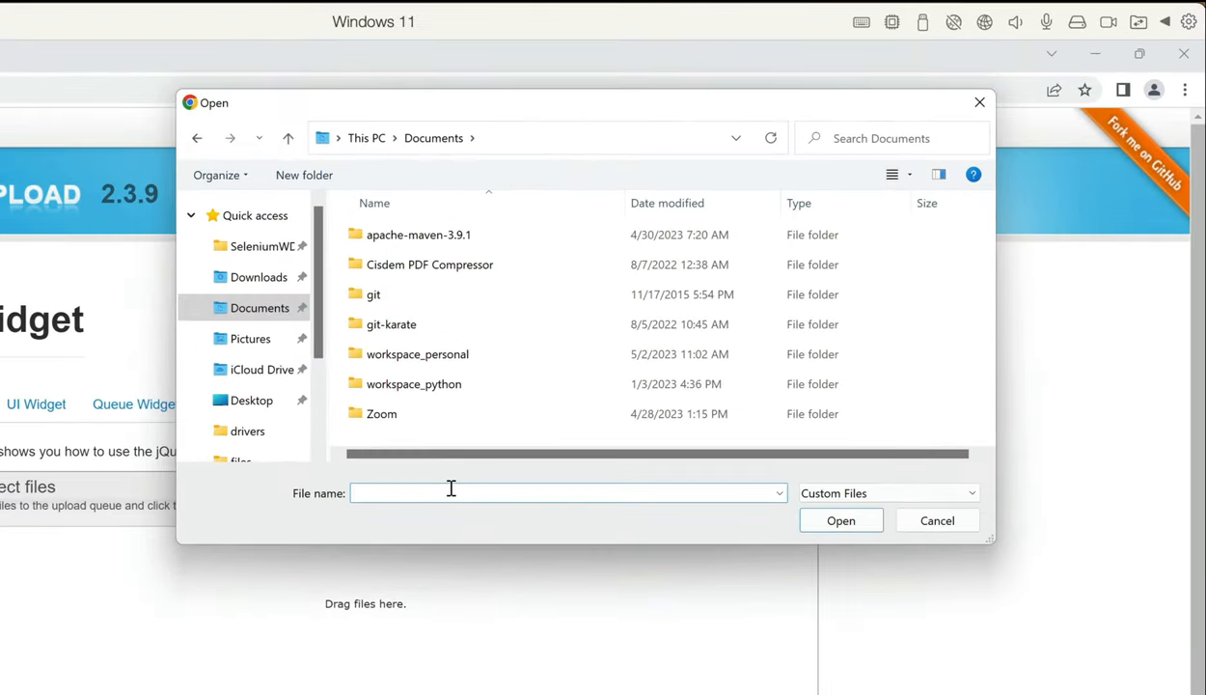
pyautogui.moveTo(529, 494)
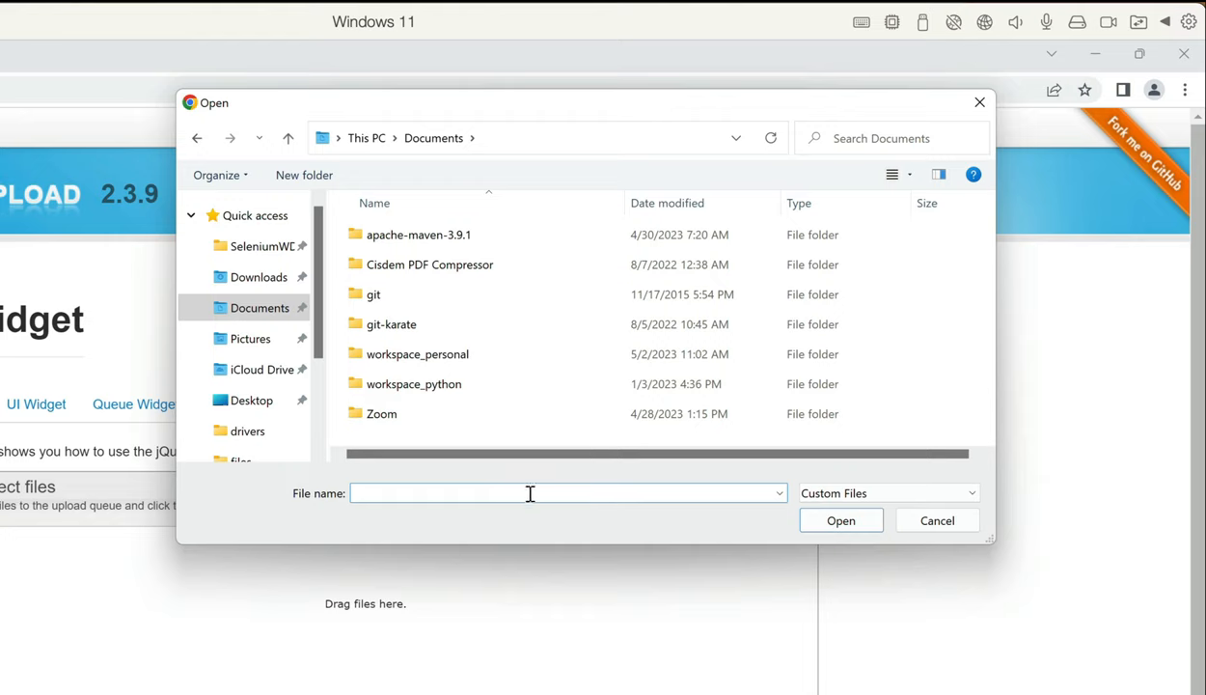
pyautogui.write('C:\\Users\\aniltomar\\PycharmProjects\\SeleniumWDTutorial\\files')
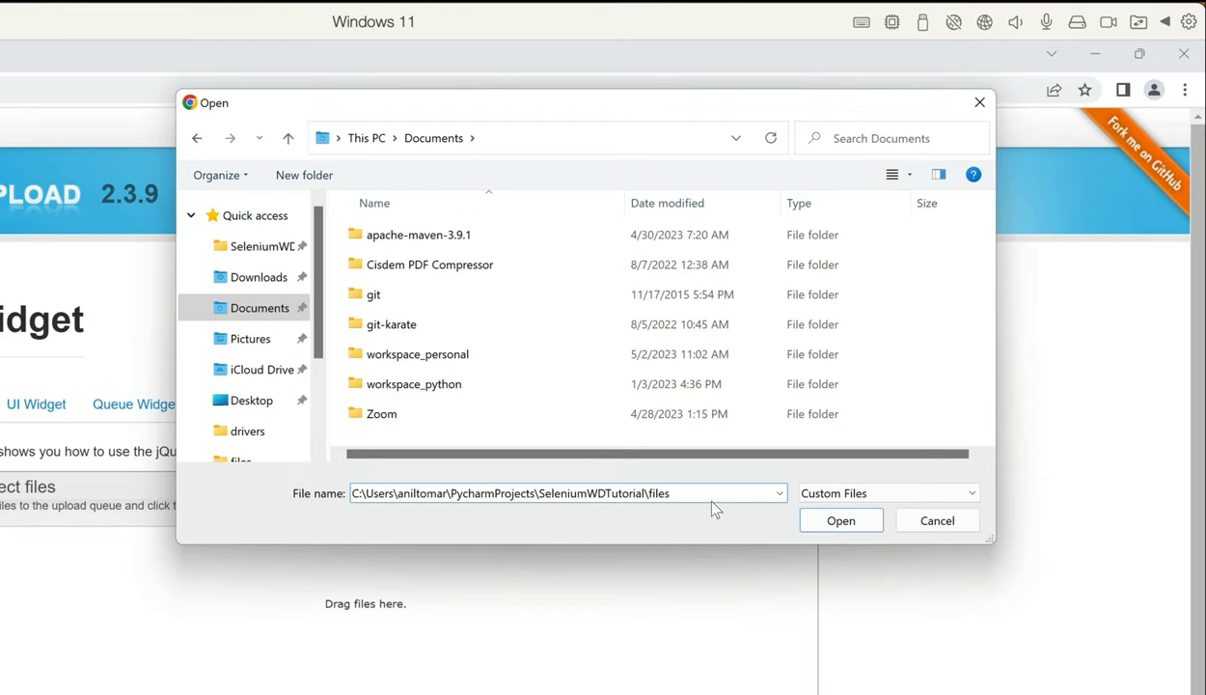
pyautogui.write('example_file.png')
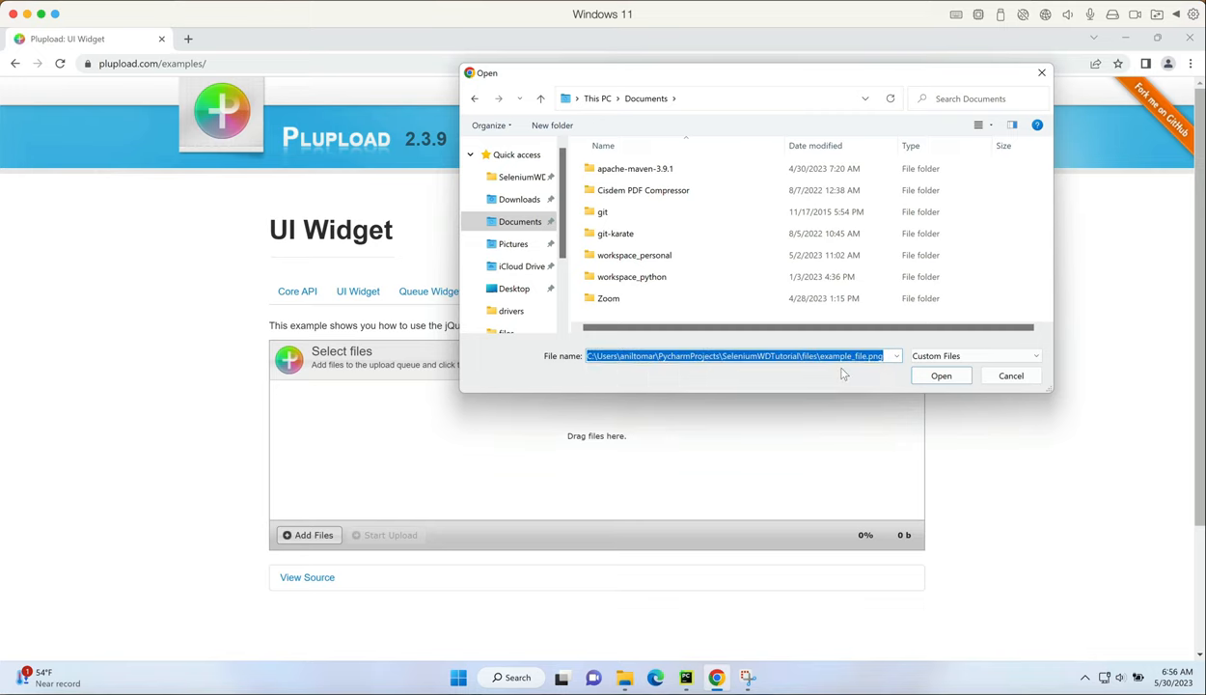
pyautogui.click(939, 375)
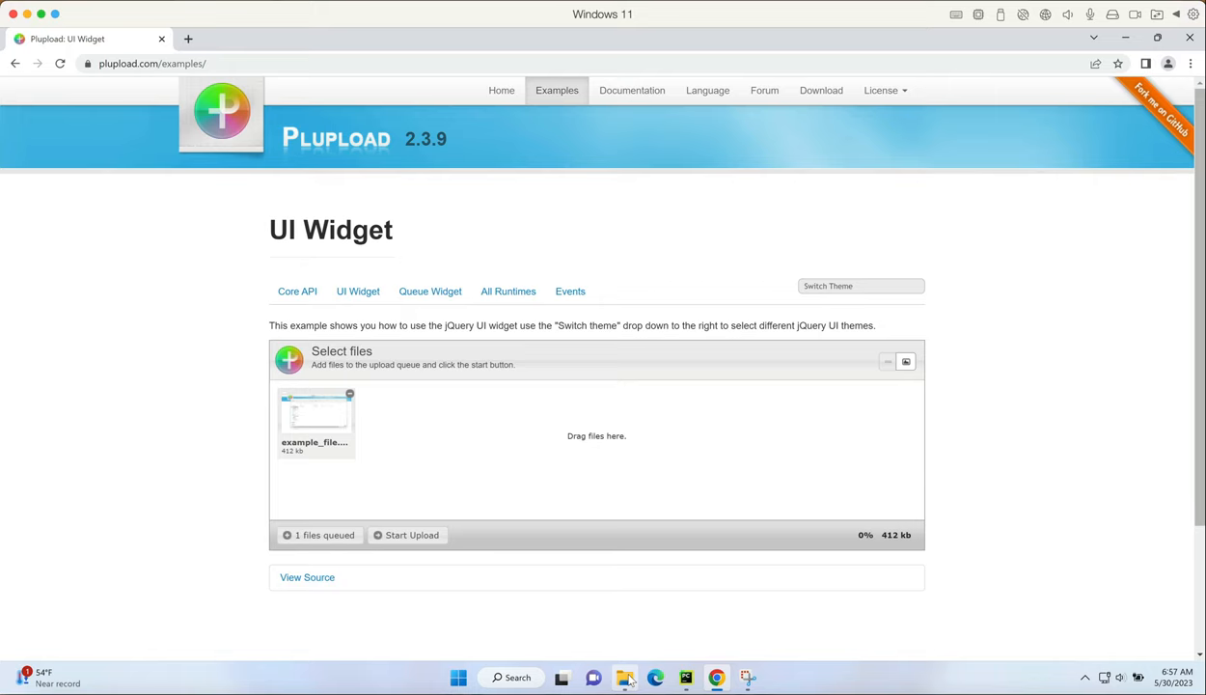
# Step: Reopen the file picker with the files folder path and browse Downloads and Pictures
pyautogui.click(625, 676)
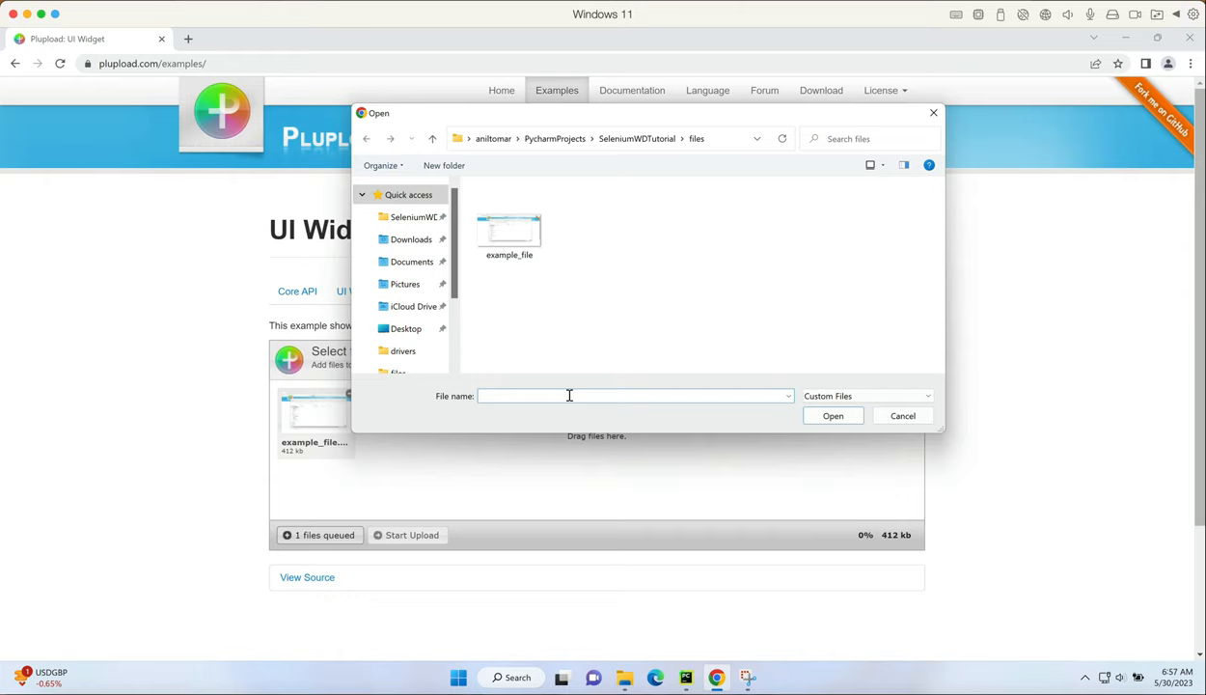
pyautogui.write('C:\\Users\\aniltomar\\PycharmProjects\\SeleniumWDTutorial\\files')
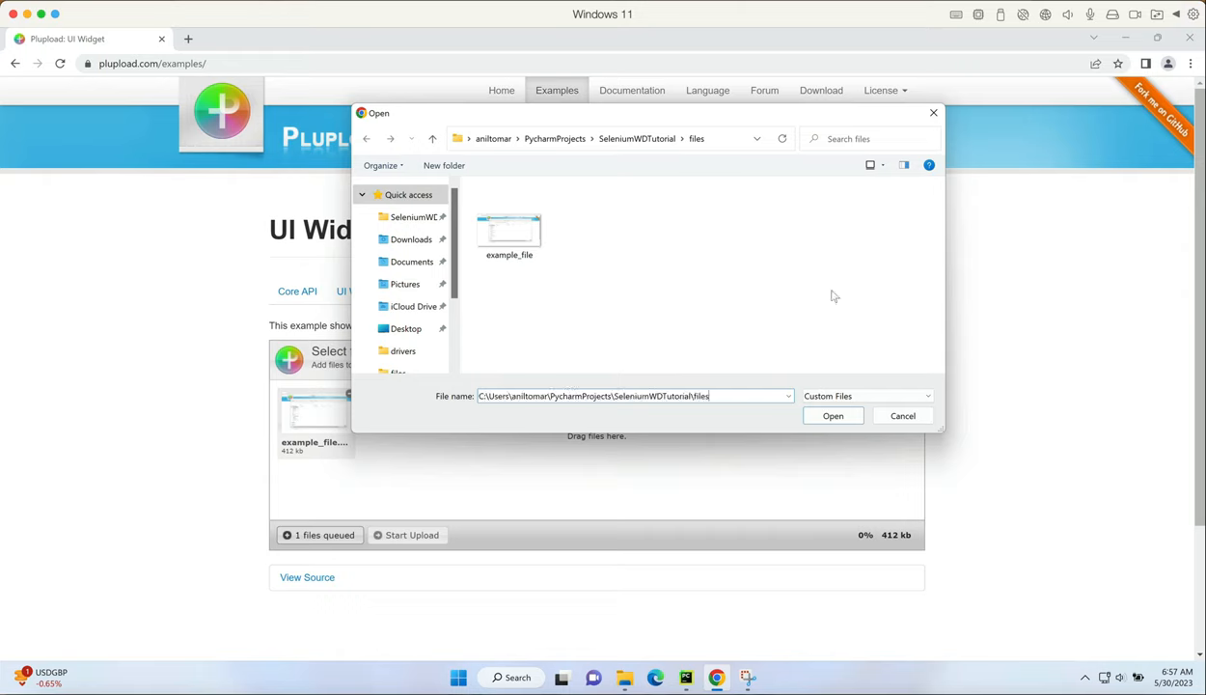
pyautogui.click(411, 239)
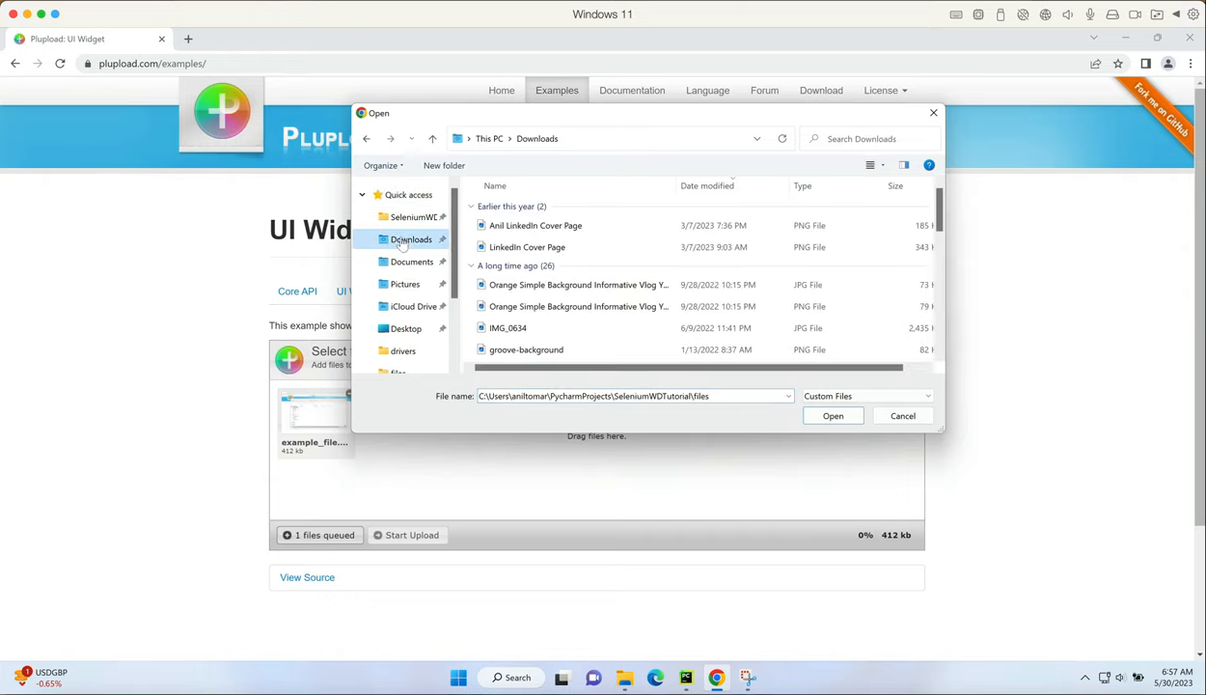
pyautogui.click(405, 284)
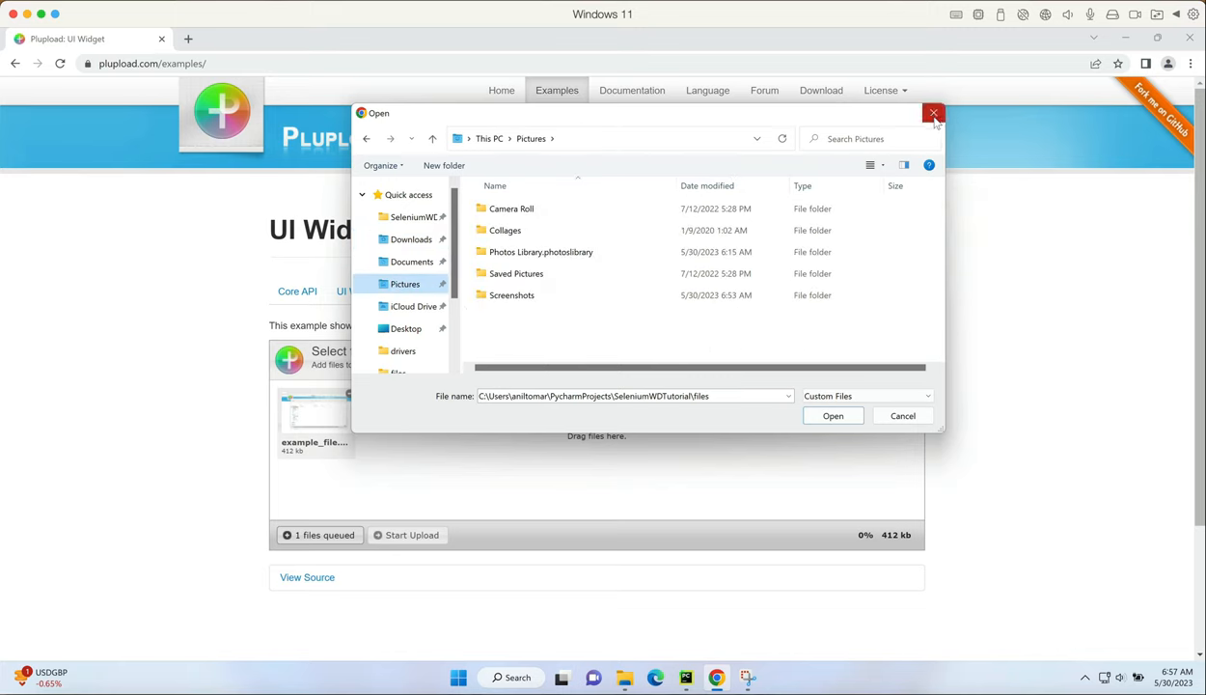
pyautogui.moveTo(803, 119)
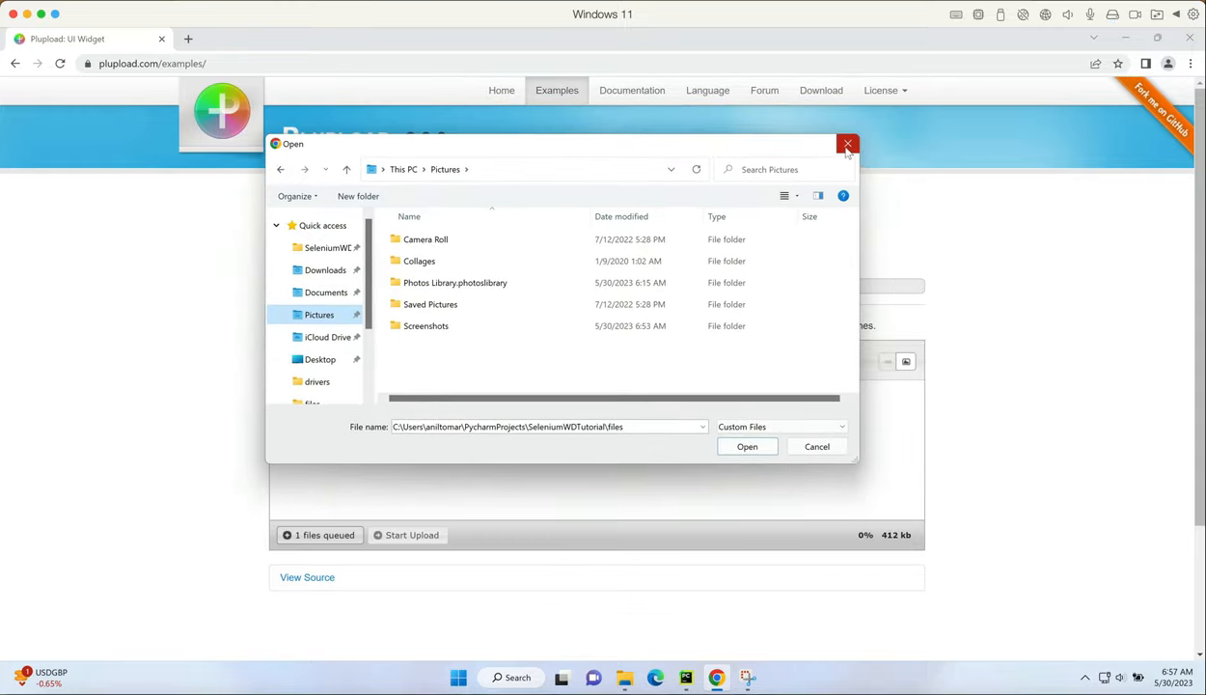
pyautogui.moveTo(849, 144)
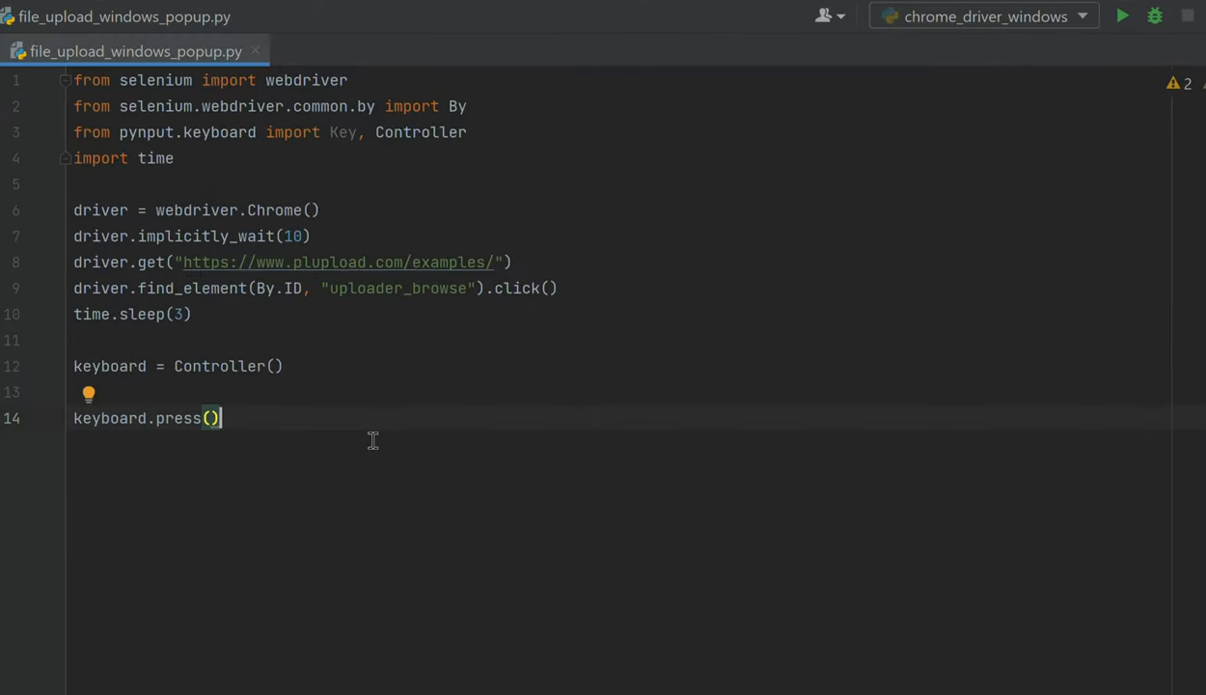
pyautogui.moveTo(348, 407)
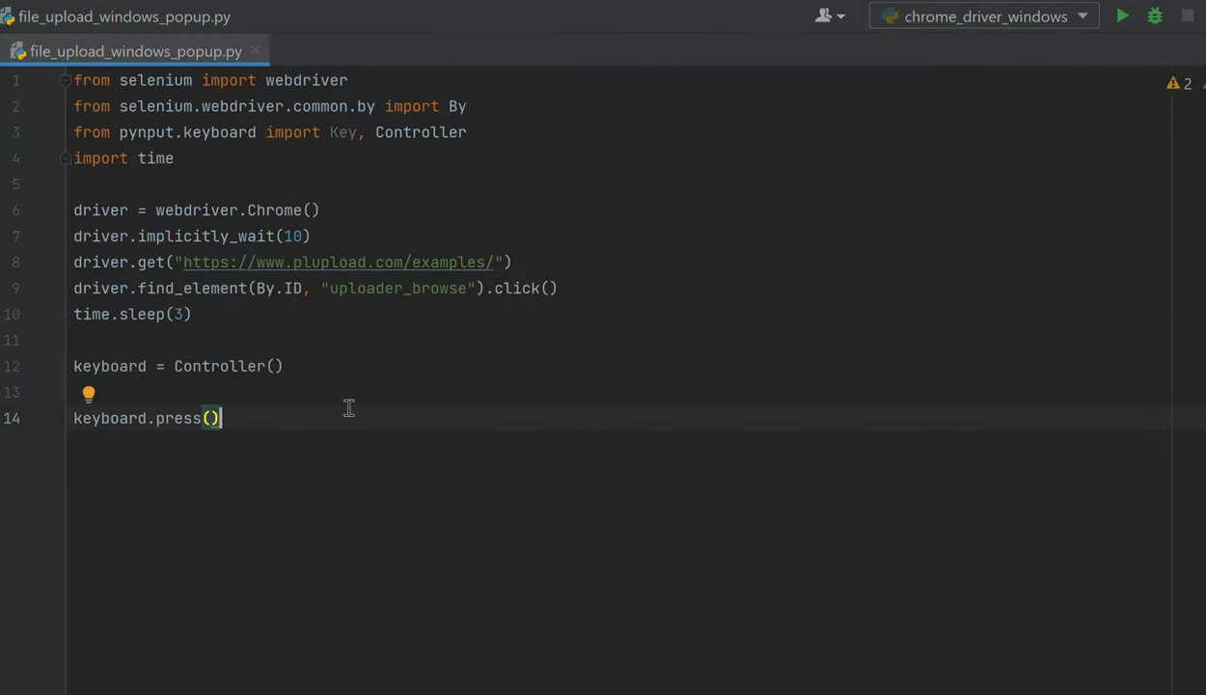
# Step: Replace press() with keyboard.type of the example_file.png path and keyboard.press(Key.enter)
pyautogui.press('BackSpace')
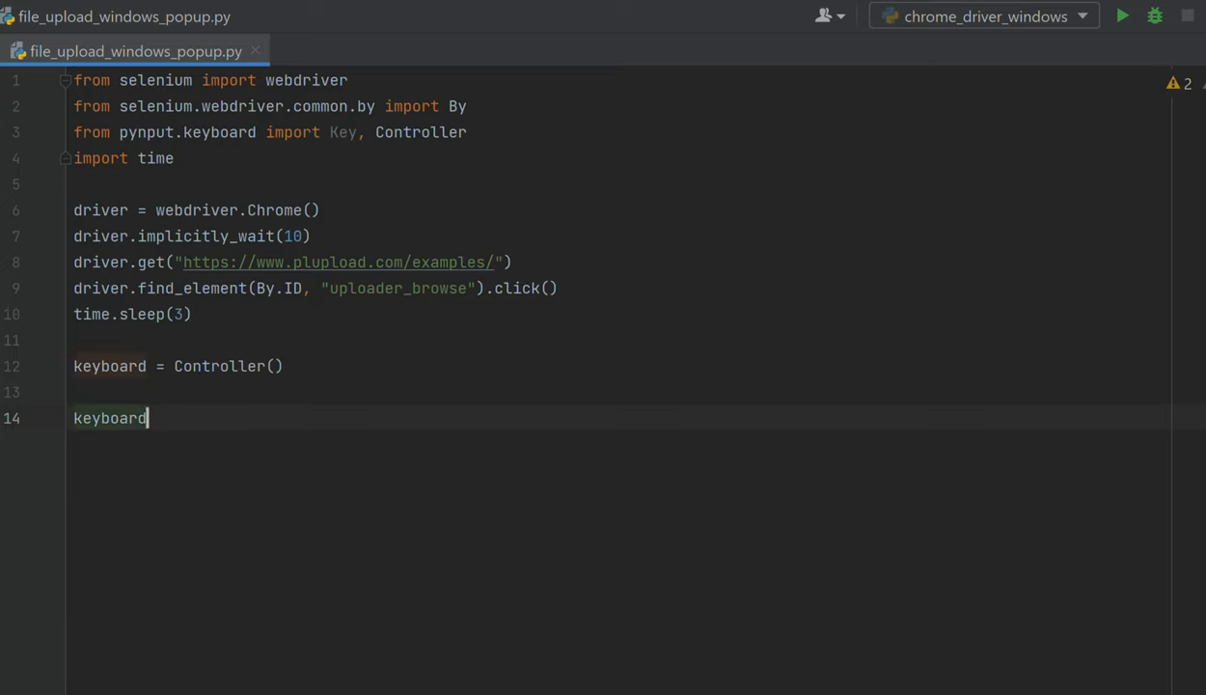
pyautogui.write('.type("')
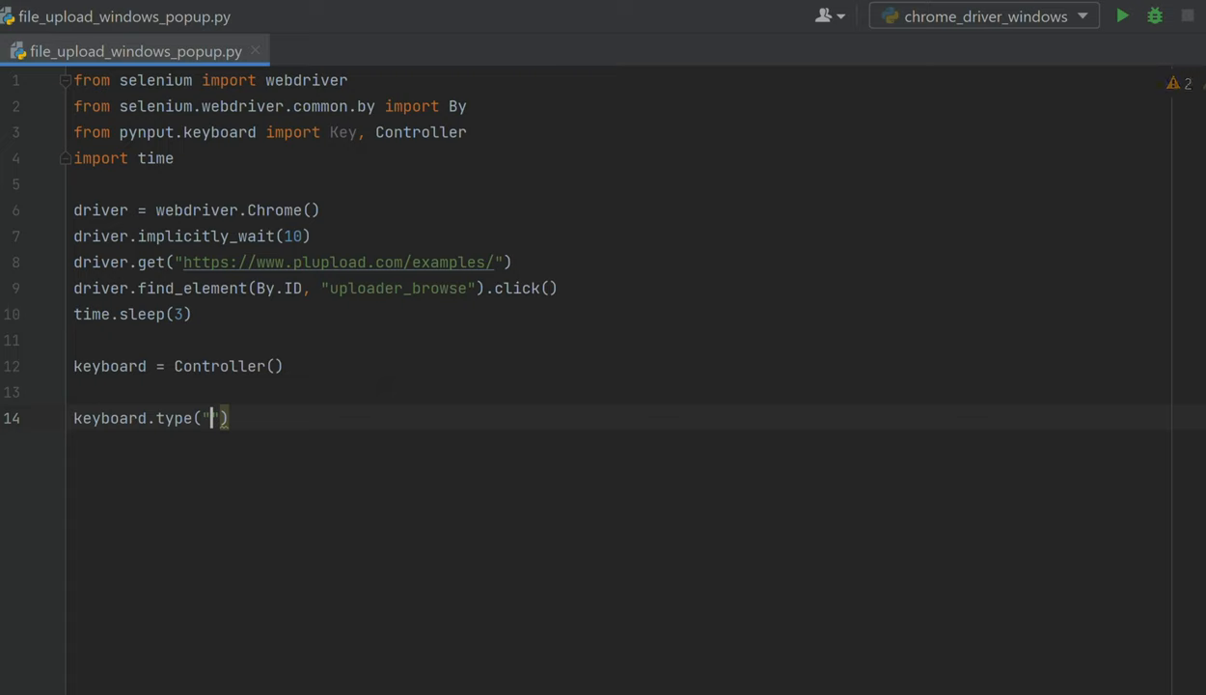
pyautogui.write('C:\\Users\\aniltomar\\PycharmProjects\\SeleniumWDTutorial\\files')
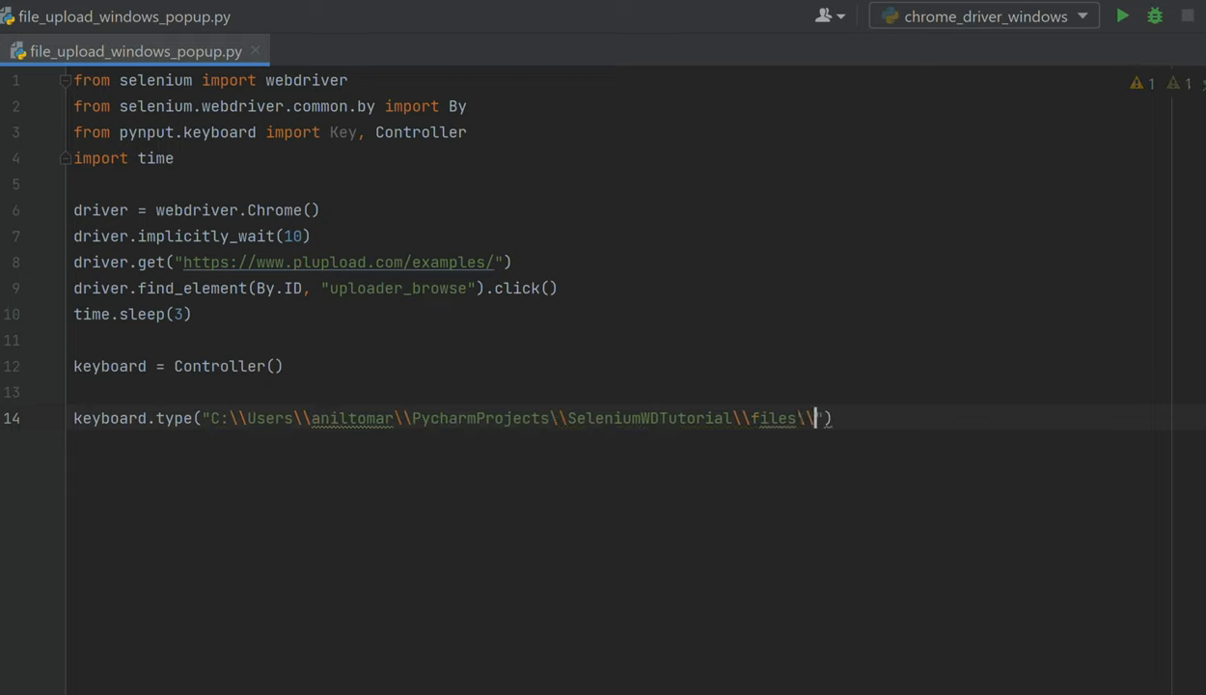
pyautogui.write('example_file.png')
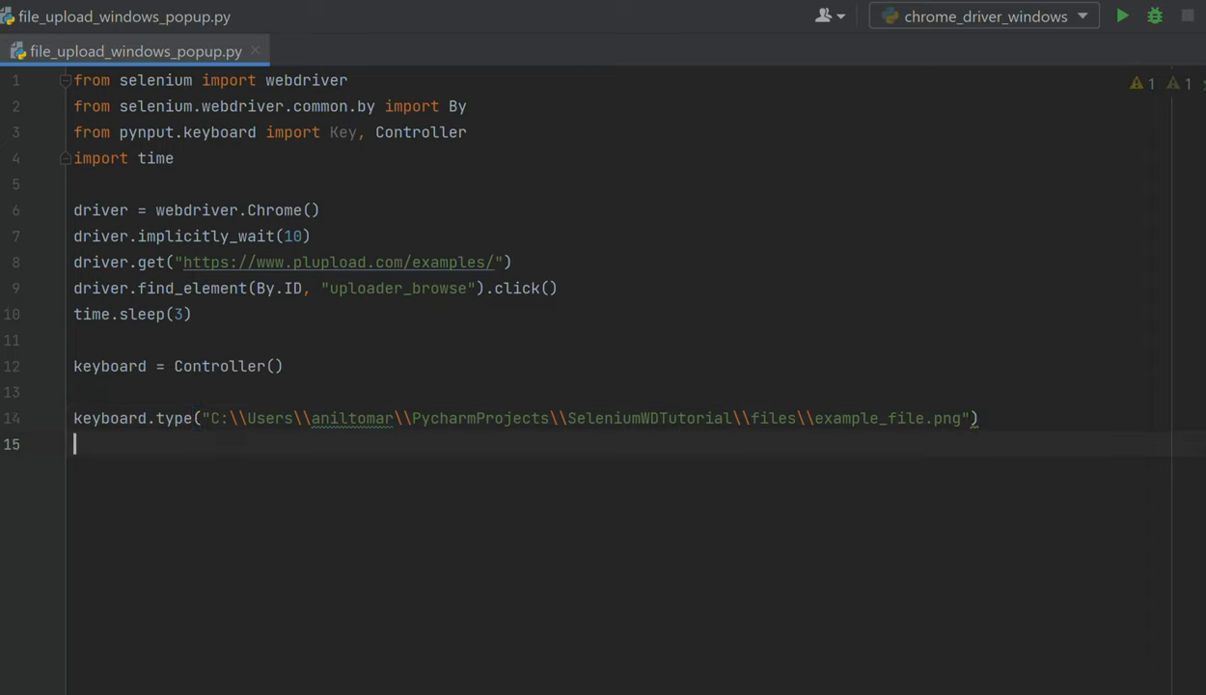
pyautogui.write('keyboard.press(')
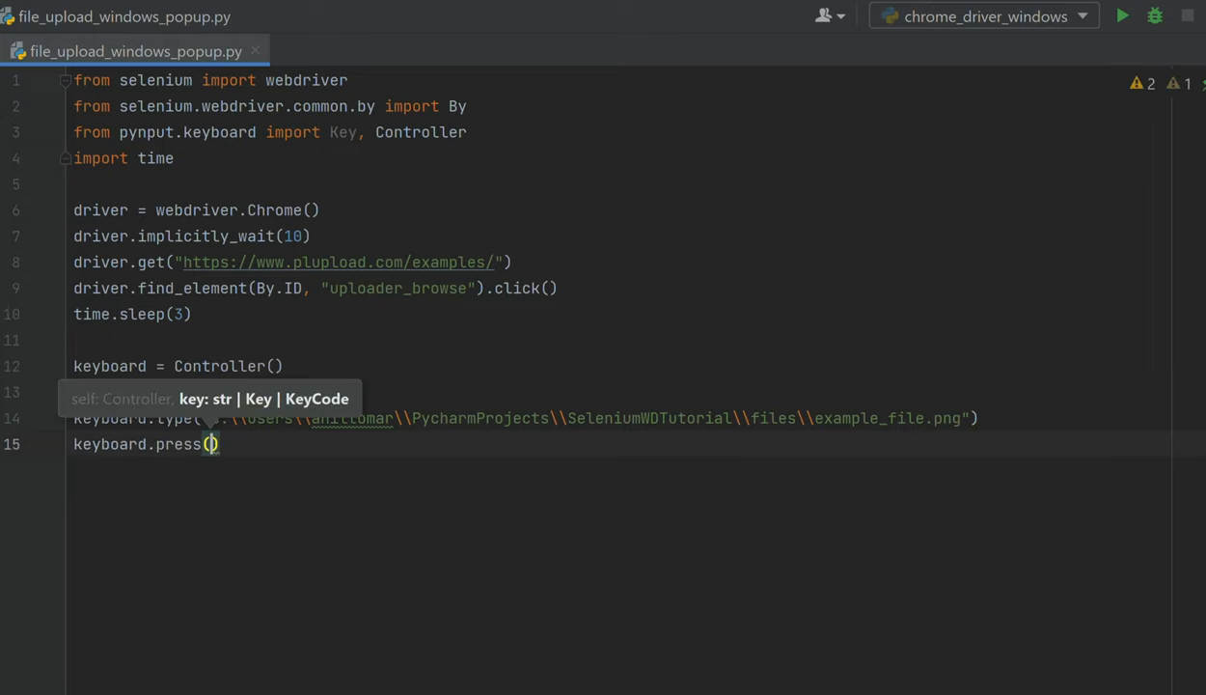
pyautogui.write('Key.E')
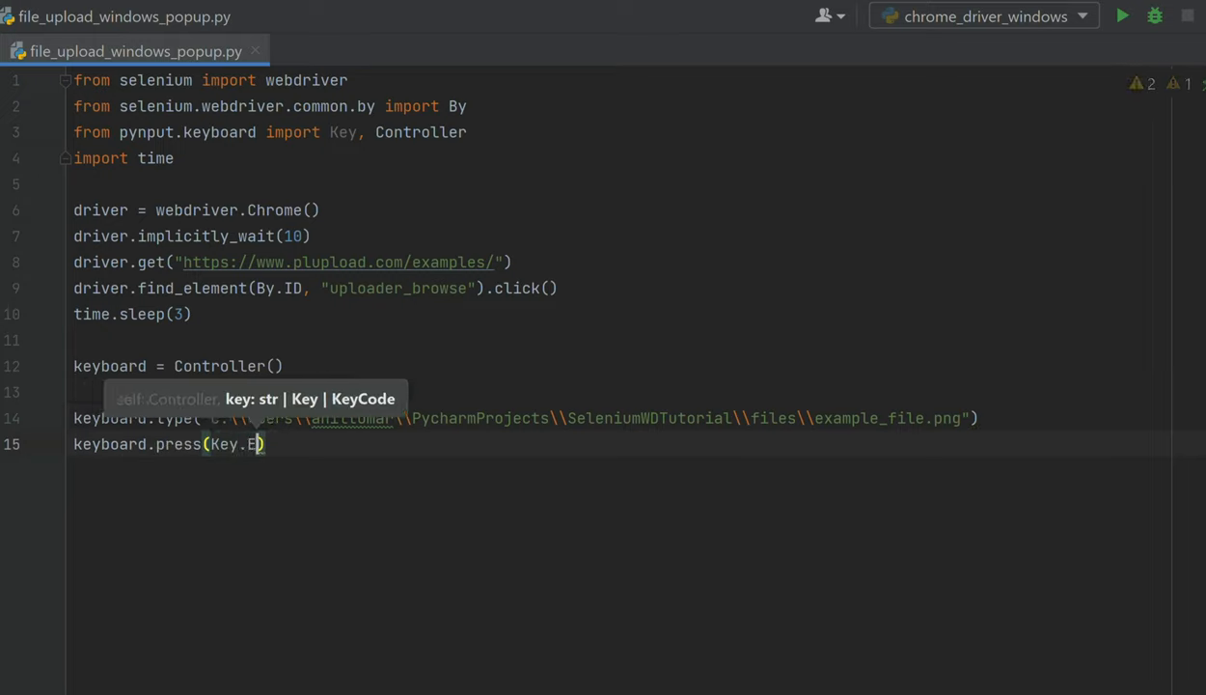
pyautogui.write('nter')
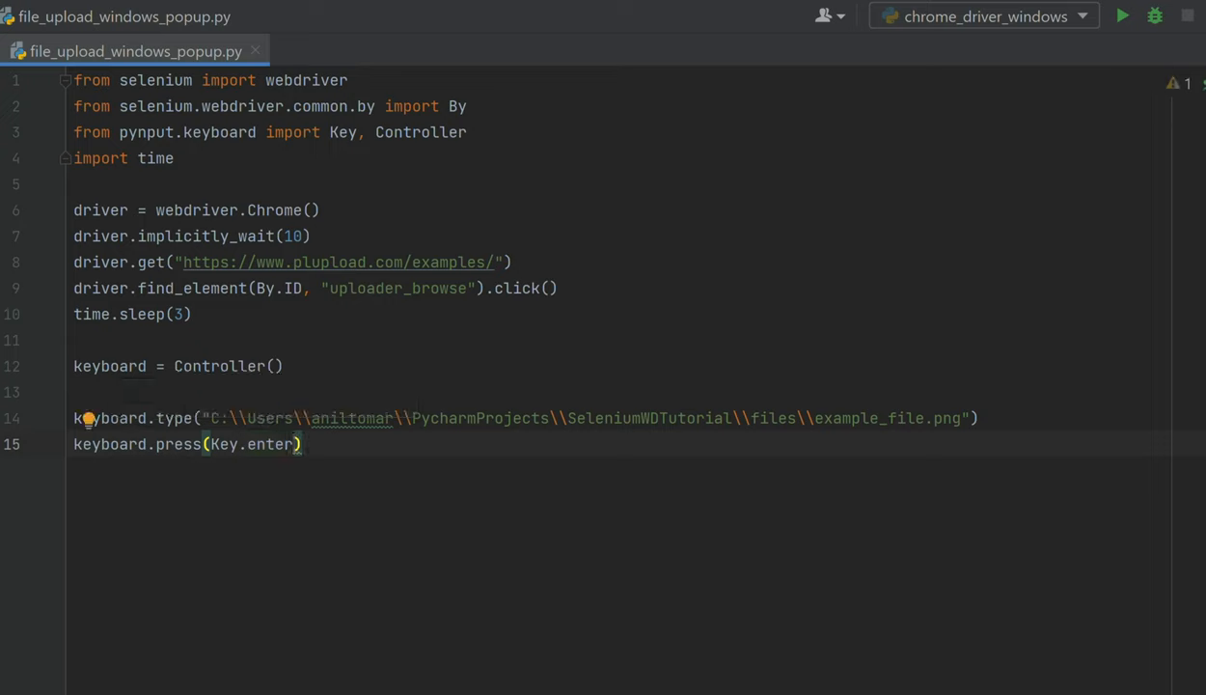
pyautogui.press('enter')
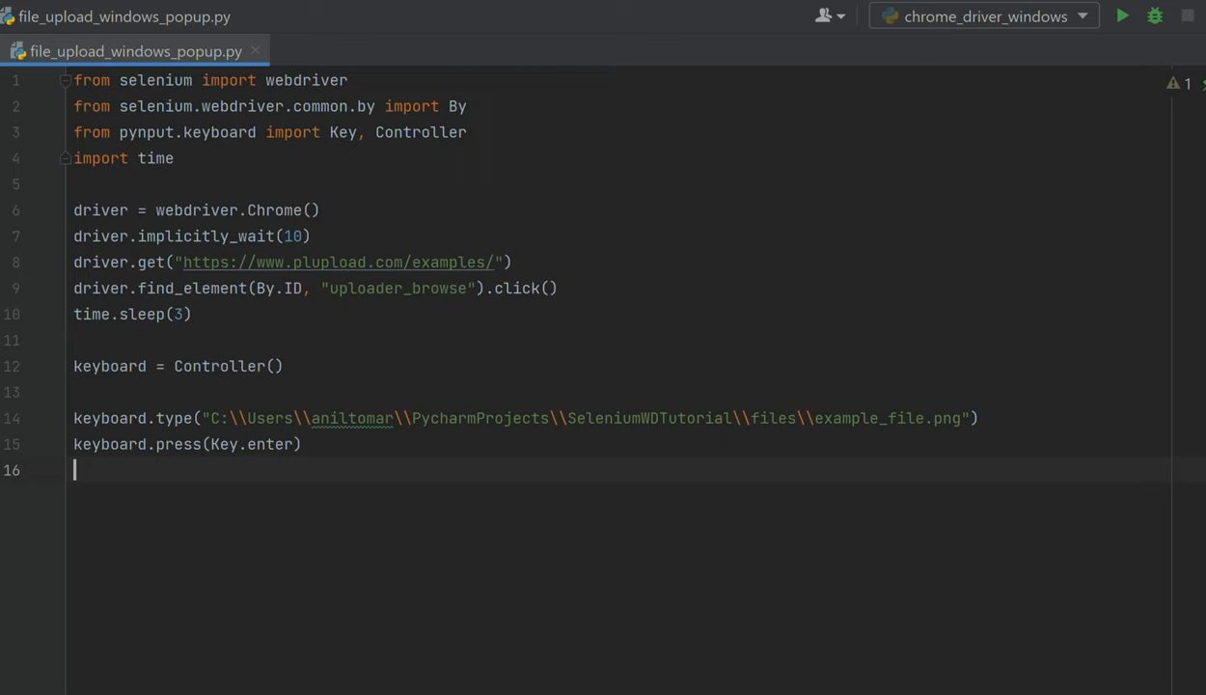
# Step: Add keyboard.release(Key.enter) so the Enter key is released after being pressed
pyautogui.write('k')
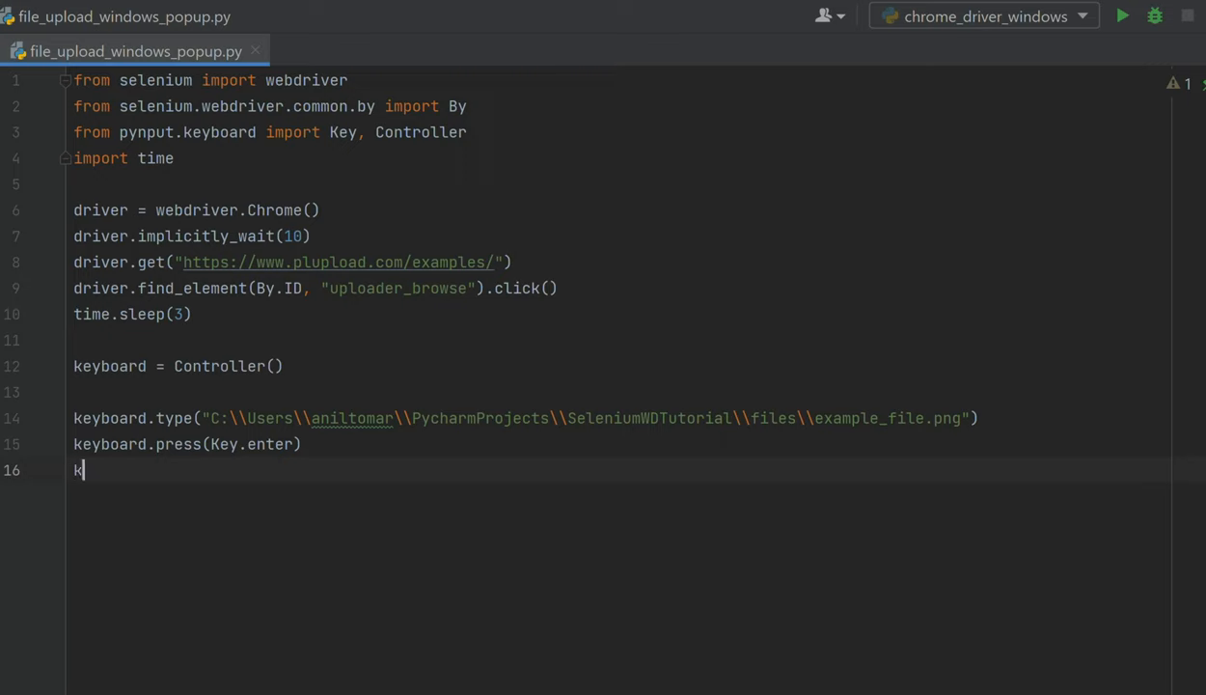
pyautogui.write('eyboard.re')
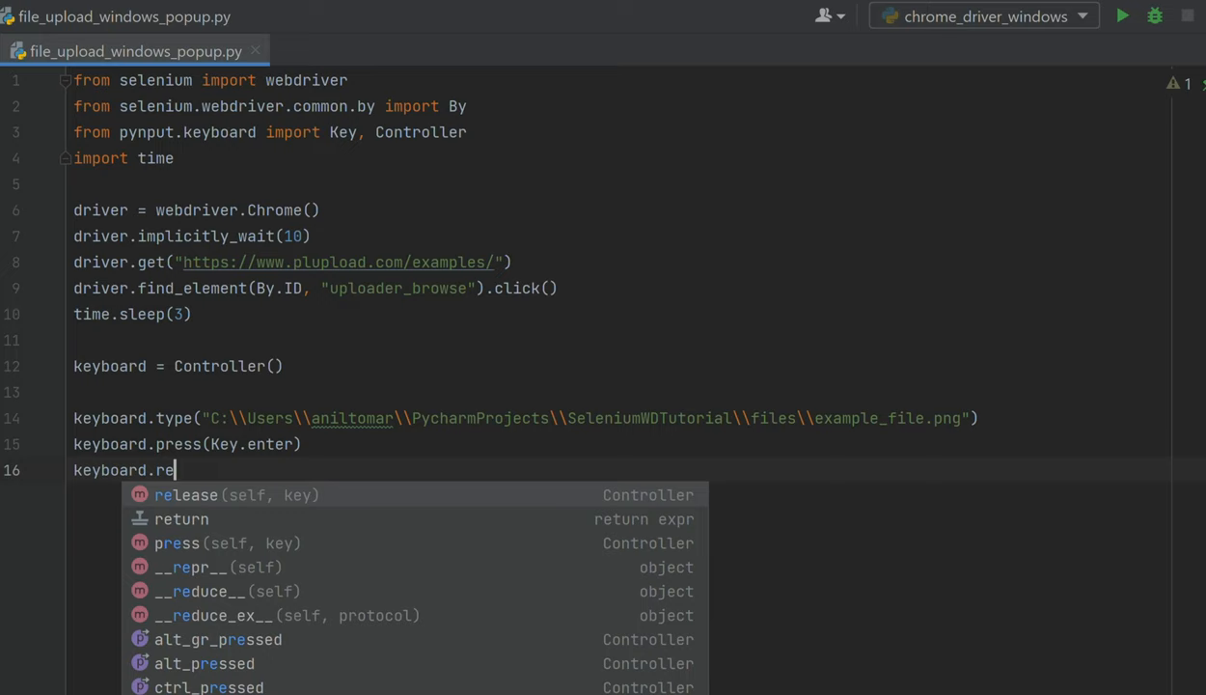
pyautogui.click(186, 494)
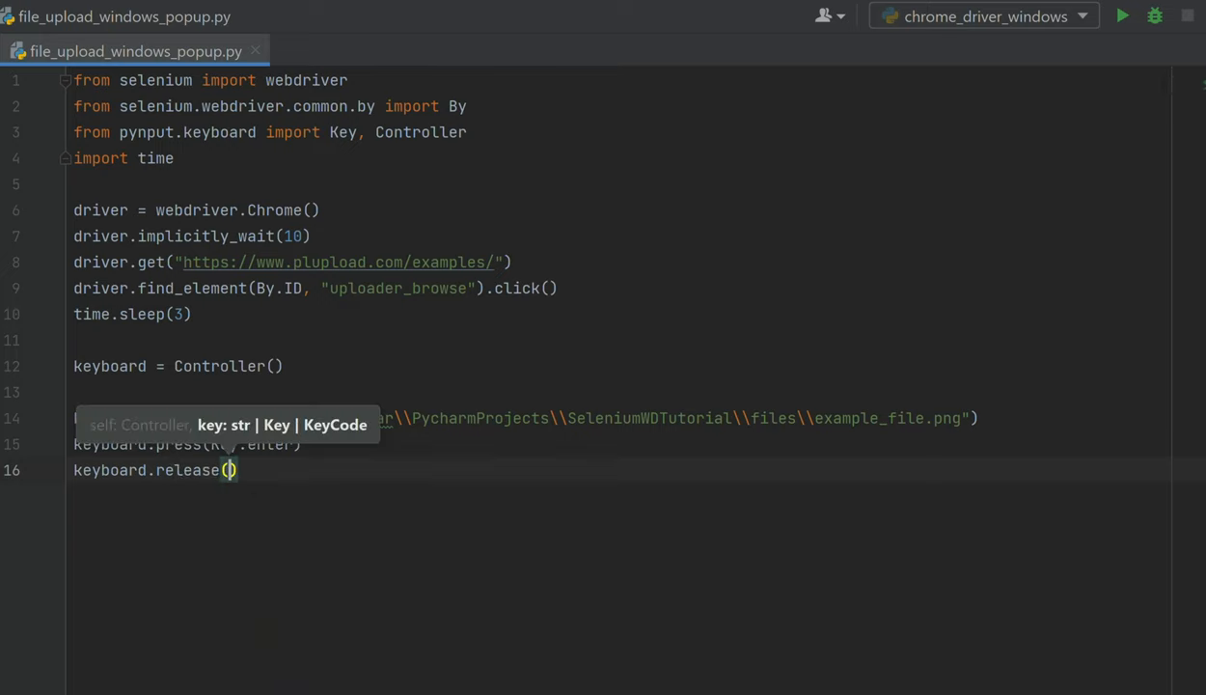
pyautogui.write('Key.enter')
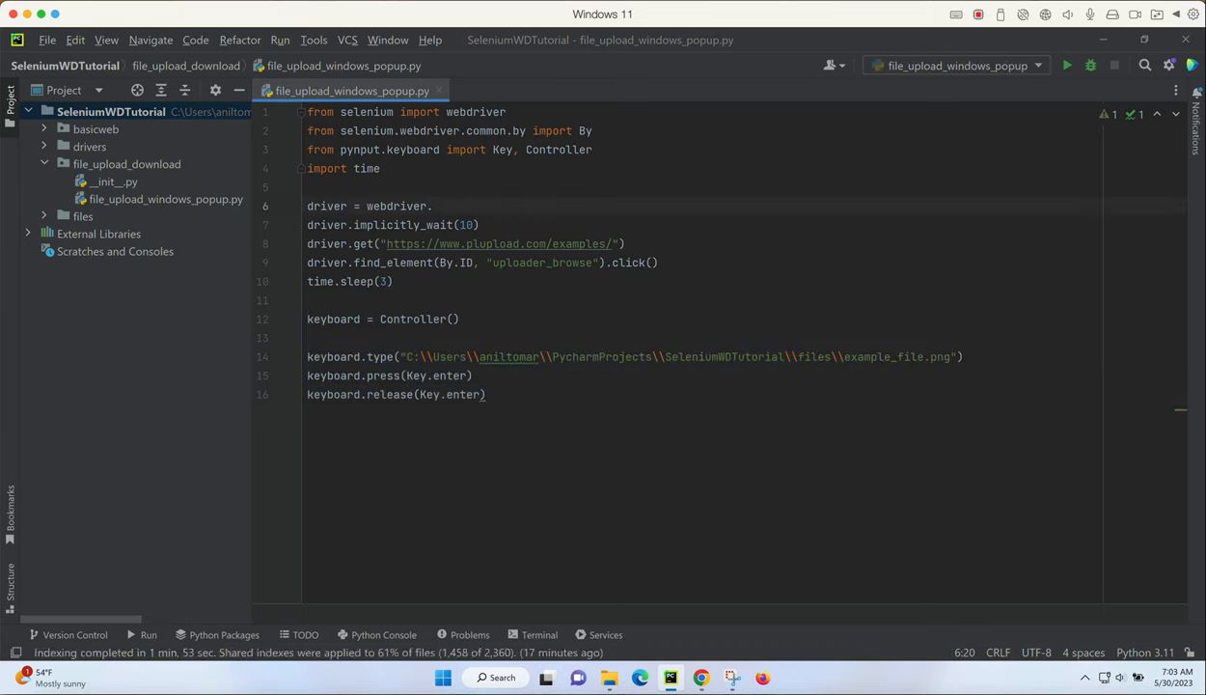
# Step: Switch the driver to webdriver.Firefox() and run 'file_upload_windows_popup', finishing with exit code 0
pyautogui.write('Firefox()')
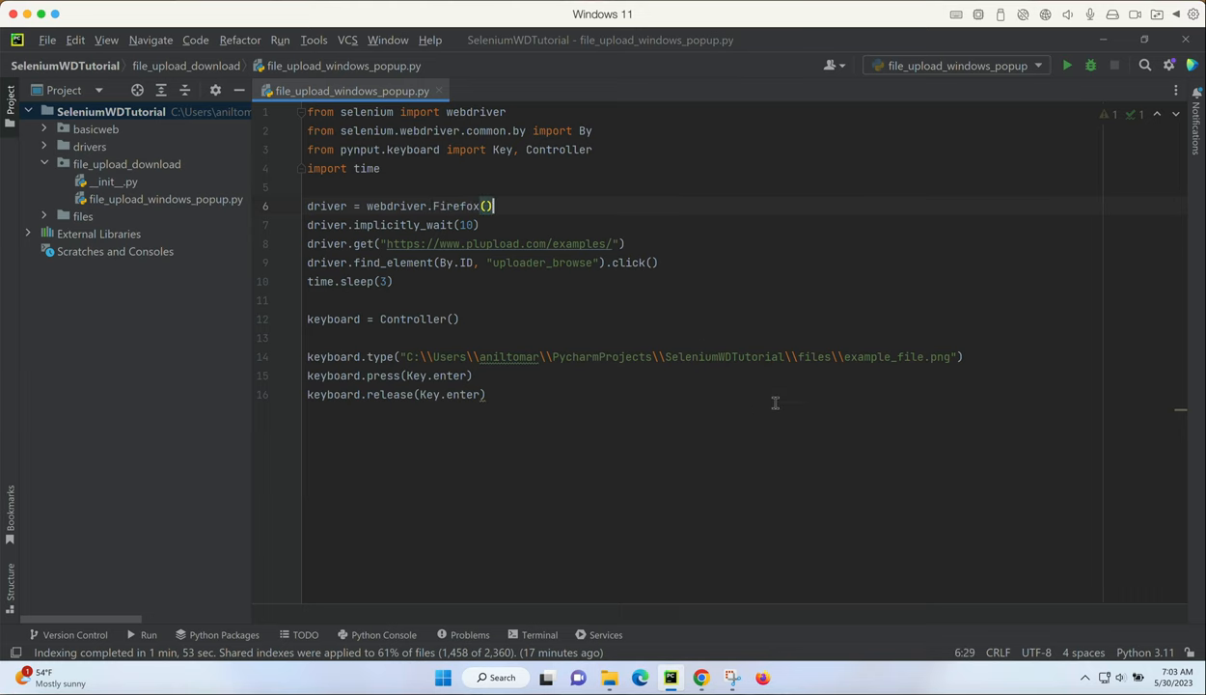
pyautogui.click(489, 394)
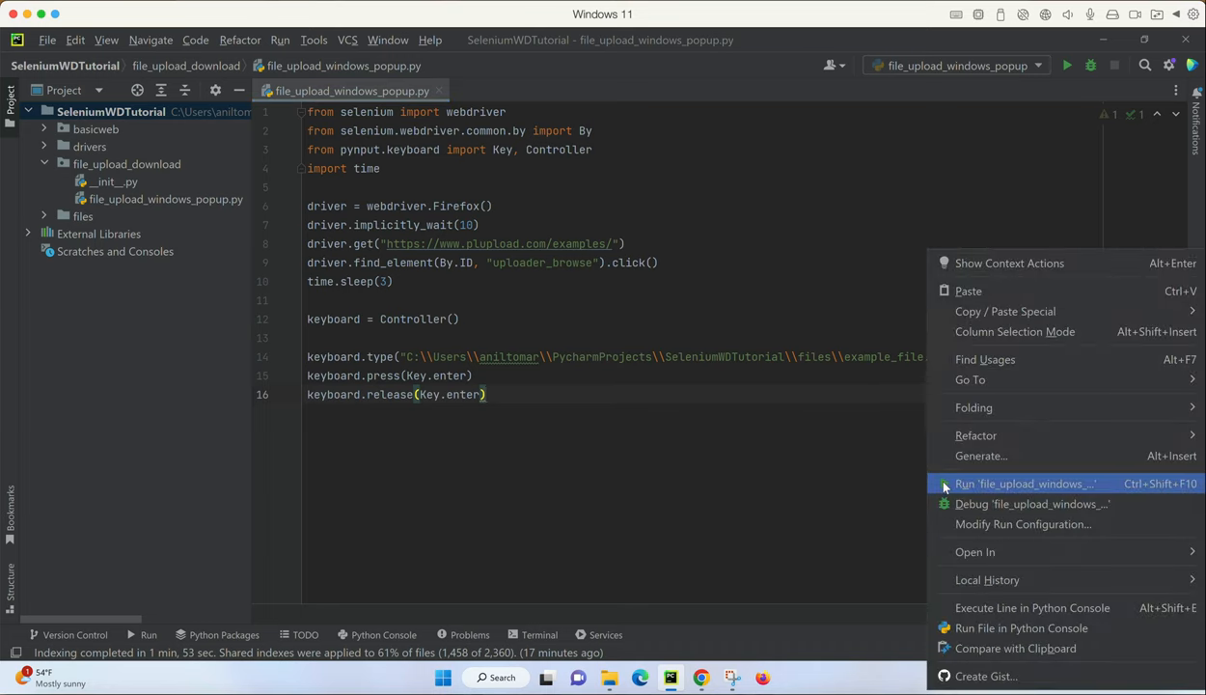
pyautogui.click(1023, 482)
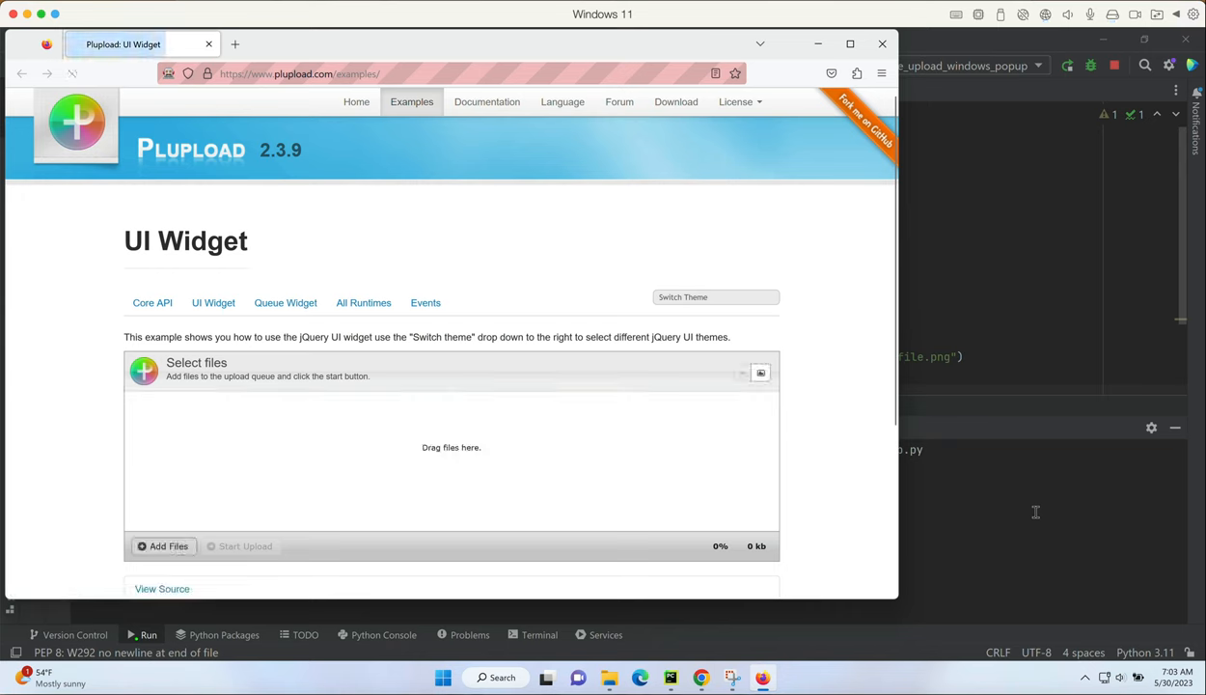
pyautogui.click(163, 544)
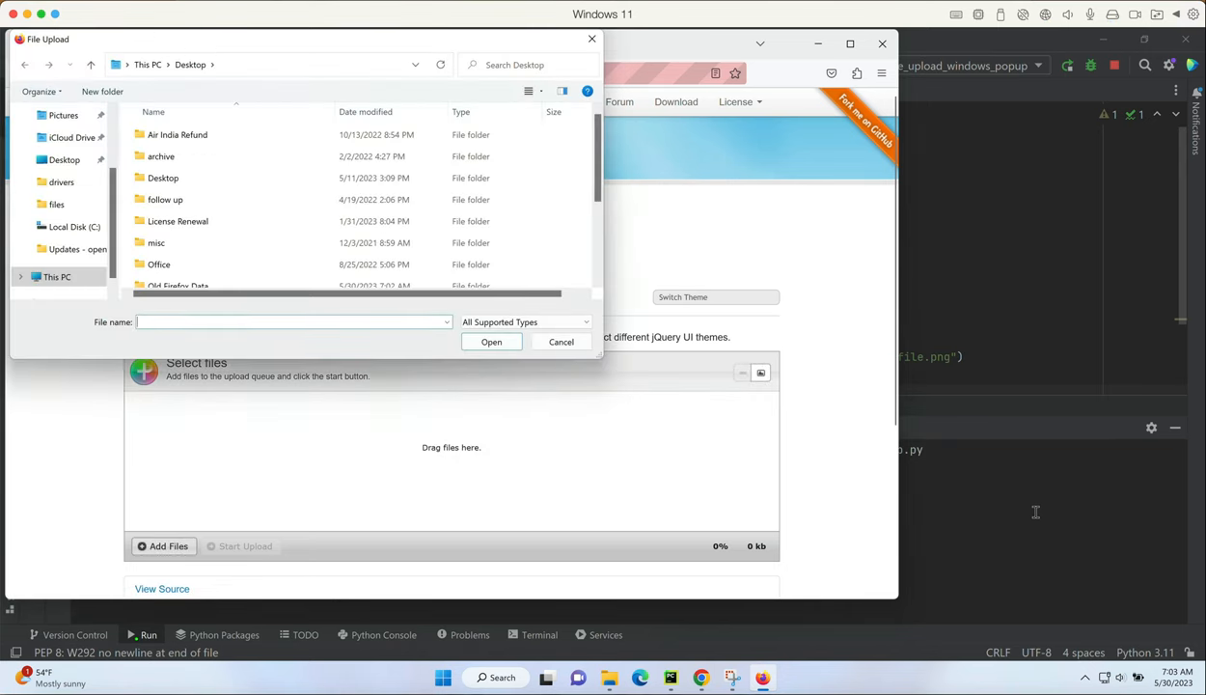
pyautogui.click(490, 341)
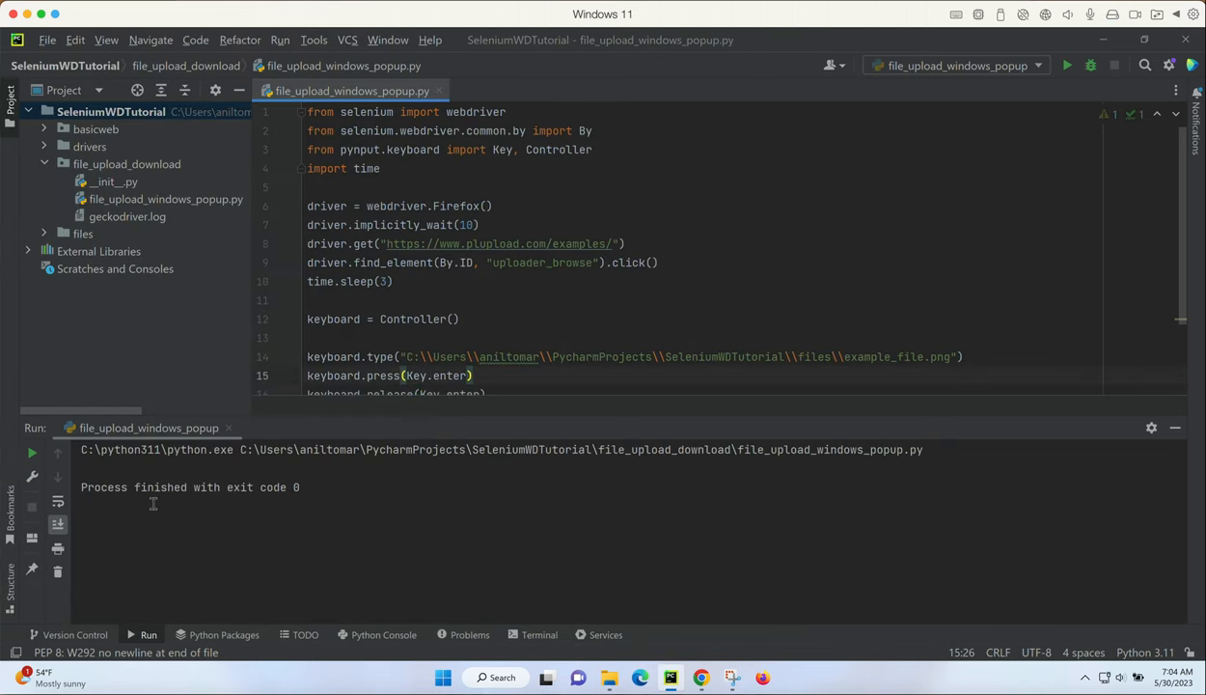
pyautogui.moveTo(1007, 268)
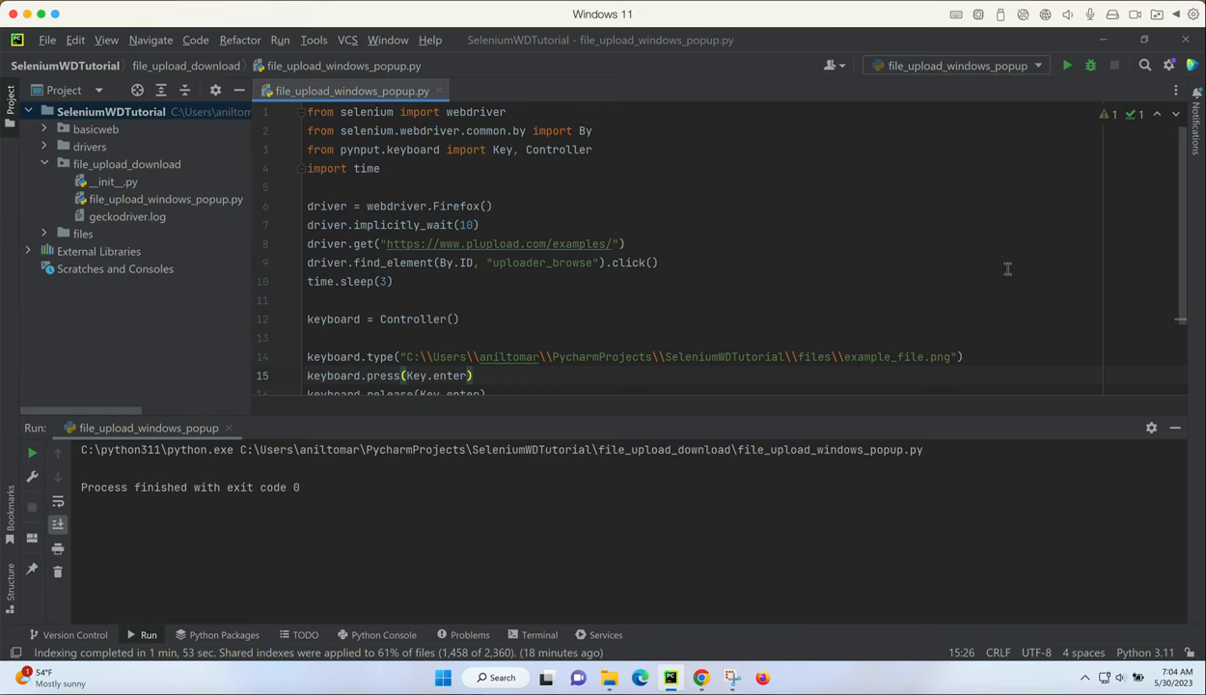
pyautogui.scroll(-3)
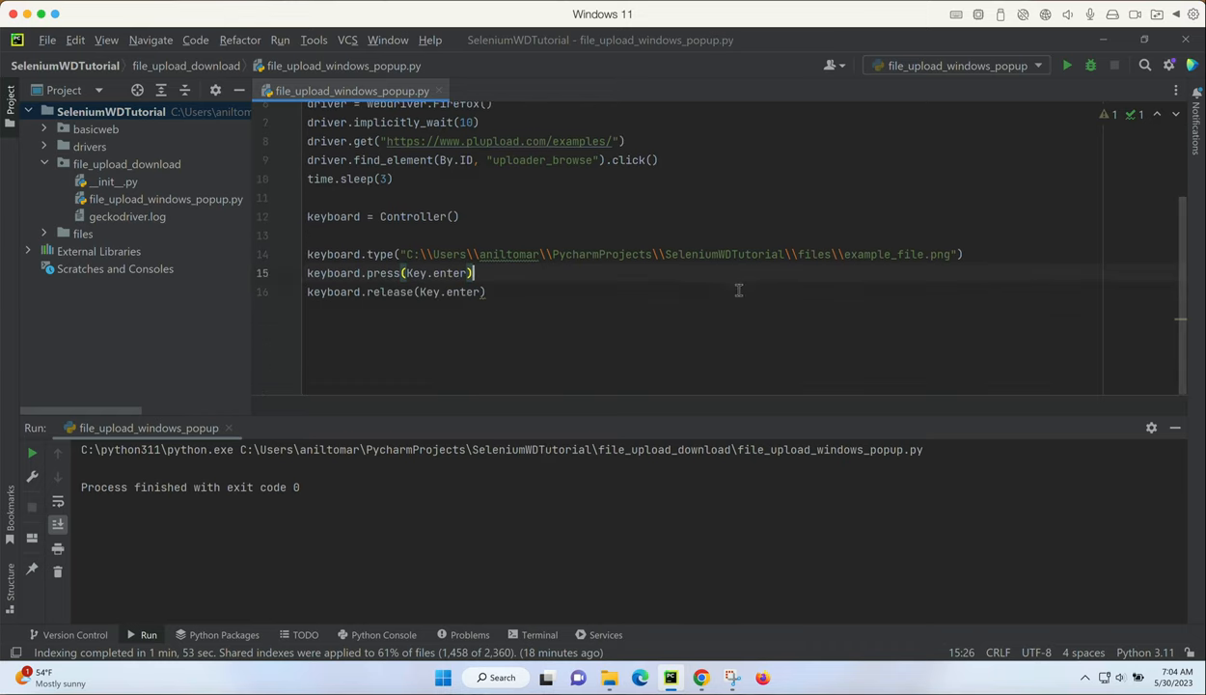